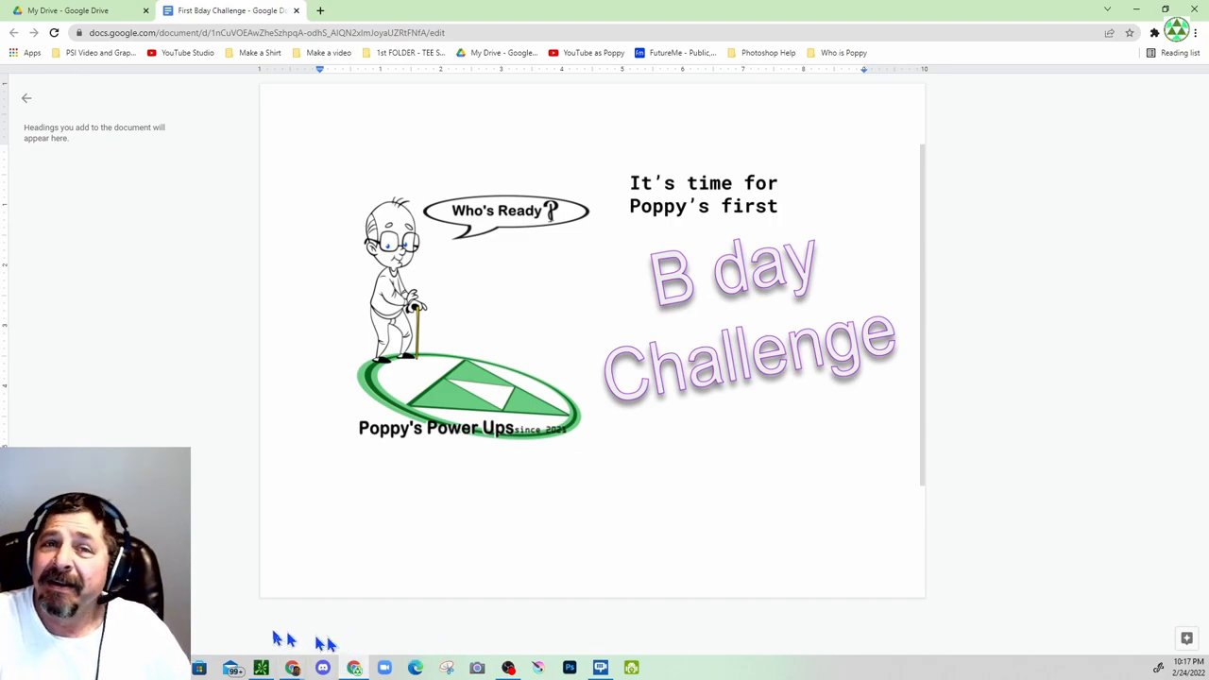
mouse_move(245, 635)
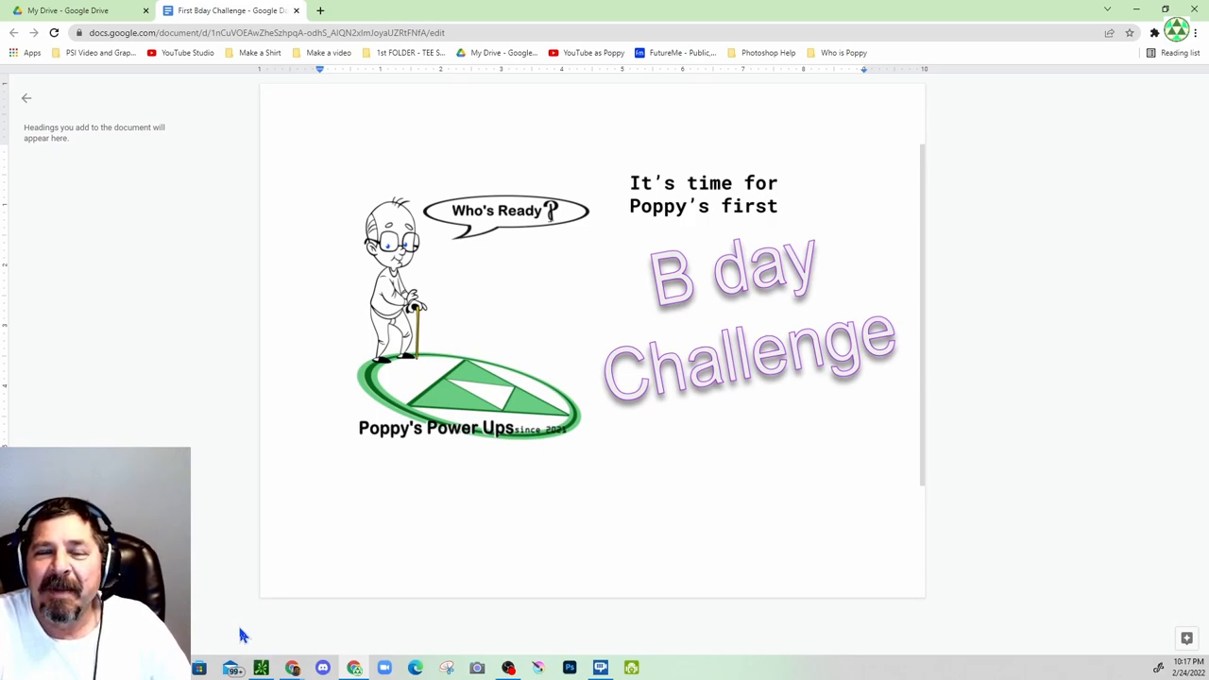
mouse_move(727, 495)
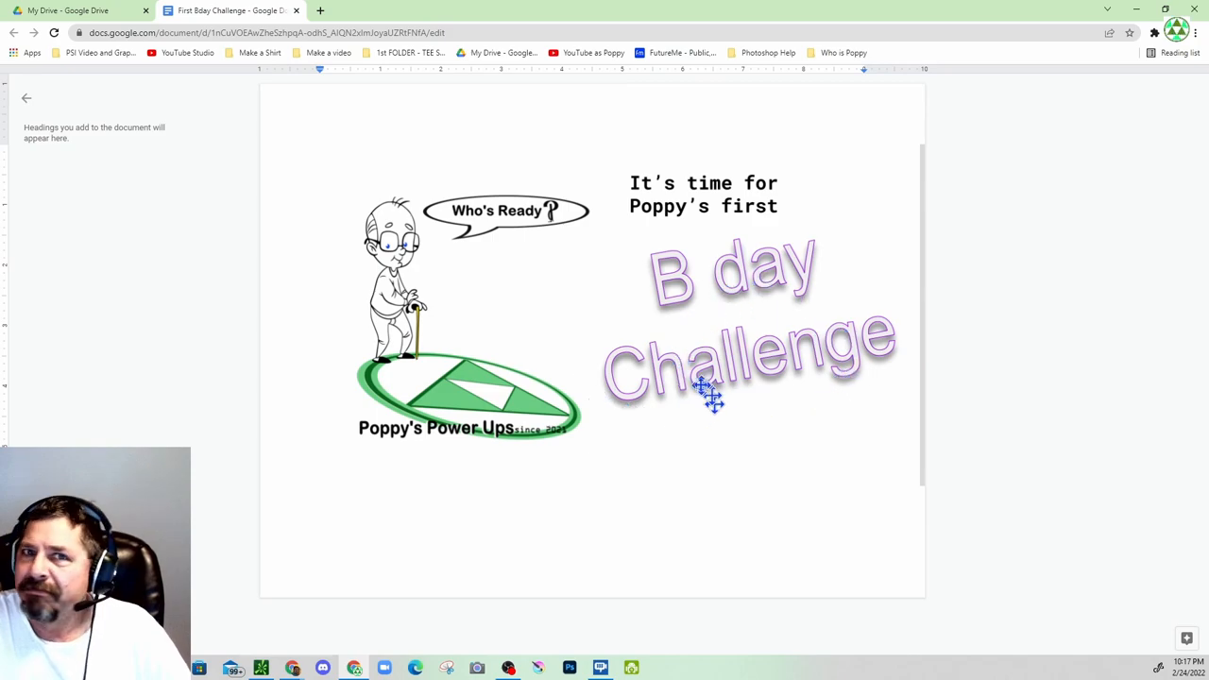
mouse_move(741, 362)
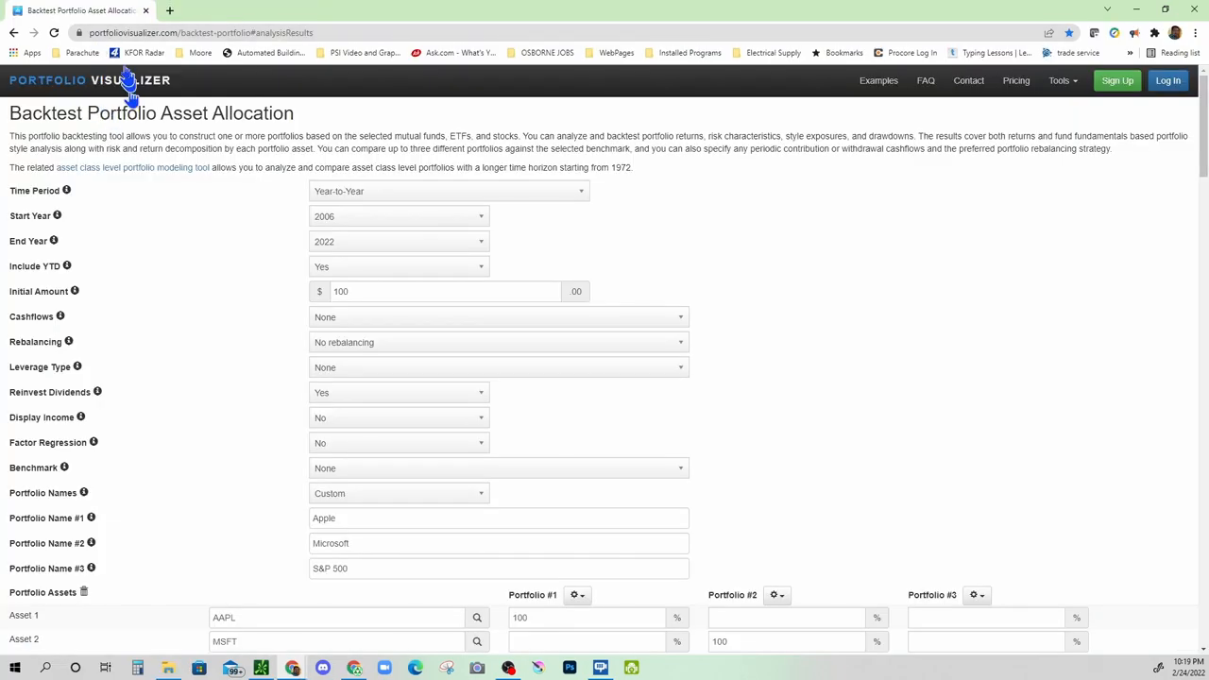
mouse_move(206, 171)
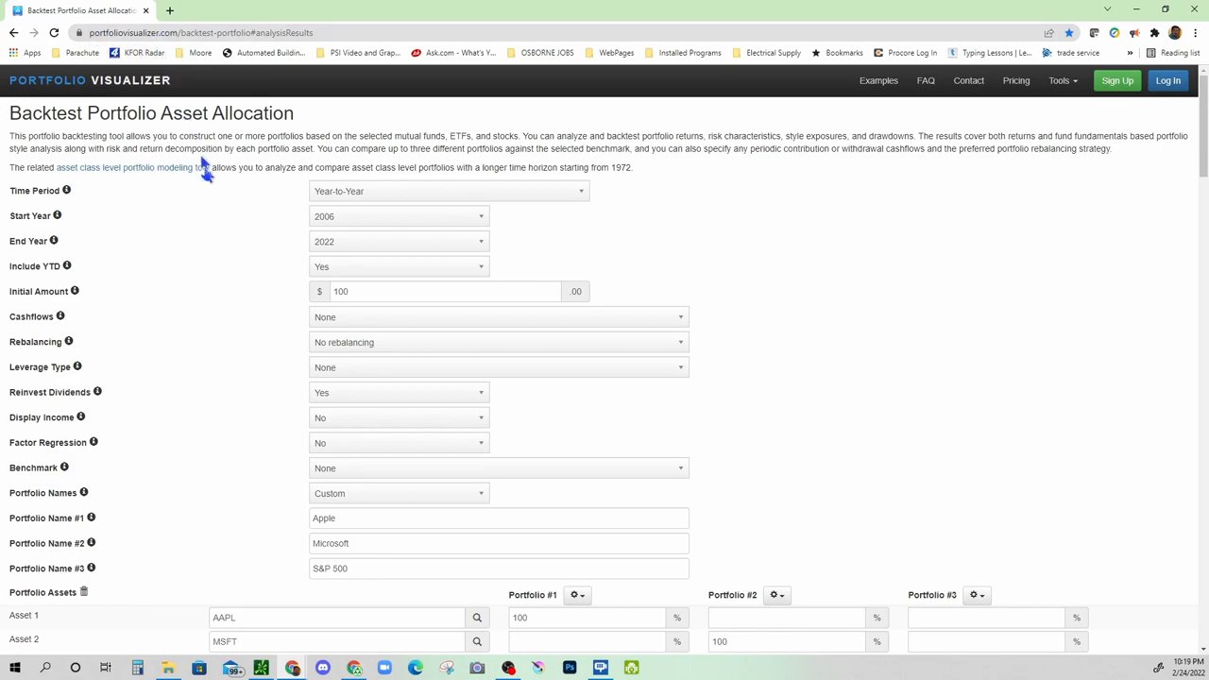
mouse_move(211, 136)
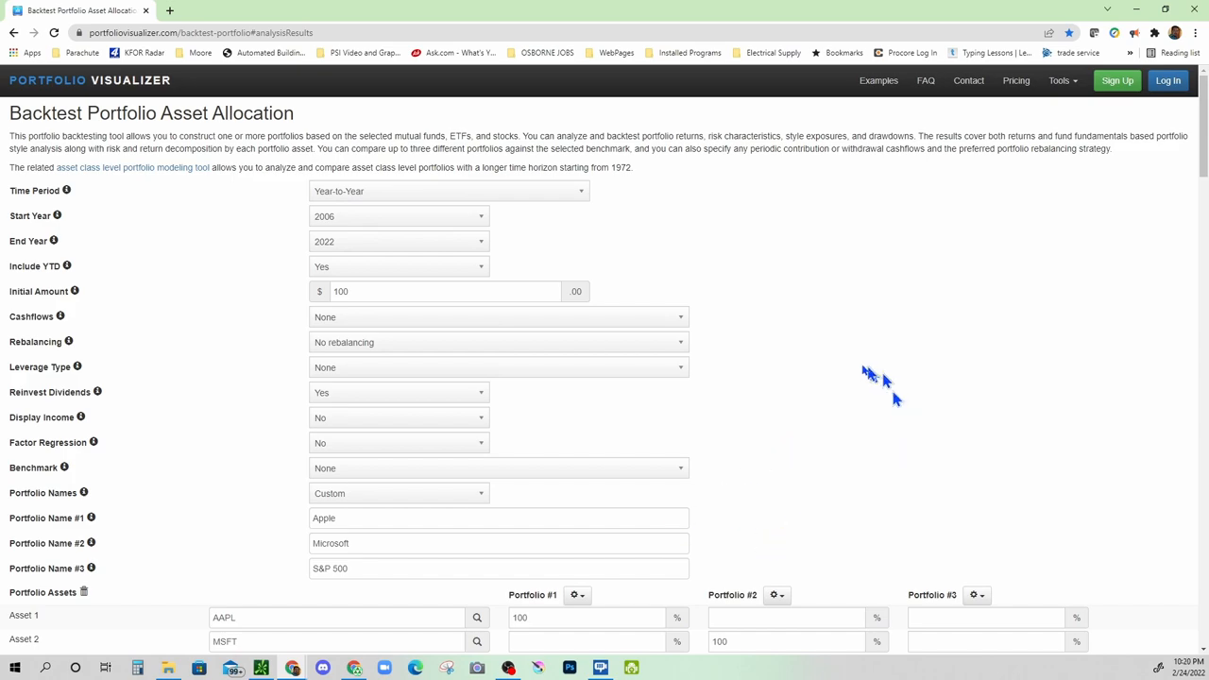
mouse_move(852, 367)
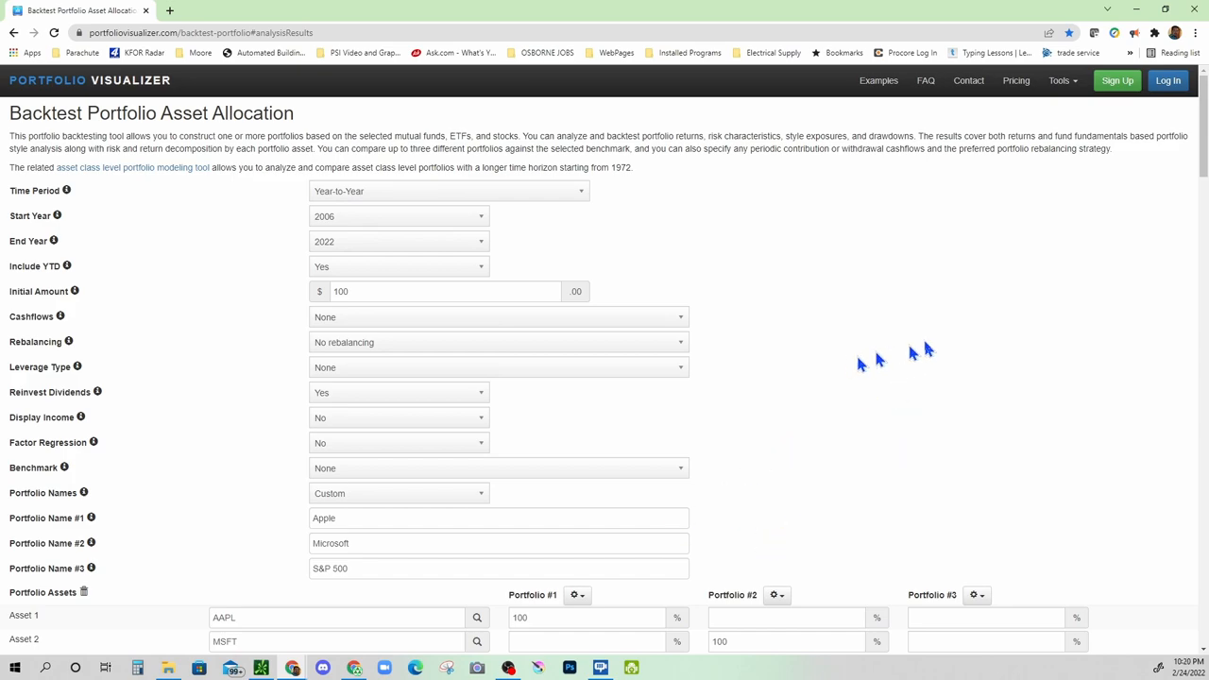
mouse_move(445, 231)
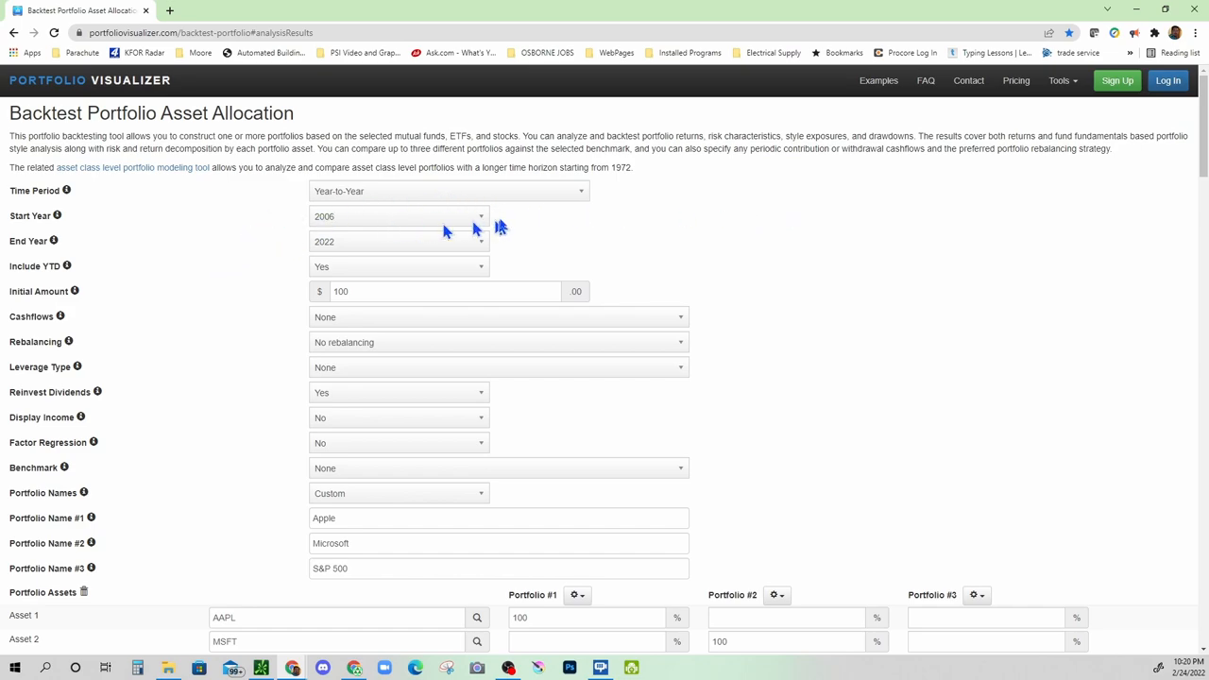
mouse_move(423, 236)
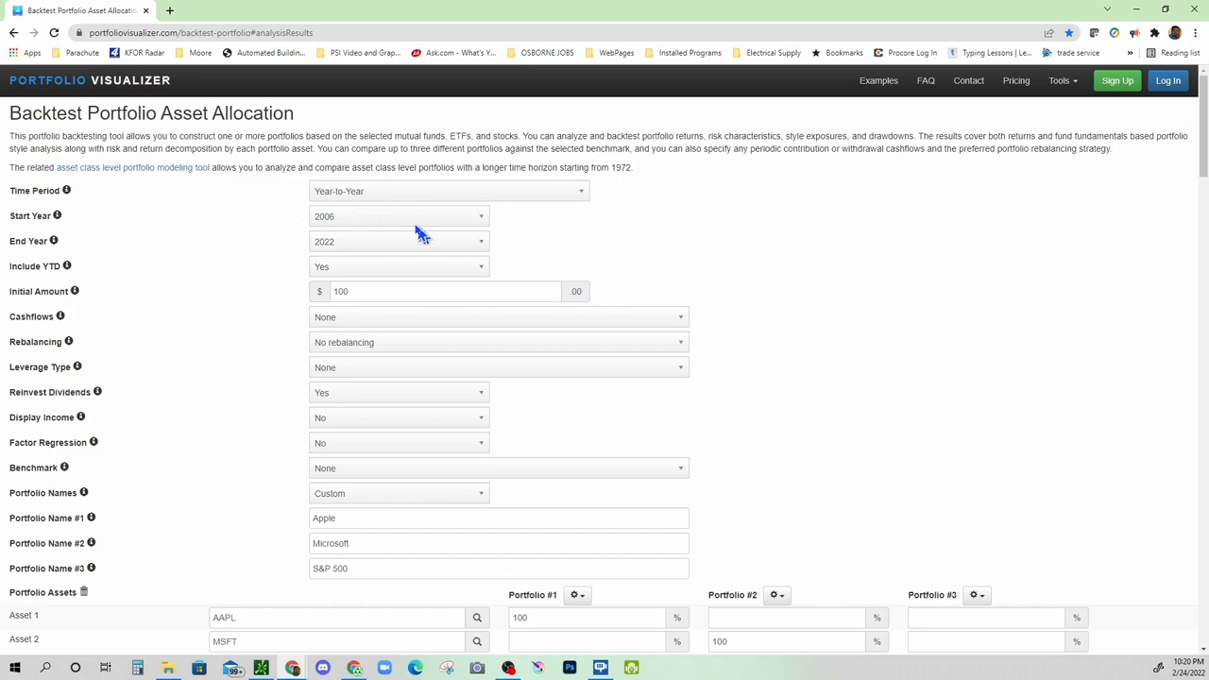
mouse_move(430, 227)
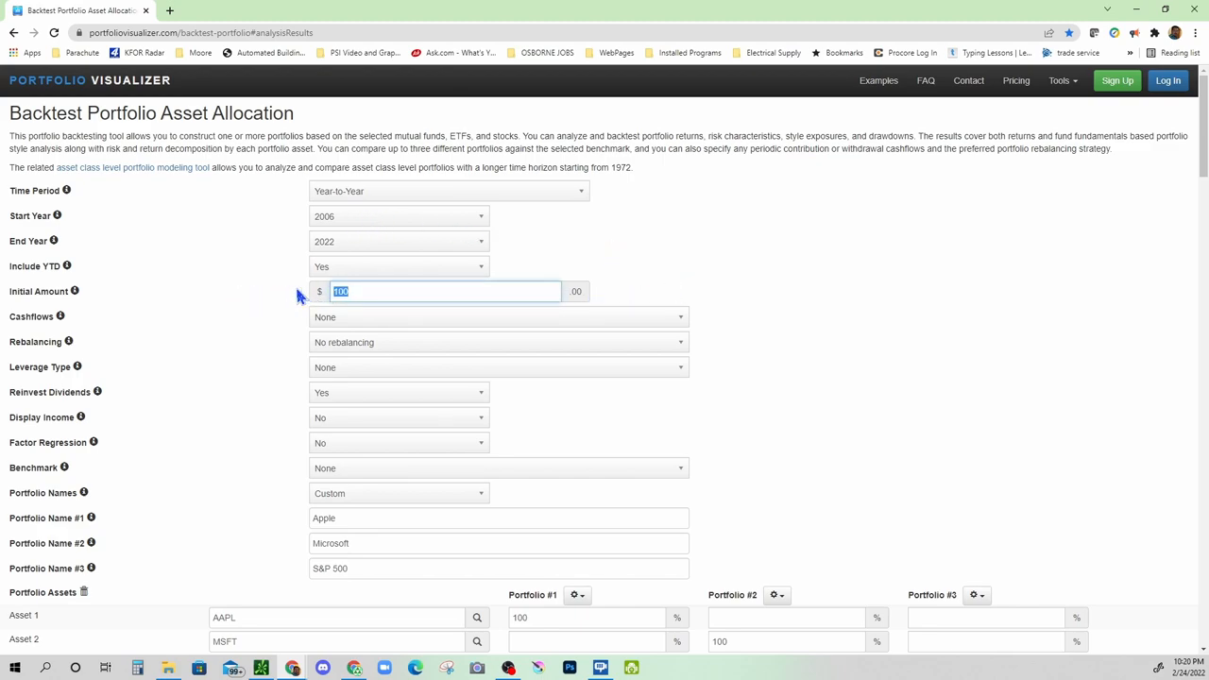
mouse_move(306, 295)
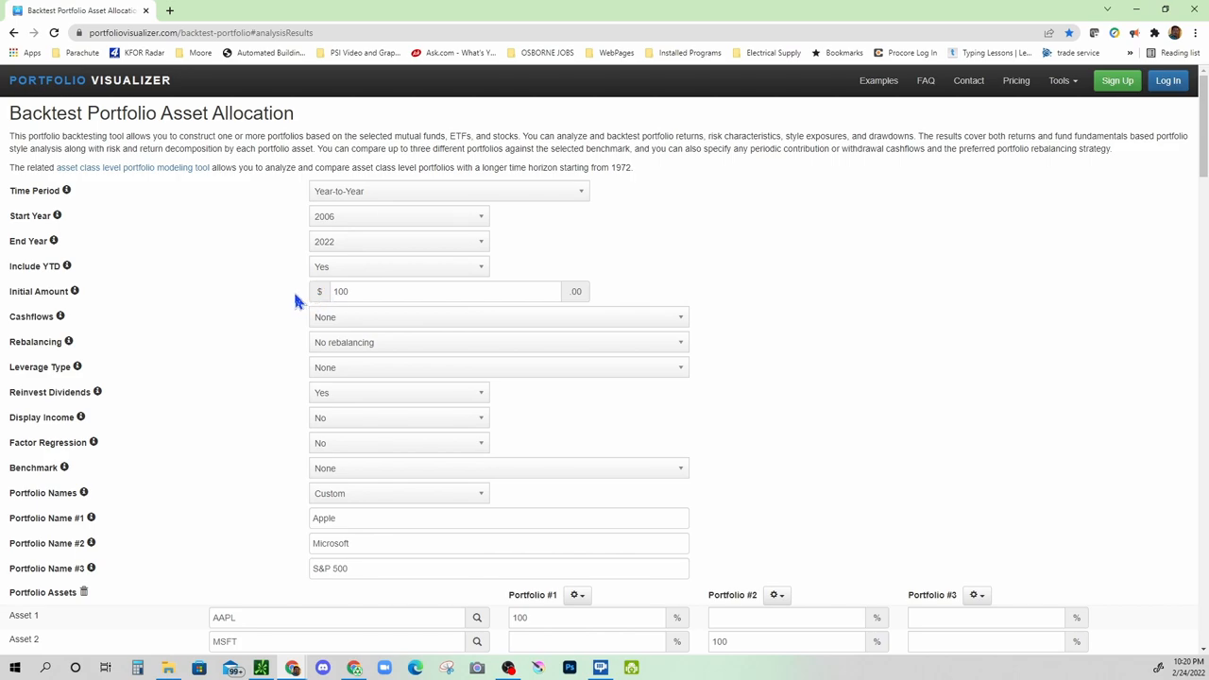
Clear the stray DAIN ticker from Asset 4 and run the AAPL, MSFT, SPY backtest.
click(378, 291)
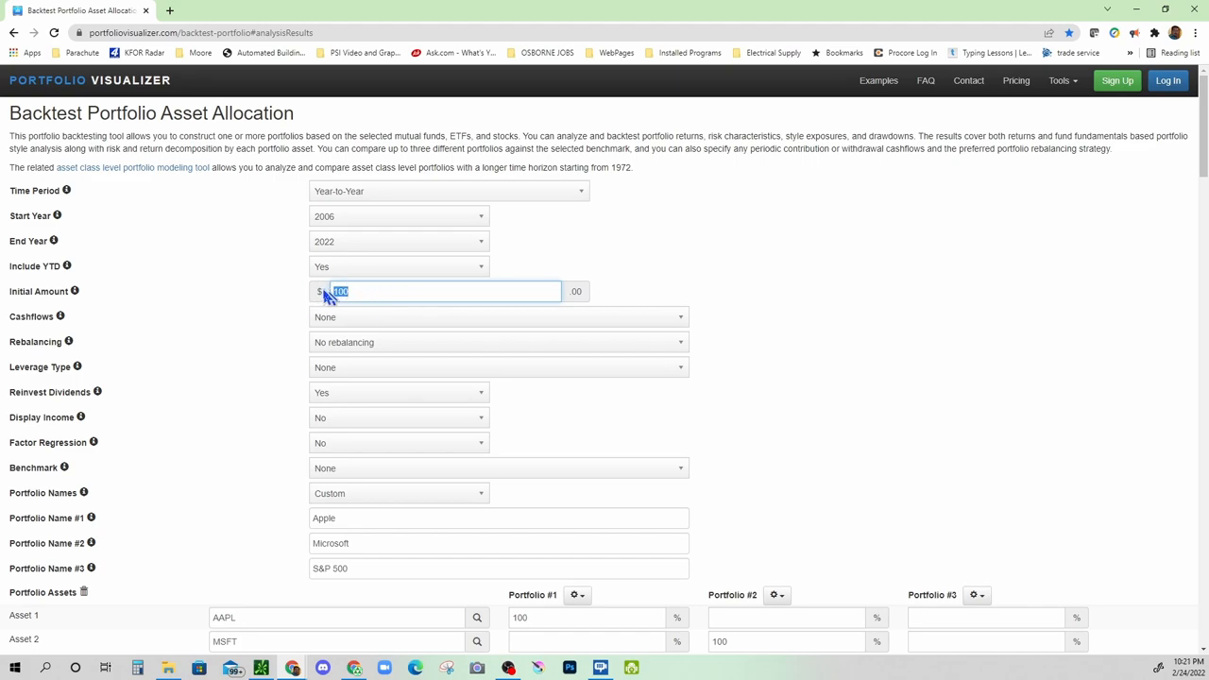
scroll(down, 3)
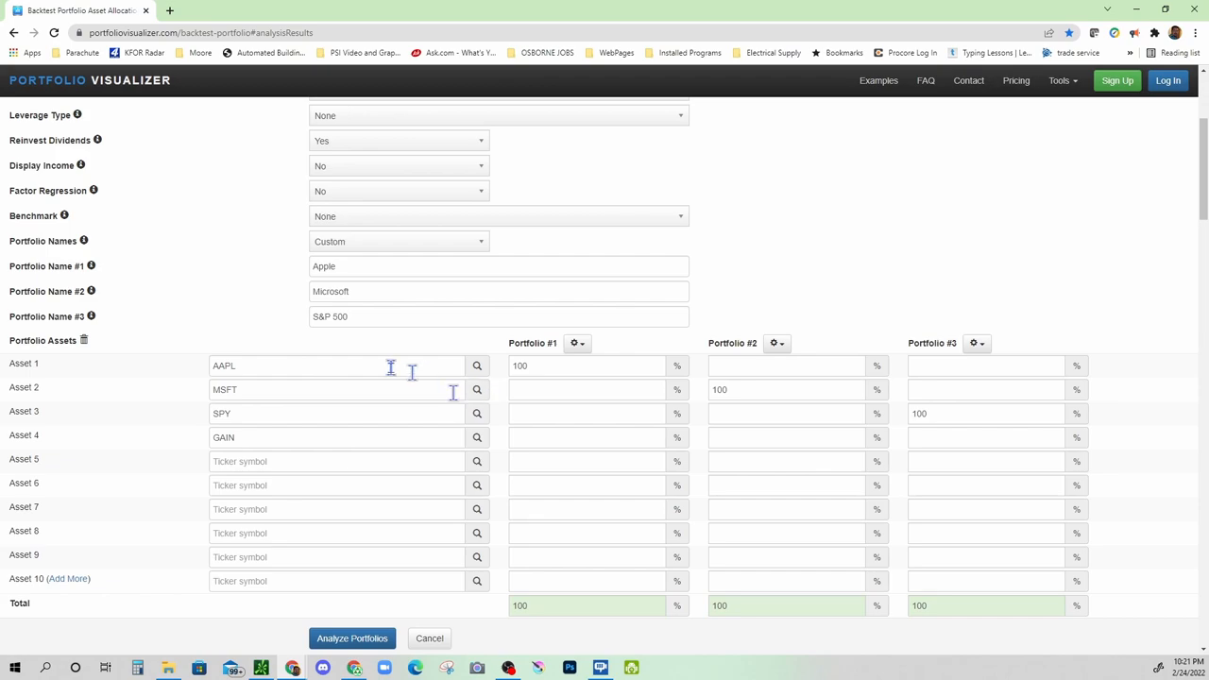
mouse_move(318, 412)
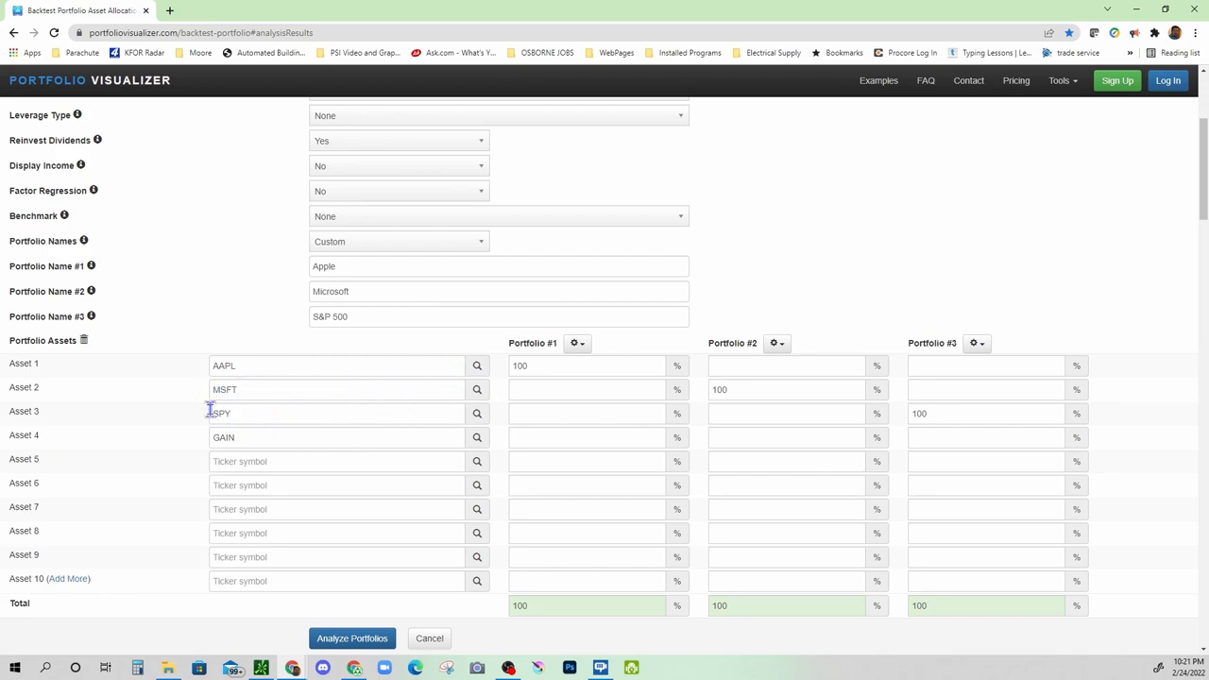
triple_click(337, 436)
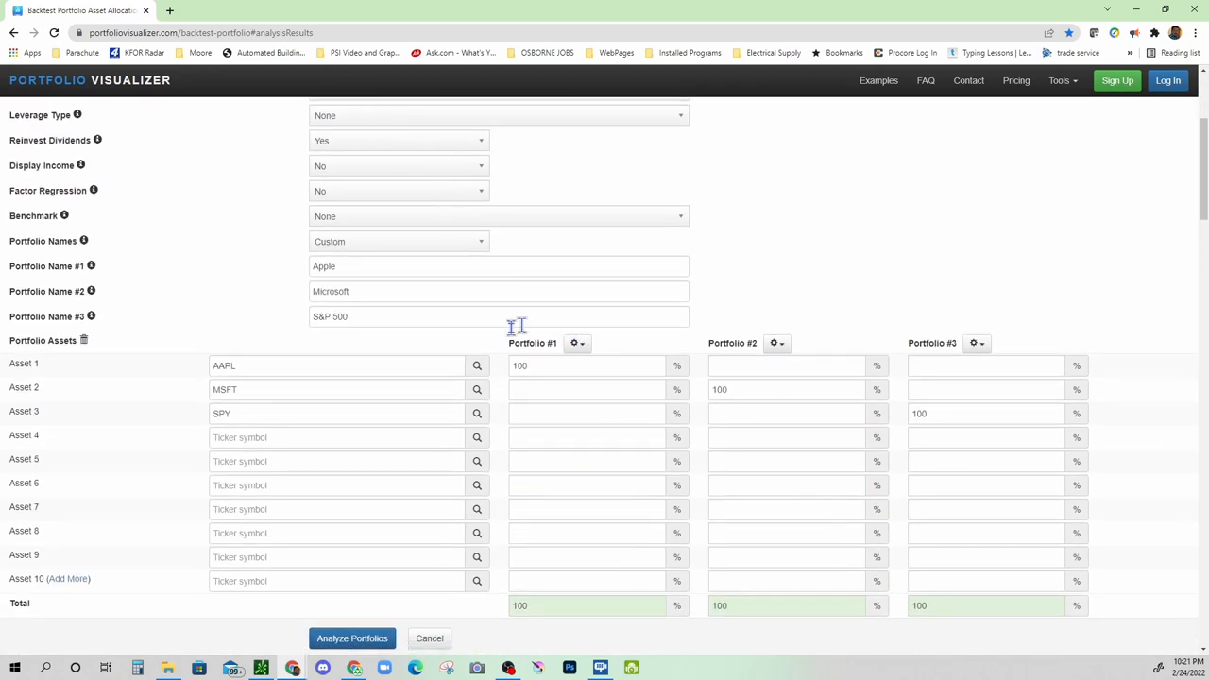
mouse_move(873, 415)
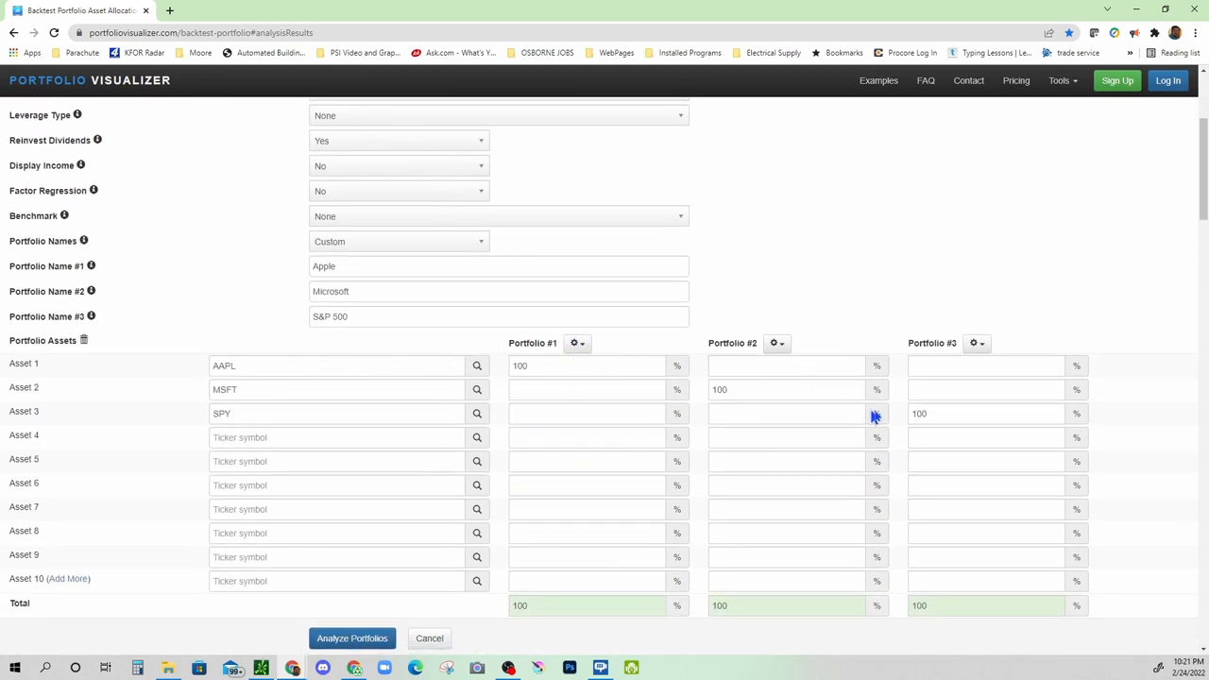
mouse_move(510, 336)
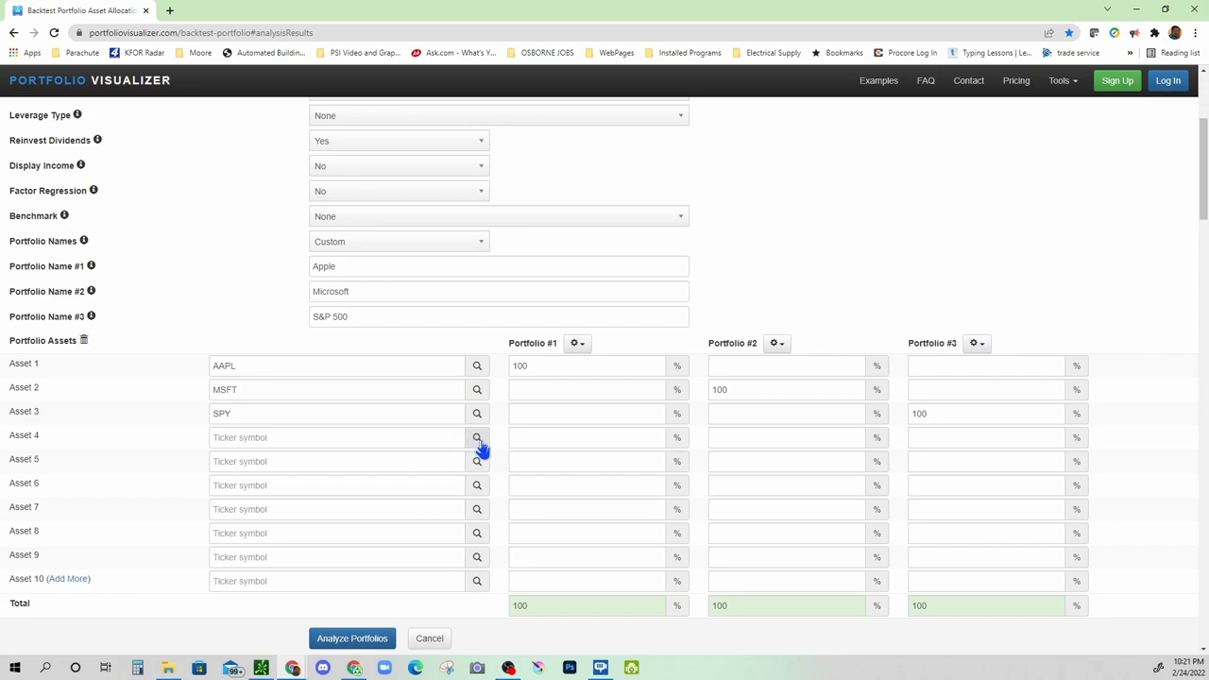
click(351, 639)
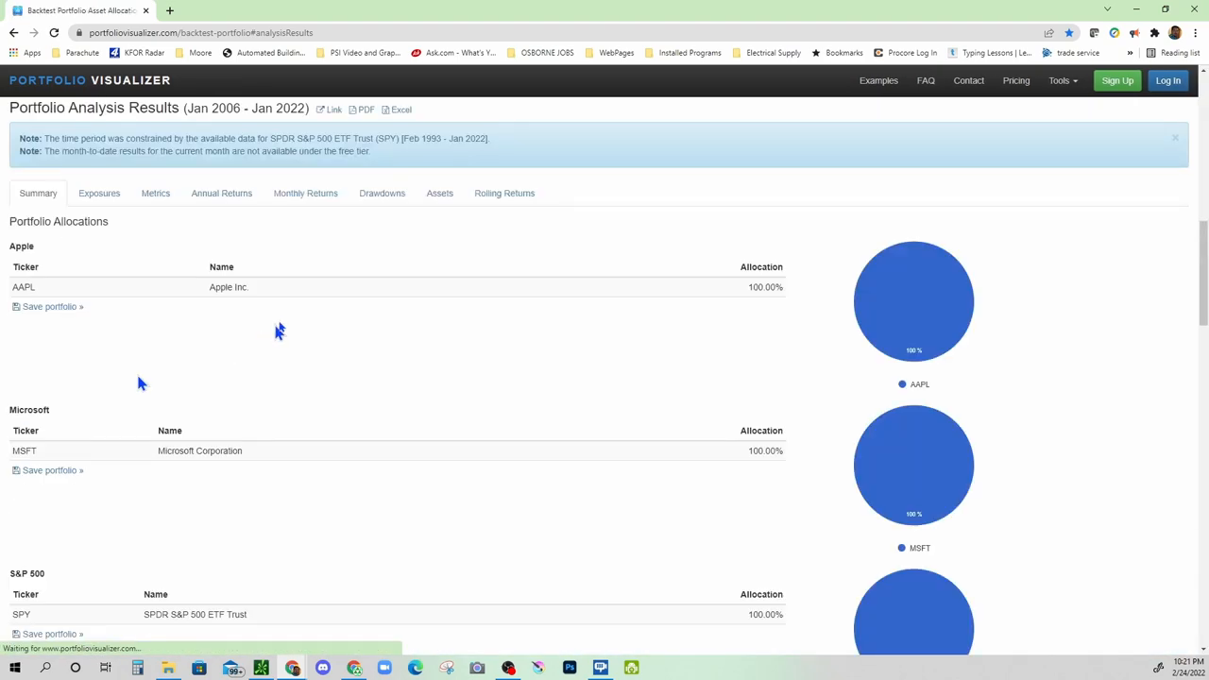
mouse_move(940, 344)
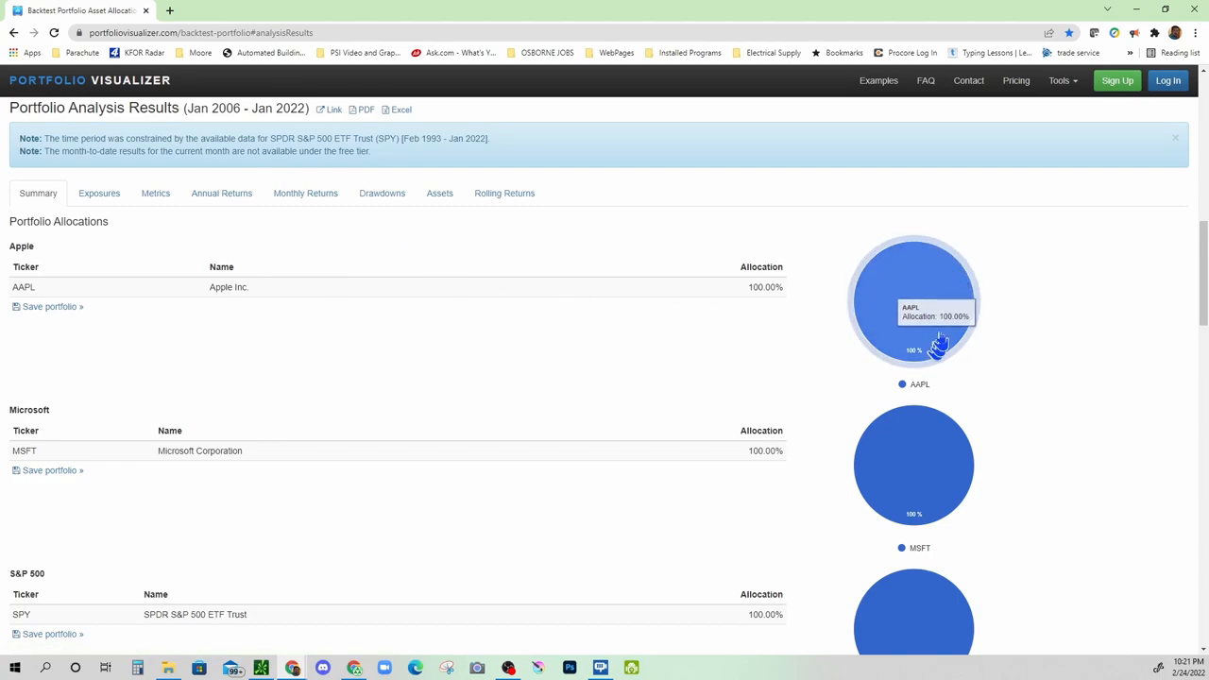
Scroll past the allocation pies to Portfolio Returns: Apple $7,941, Microsoft $1,650, S&P 500 $499.
scroll(down, 3)
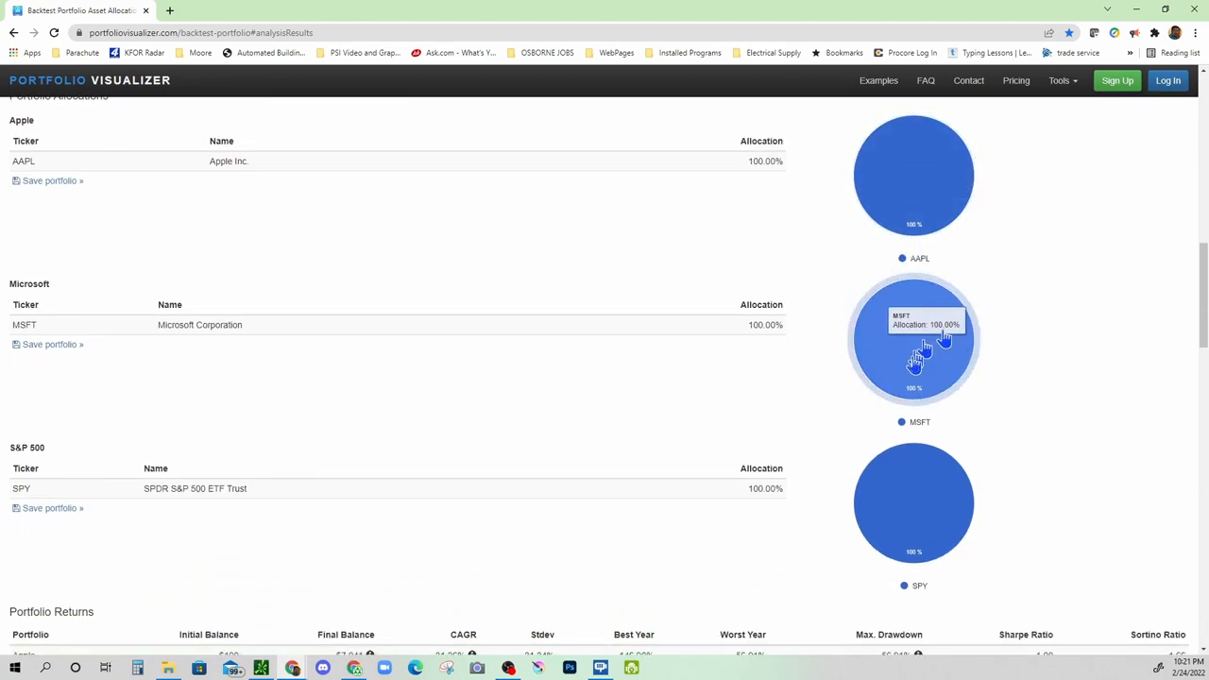
mouse_move(967, 459)
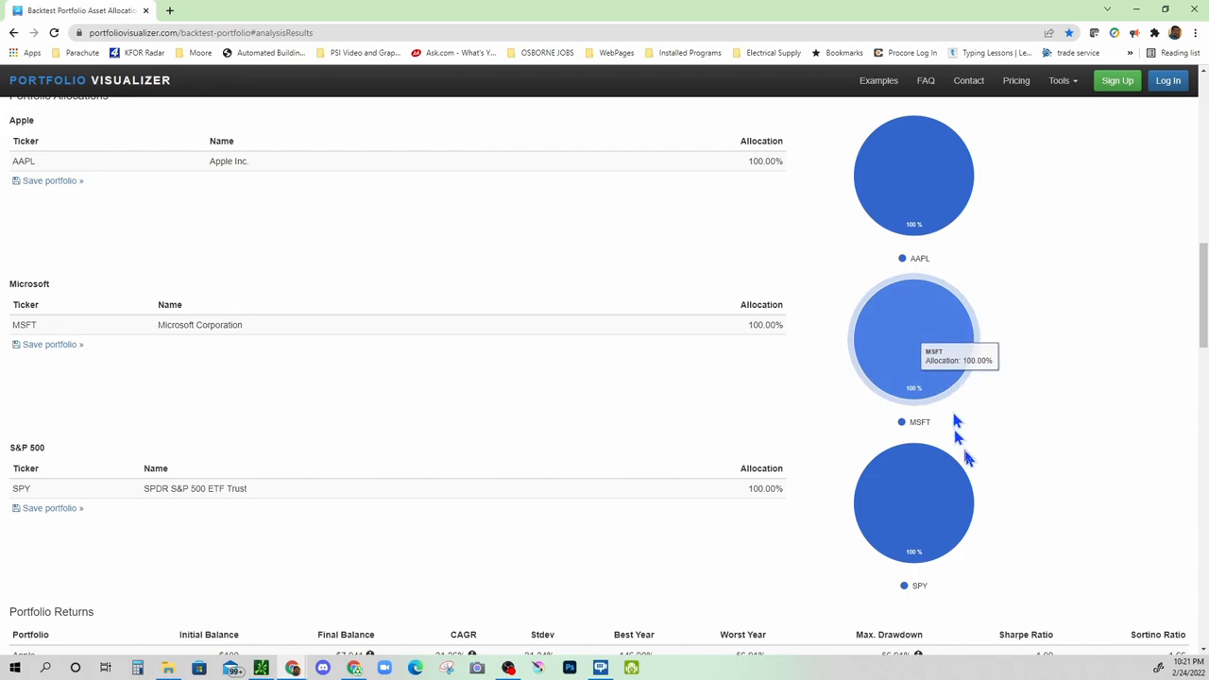
scroll(down, 3)
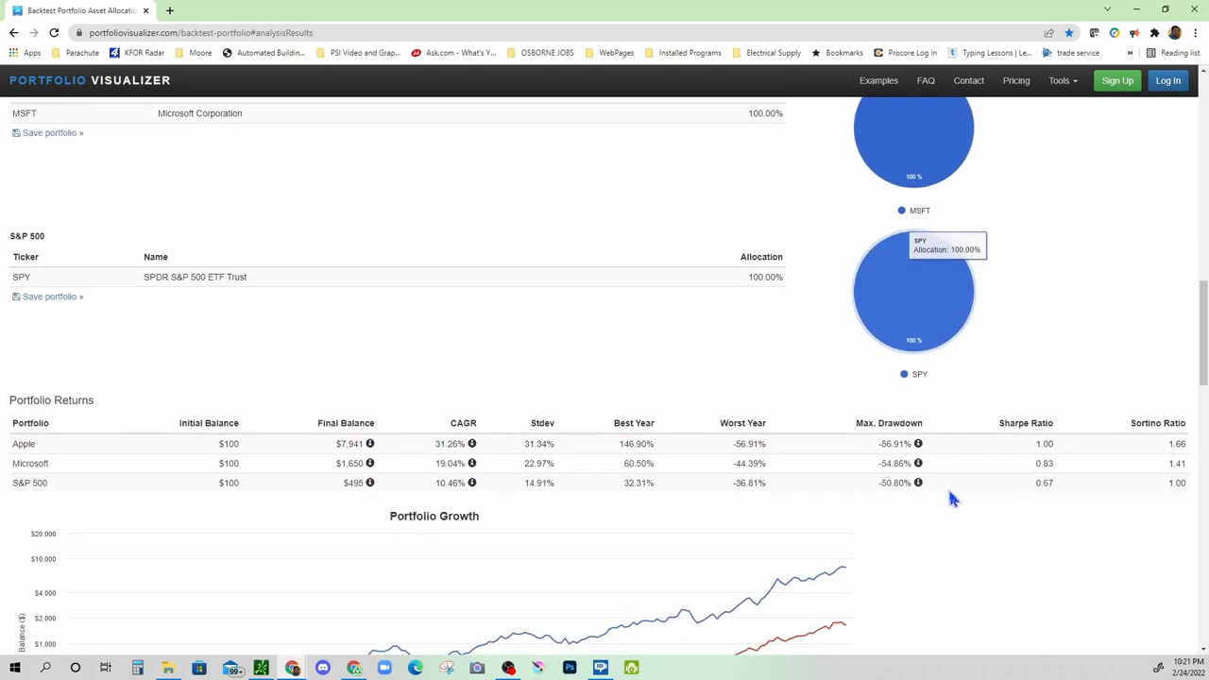
Scroll to the logarithmic Portfolio Growth chart with Apple ending at $7,941.
scroll(down, 3)
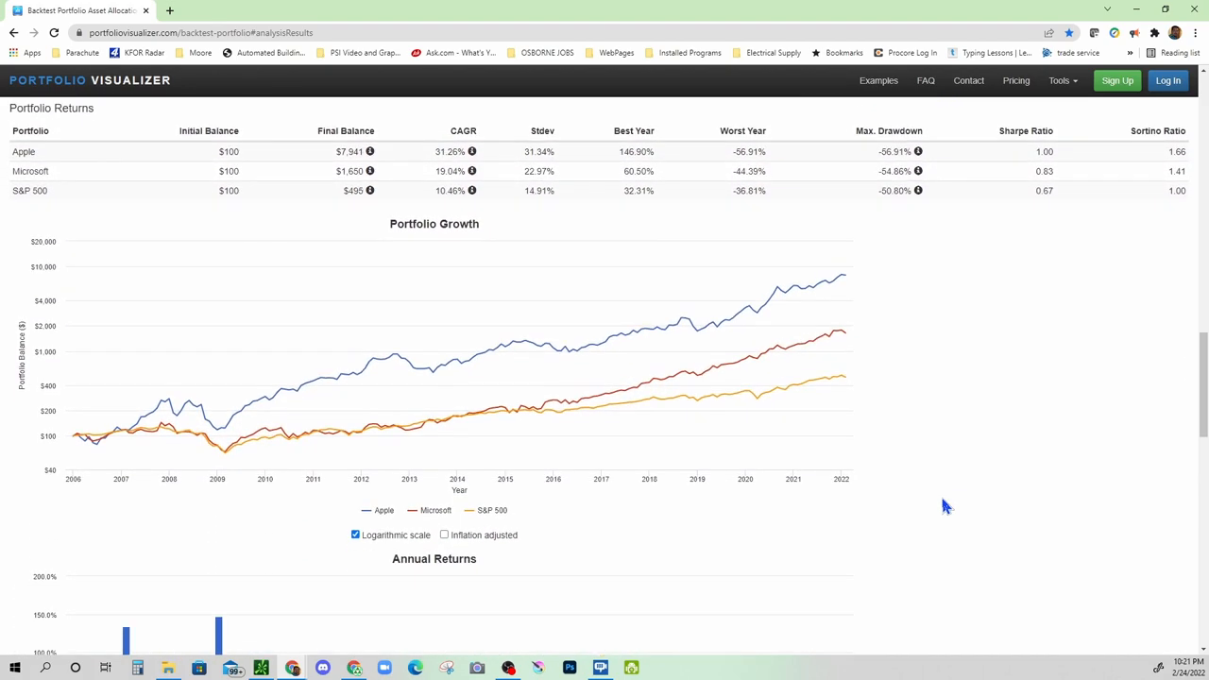
mouse_move(174, 151)
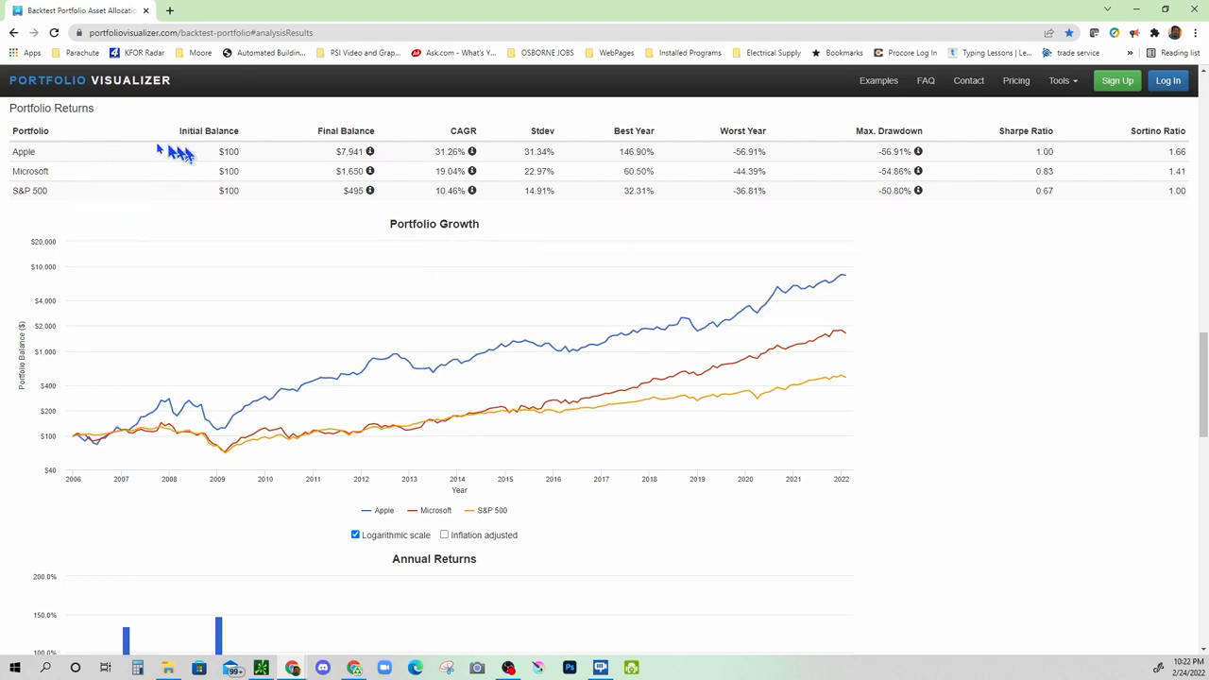
mouse_move(219, 159)
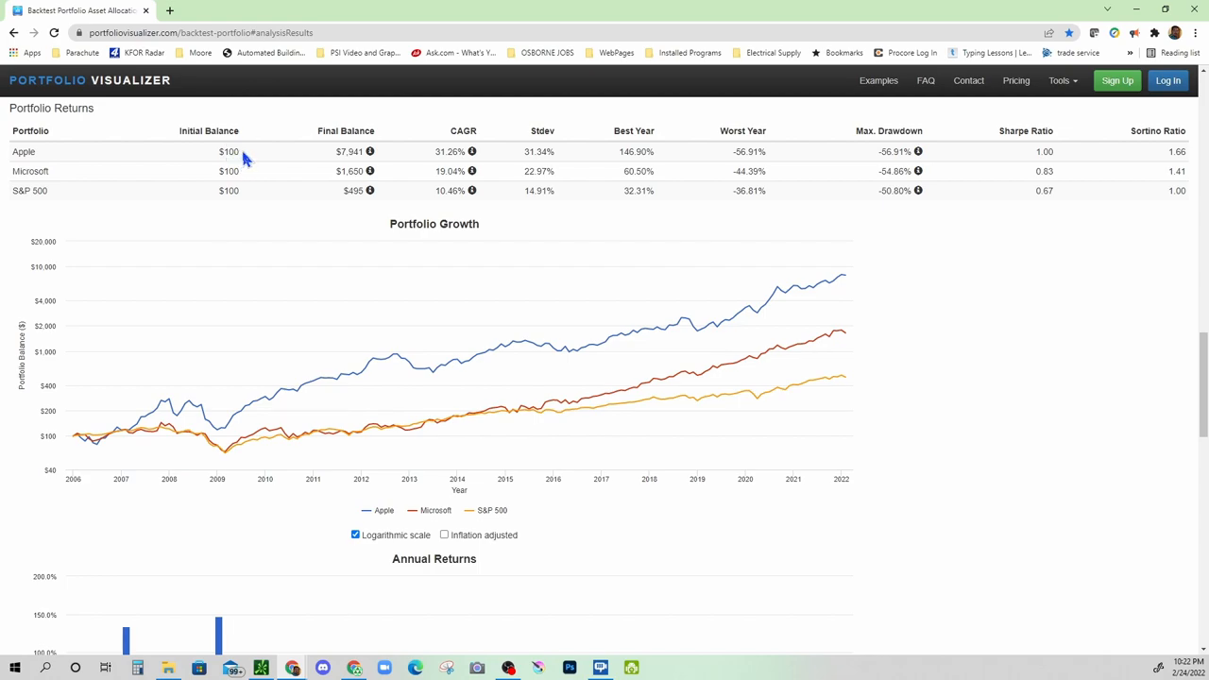
mouse_move(367, 167)
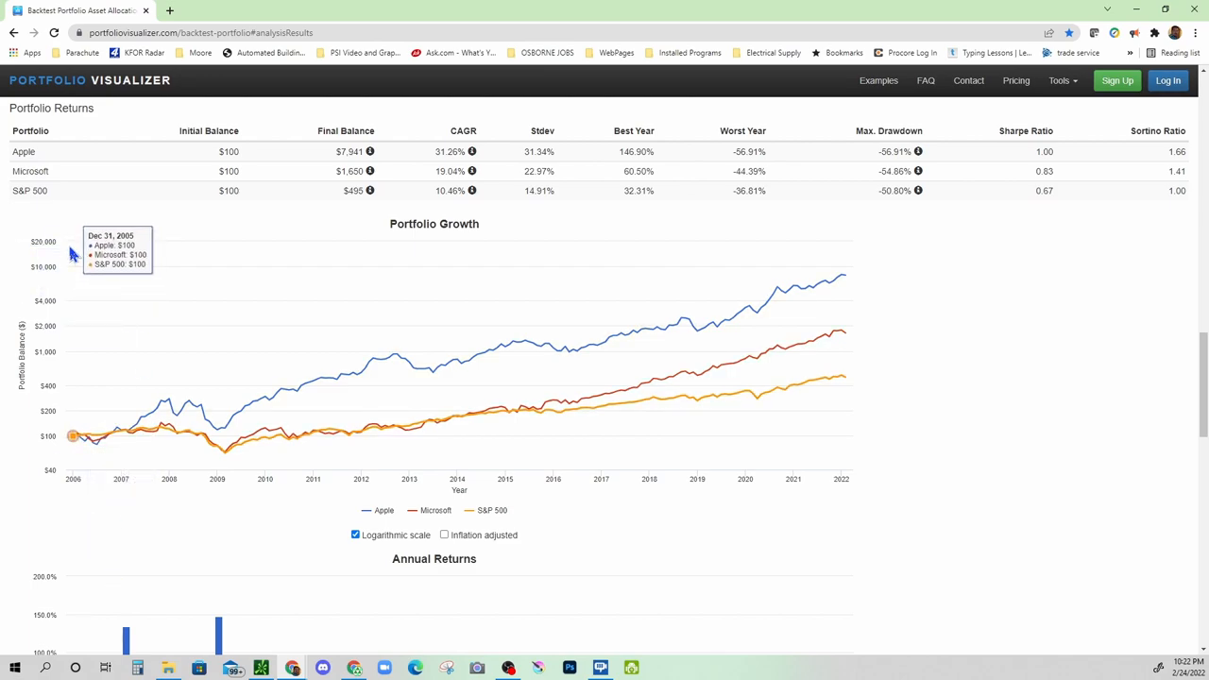
mouse_move(53, 284)
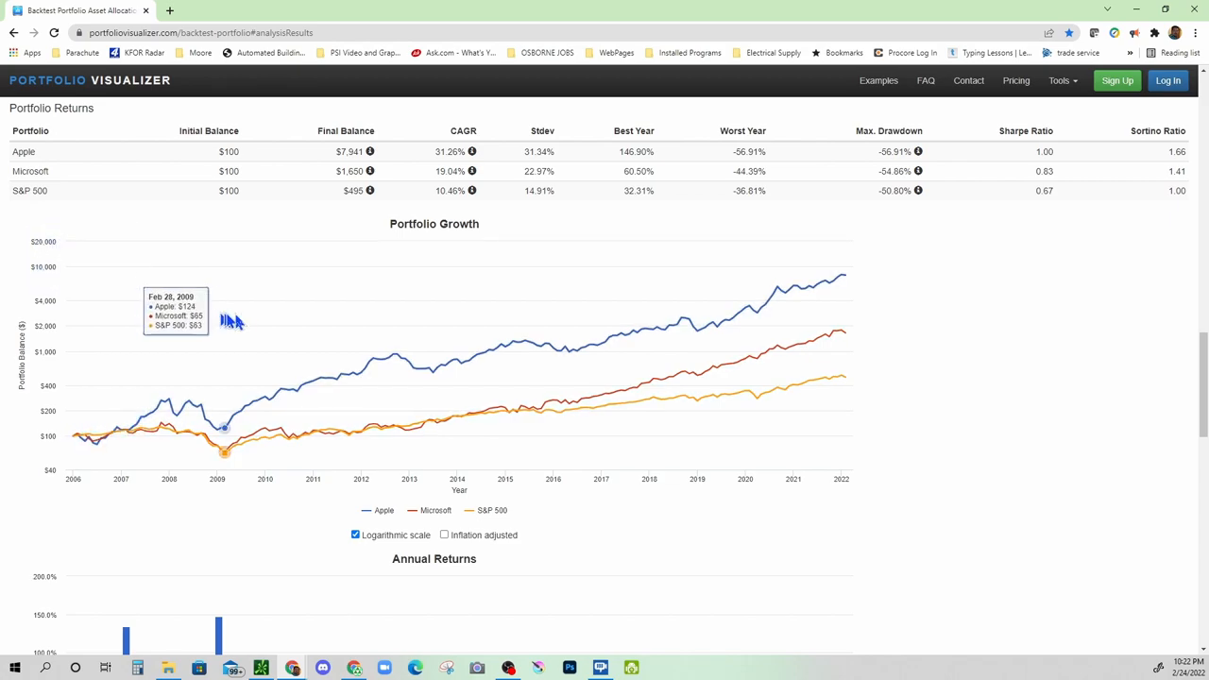
mouse_move(238, 321)
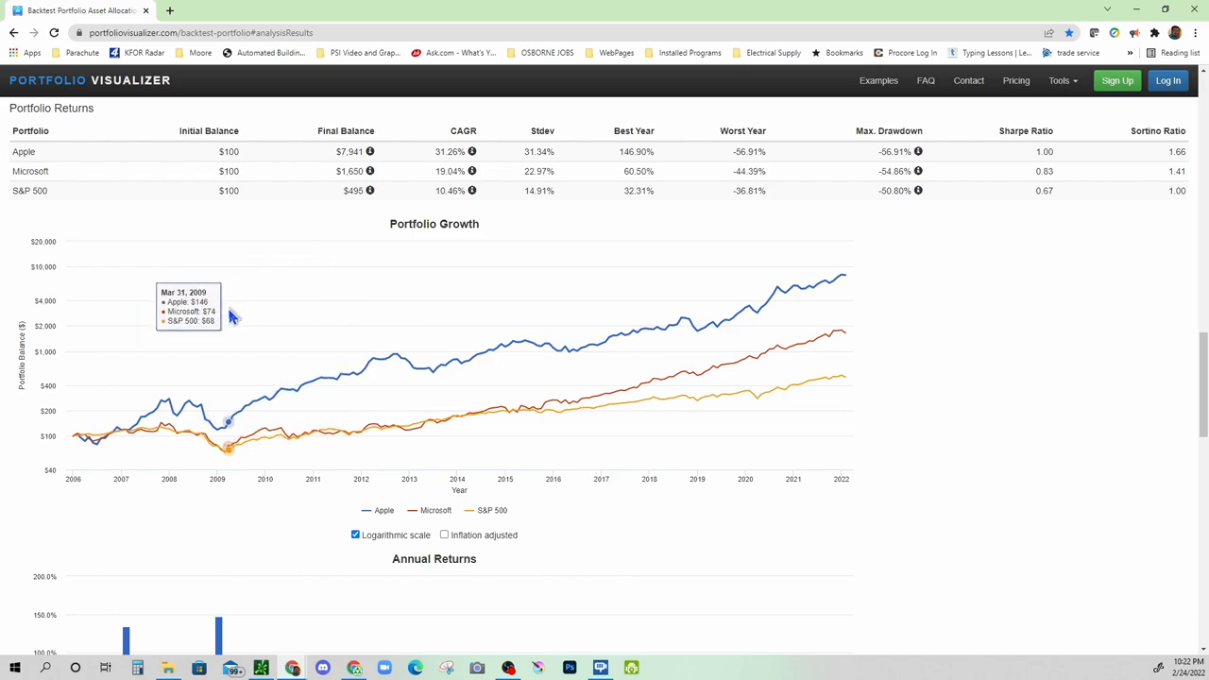
mouse_move(235, 340)
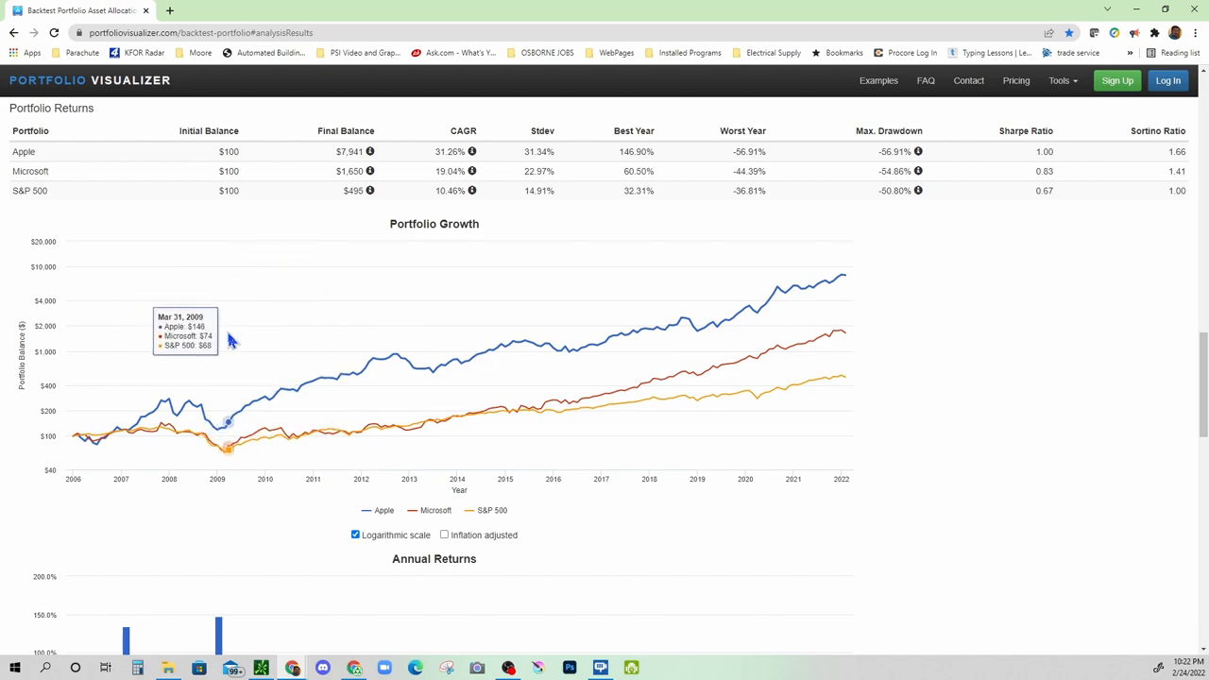
mouse_move(442, 317)
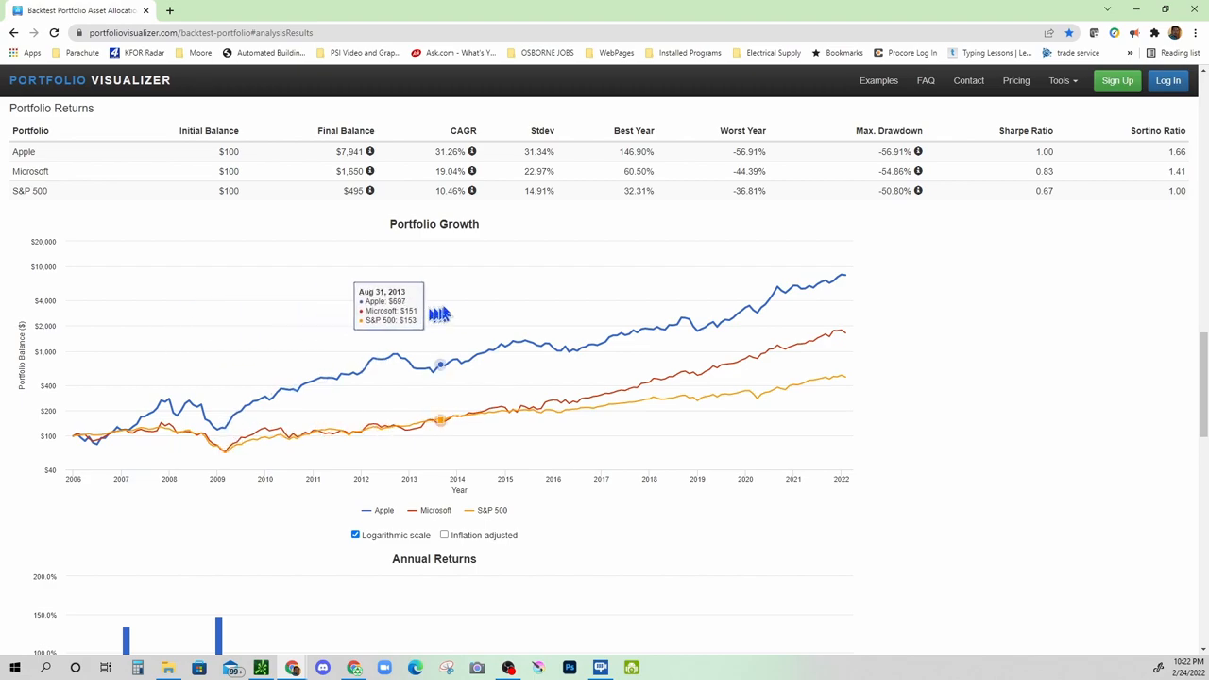
mouse_move(760, 306)
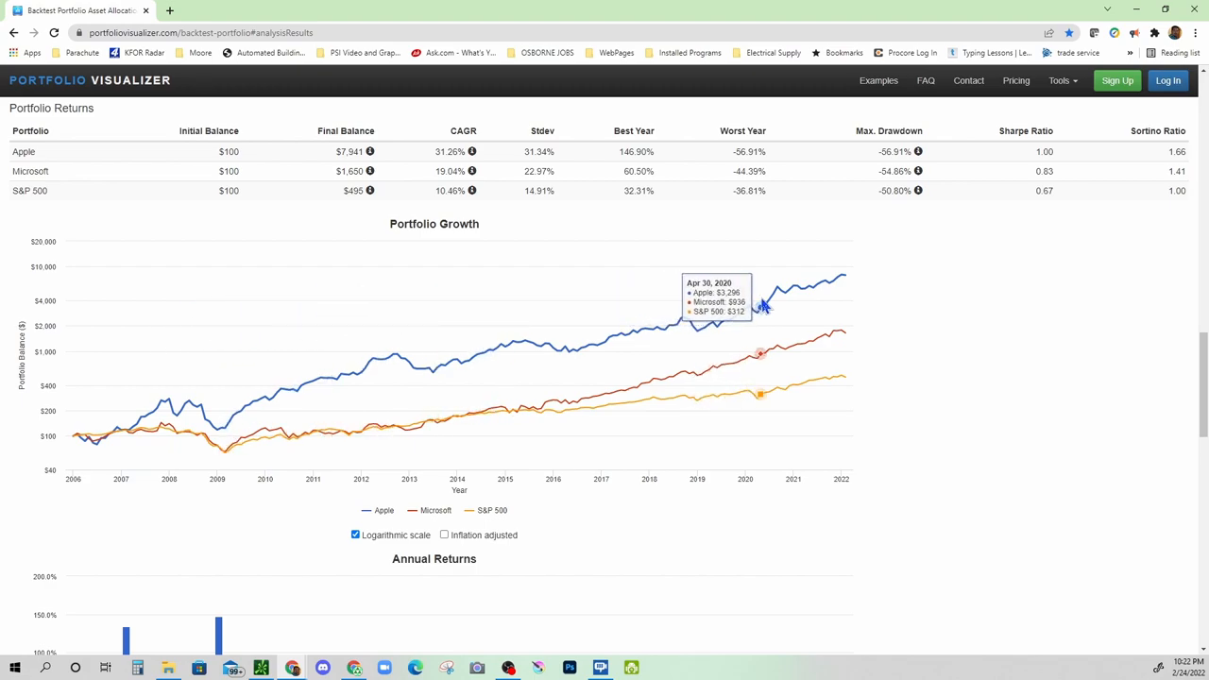
mouse_move(748, 310)
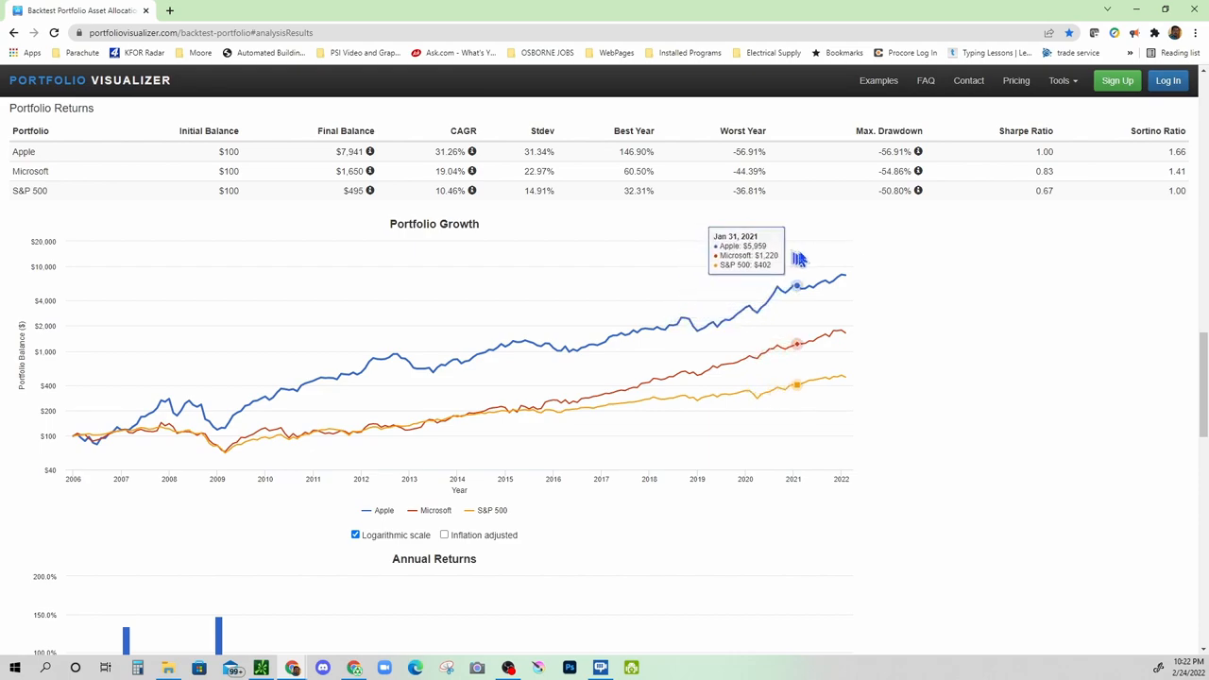
mouse_move(423, 359)
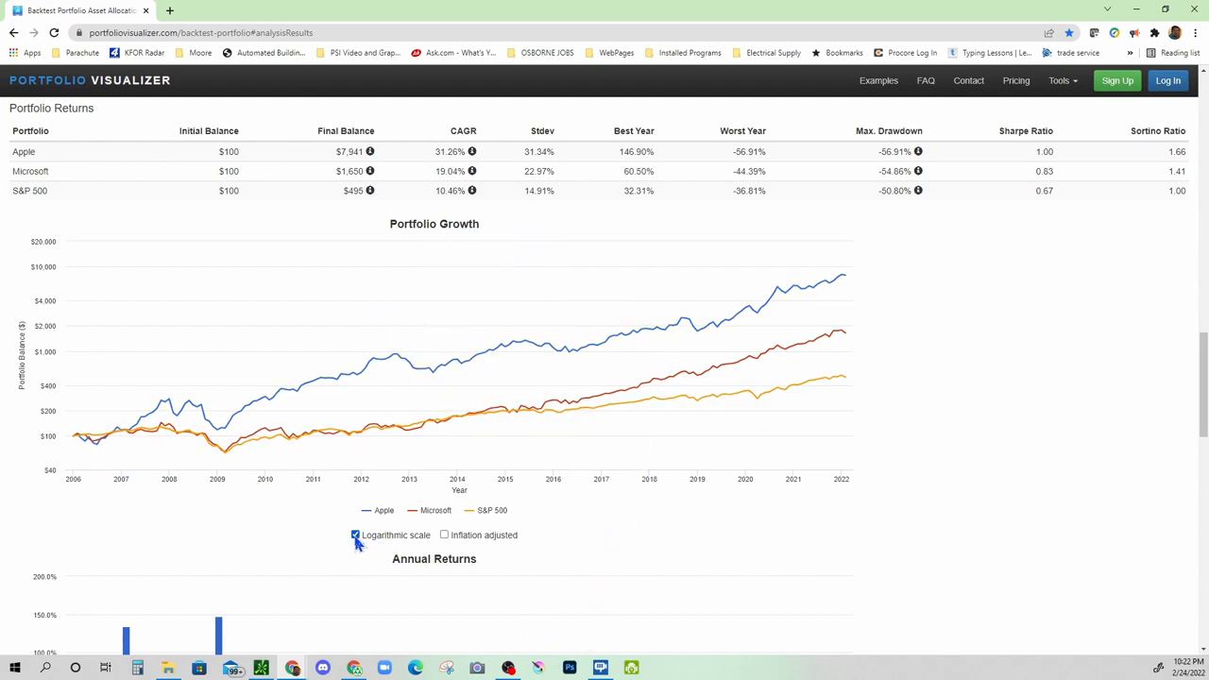
Show the growth chart on a linear scale, trying inflation-adjusted then returning to nominal dollars.
click(355, 535)
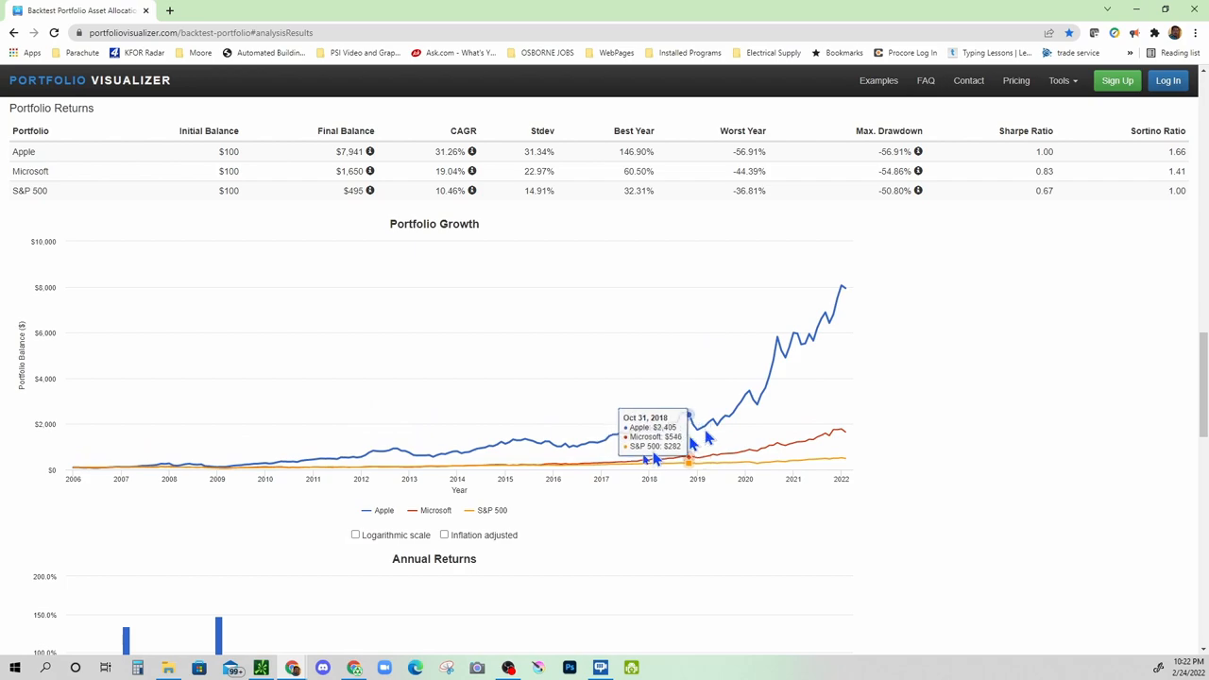
mouse_move(835, 306)
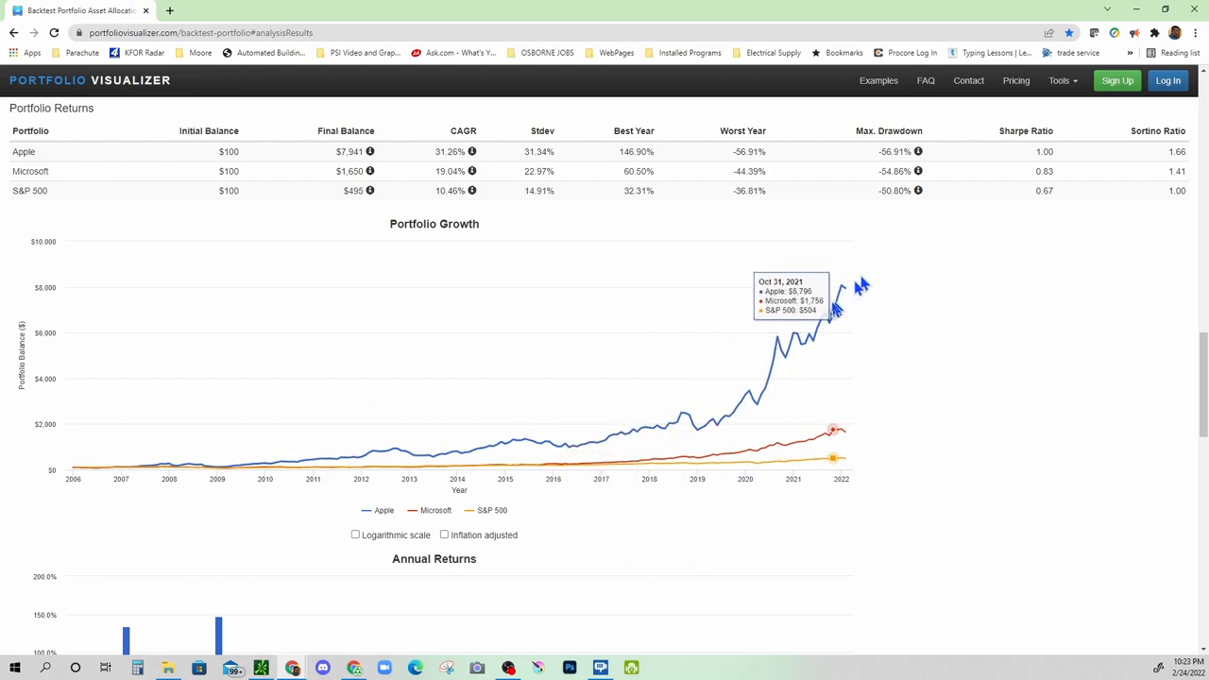
mouse_move(446, 538)
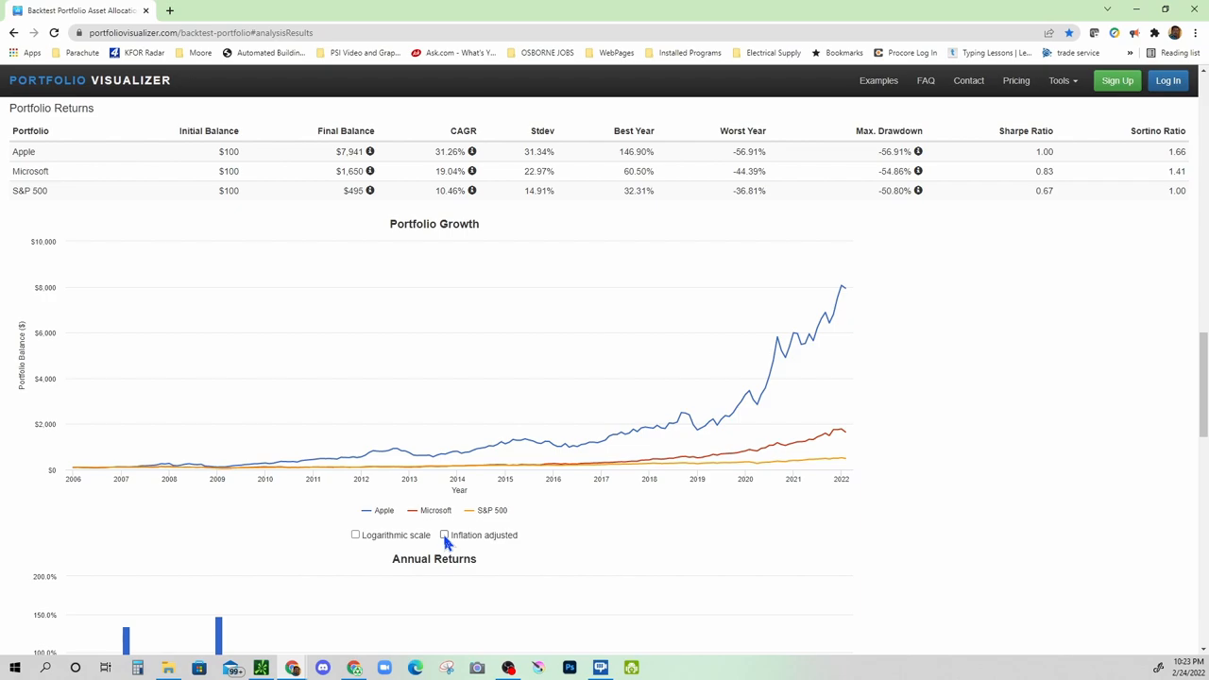
mouse_move(846, 291)
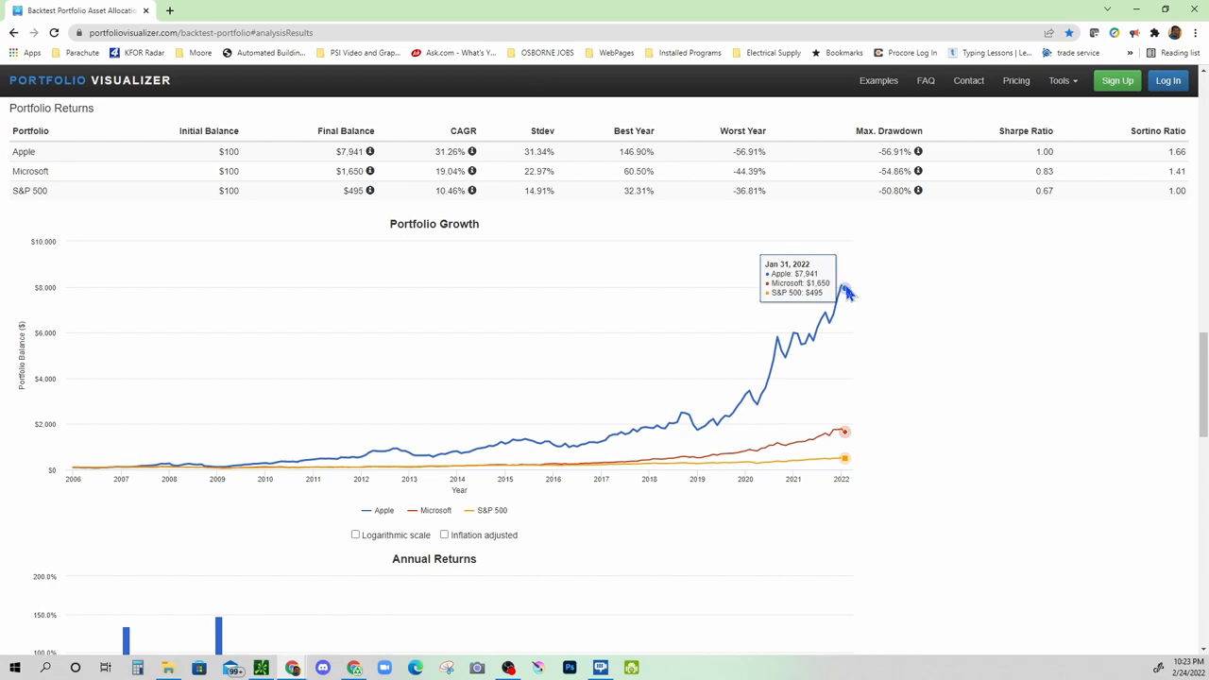
click(444, 535)
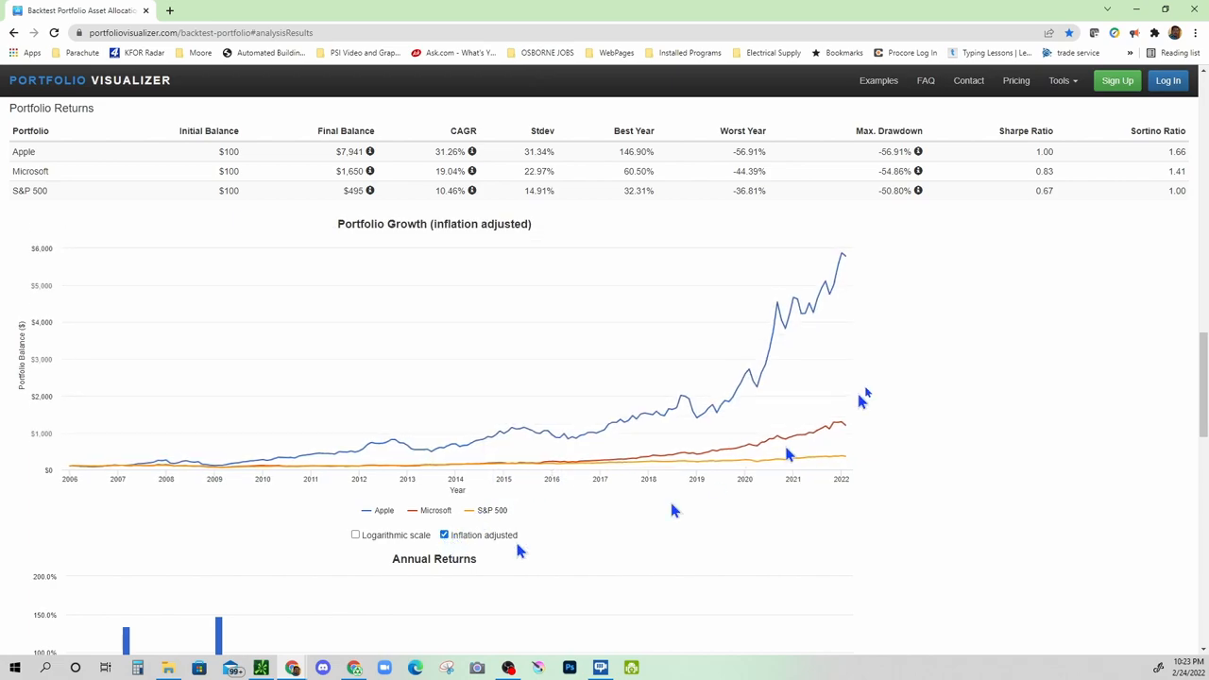
mouse_move(843, 261)
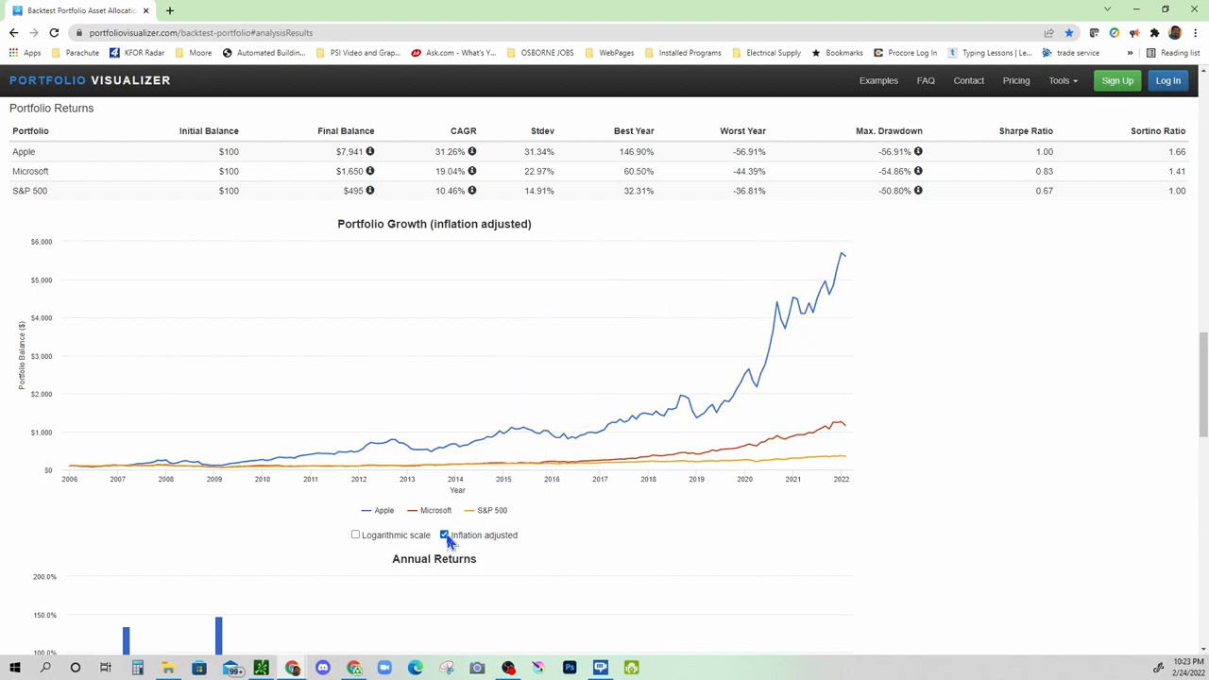
click(444, 535)
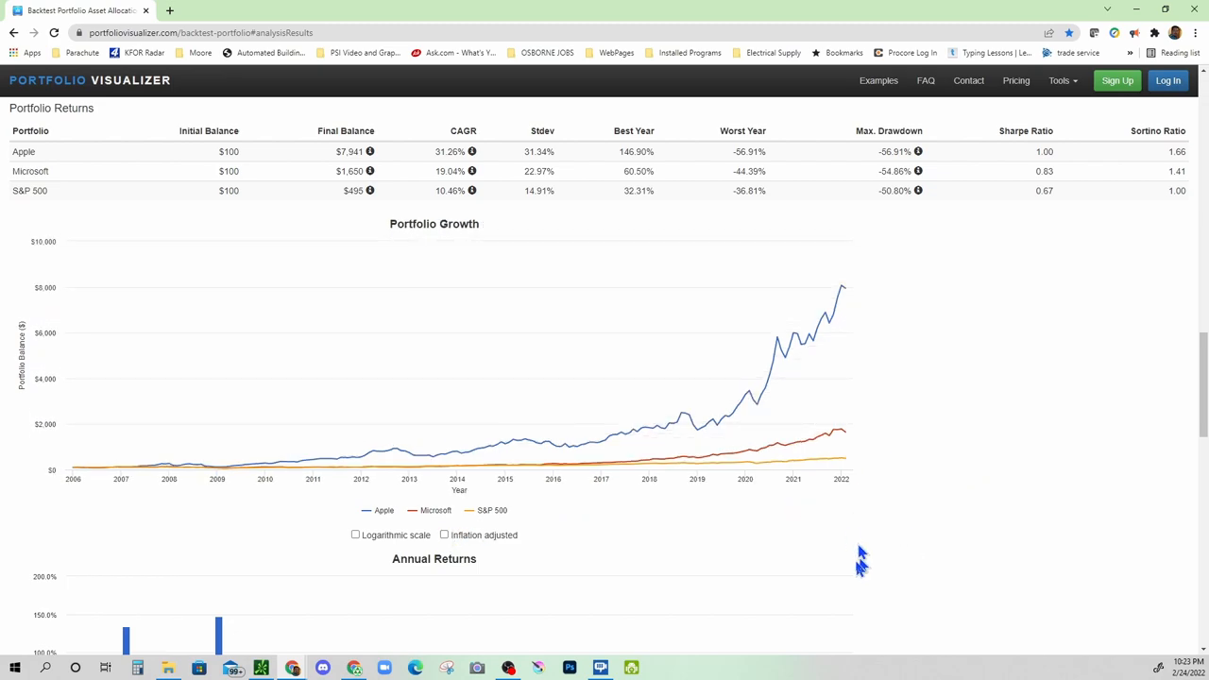
mouse_move(819, 559)
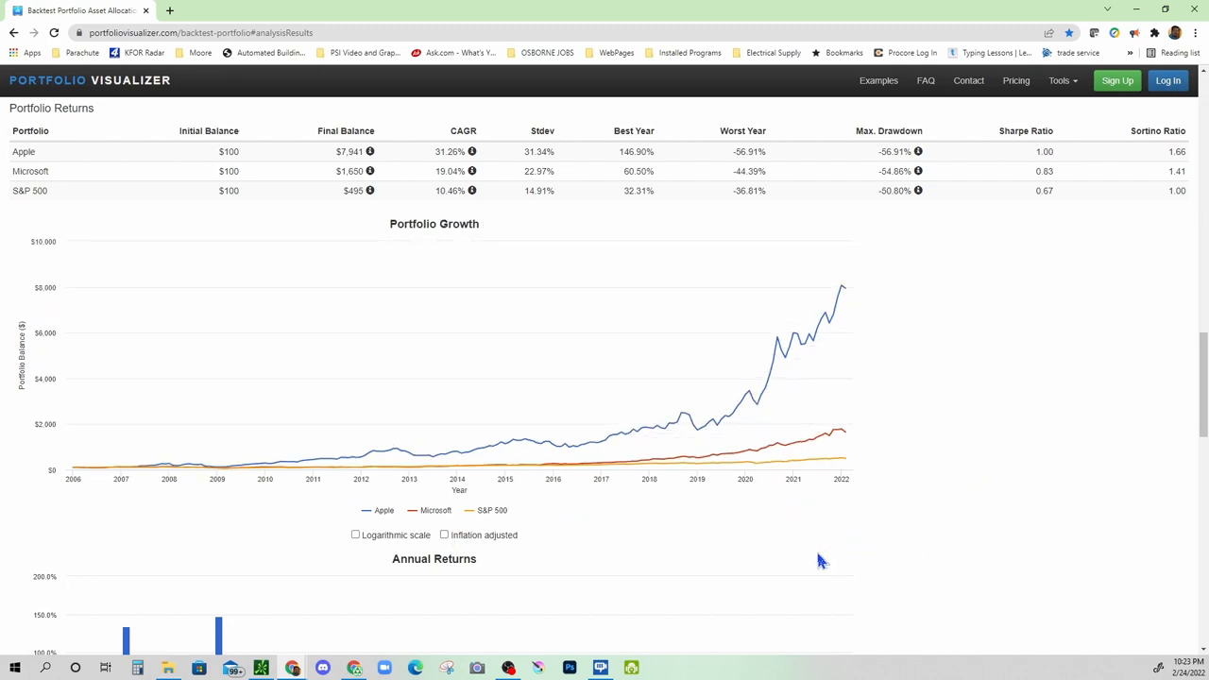
Scroll down to the Annual Returns chart and Trailing Returns table, Apple 10-year return 29.74%.
scroll(down, 3)
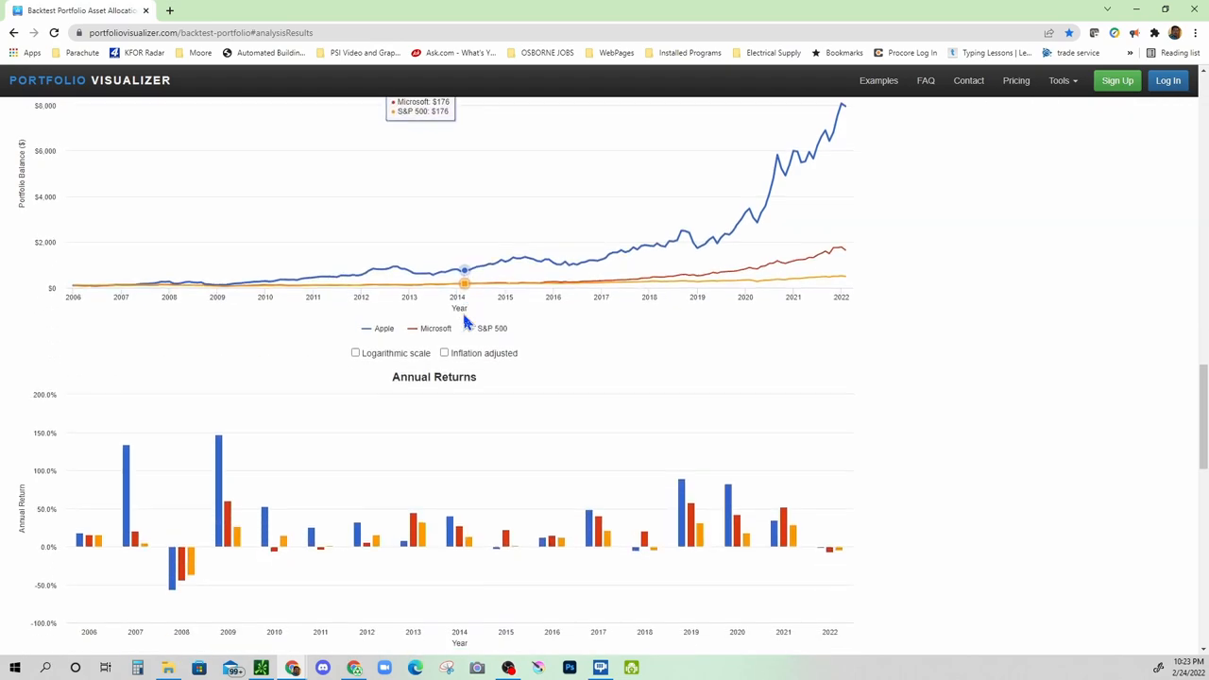
scroll(up, 3)
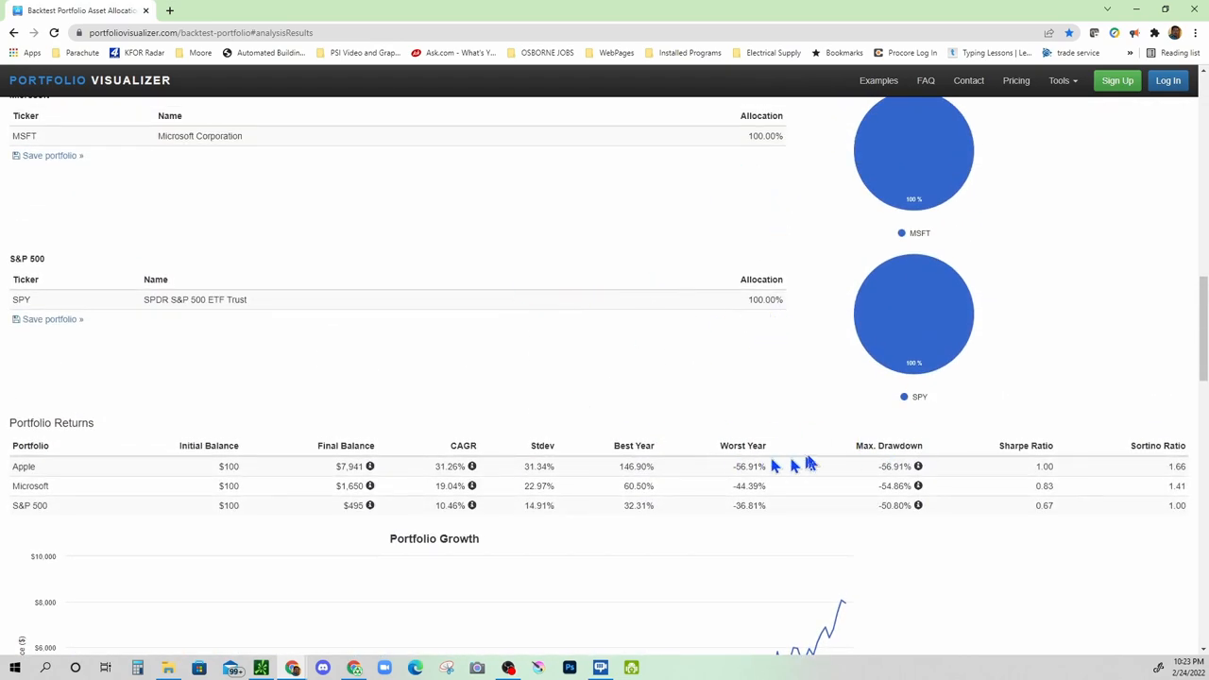
scroll(down, 3)
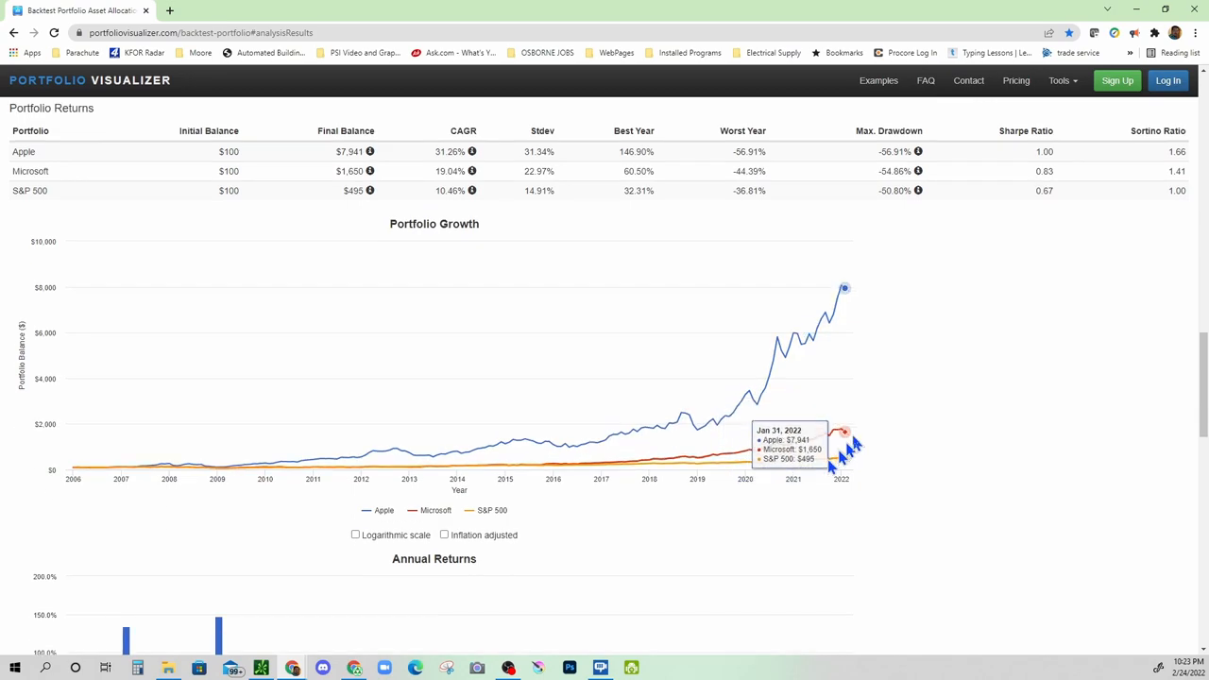
scroll(down, 3)
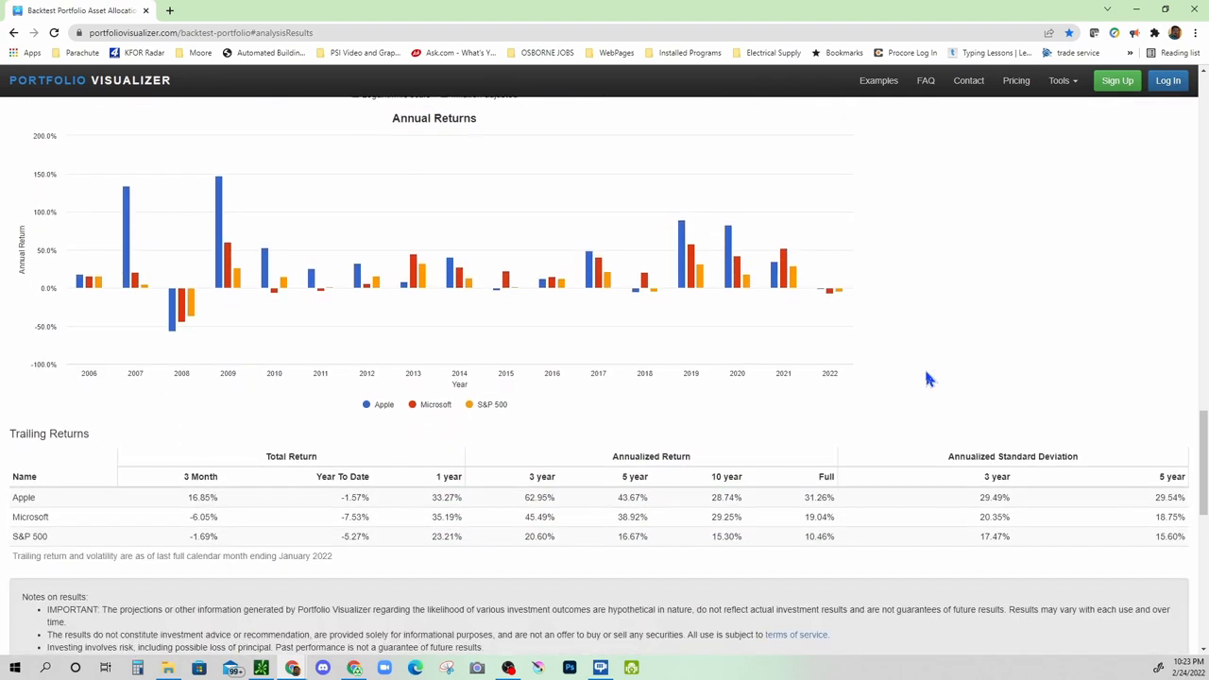
mouse_move(891, 234)
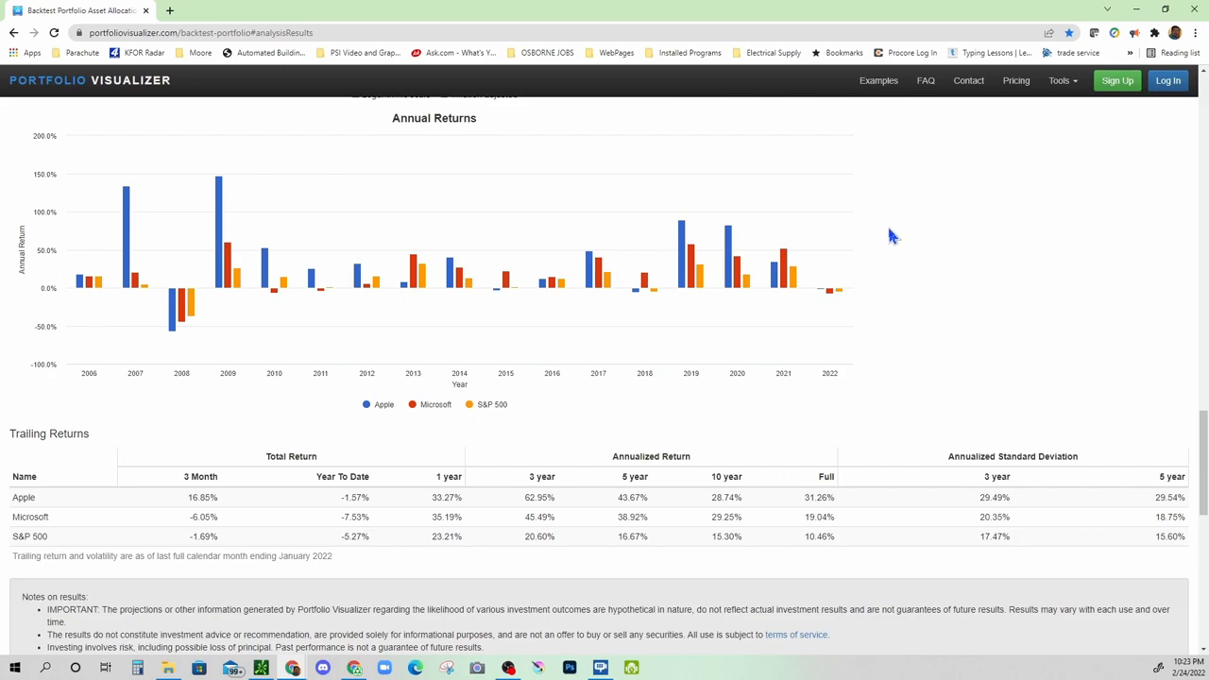
mouse_move(80, 284)
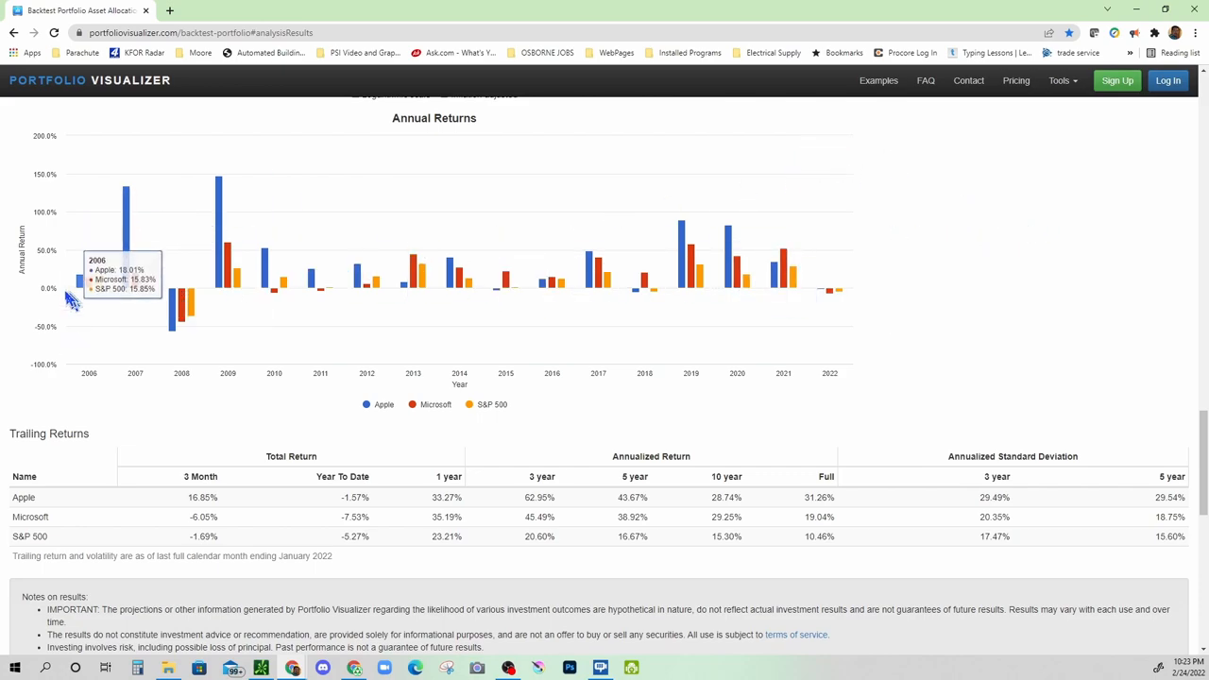
scroll(down, 3)
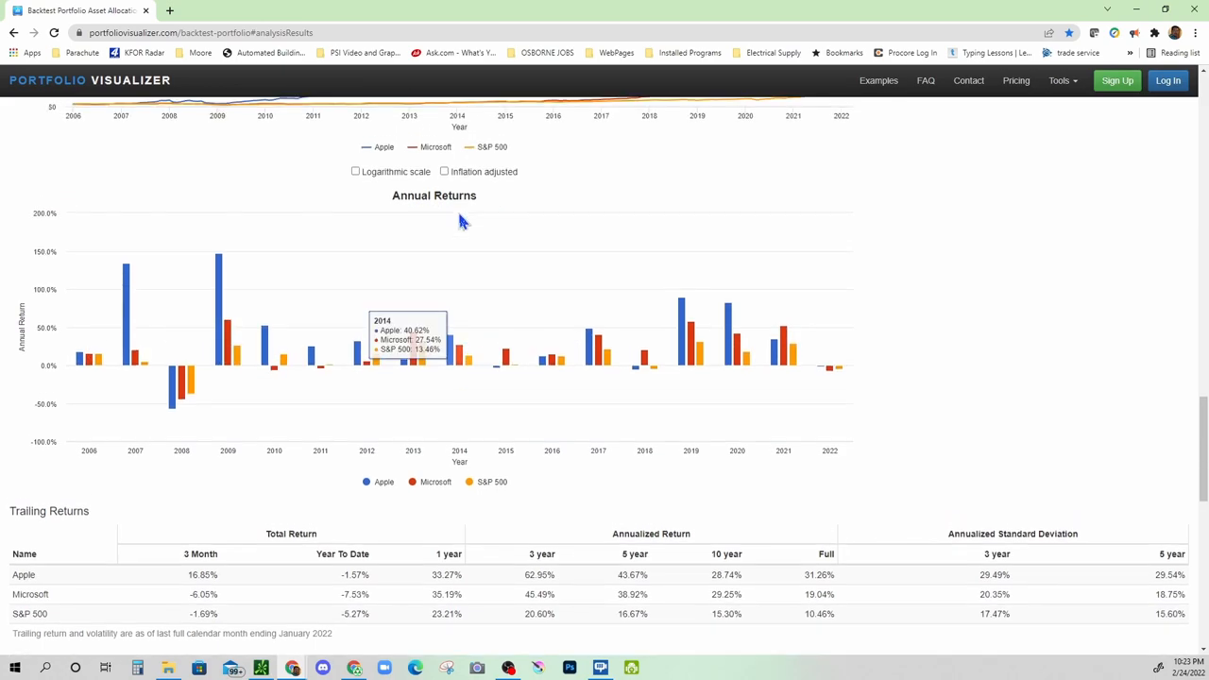
scroll(up, 3)
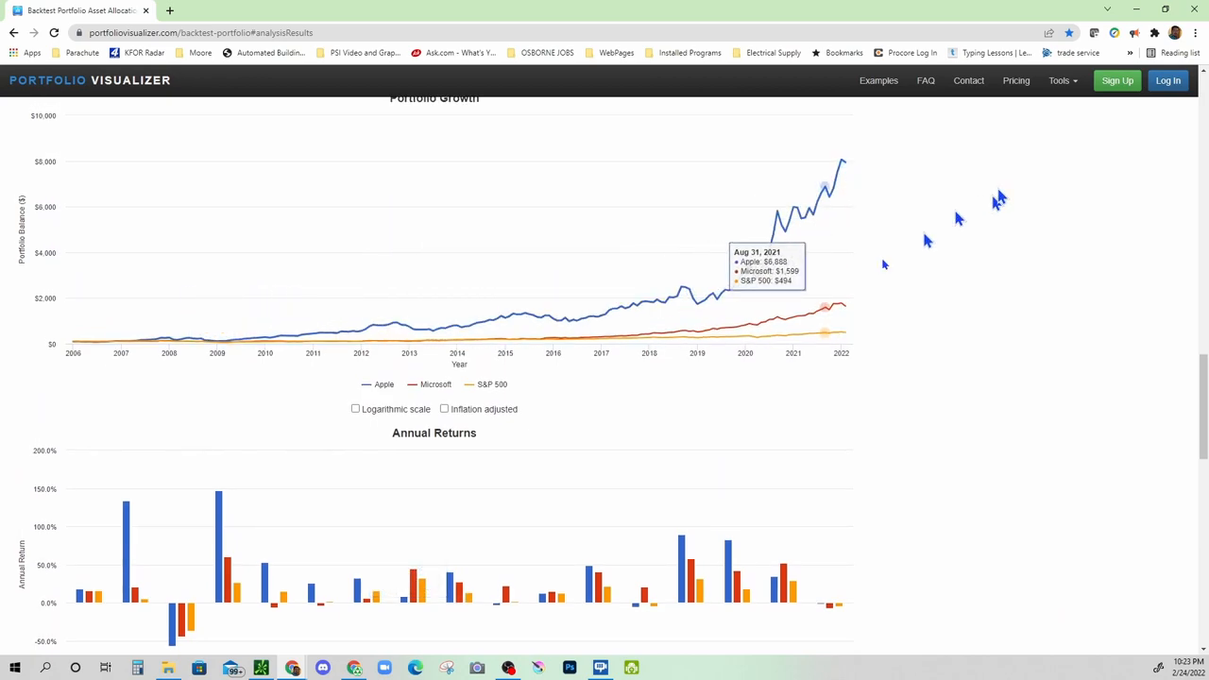
scroll(down, 3)
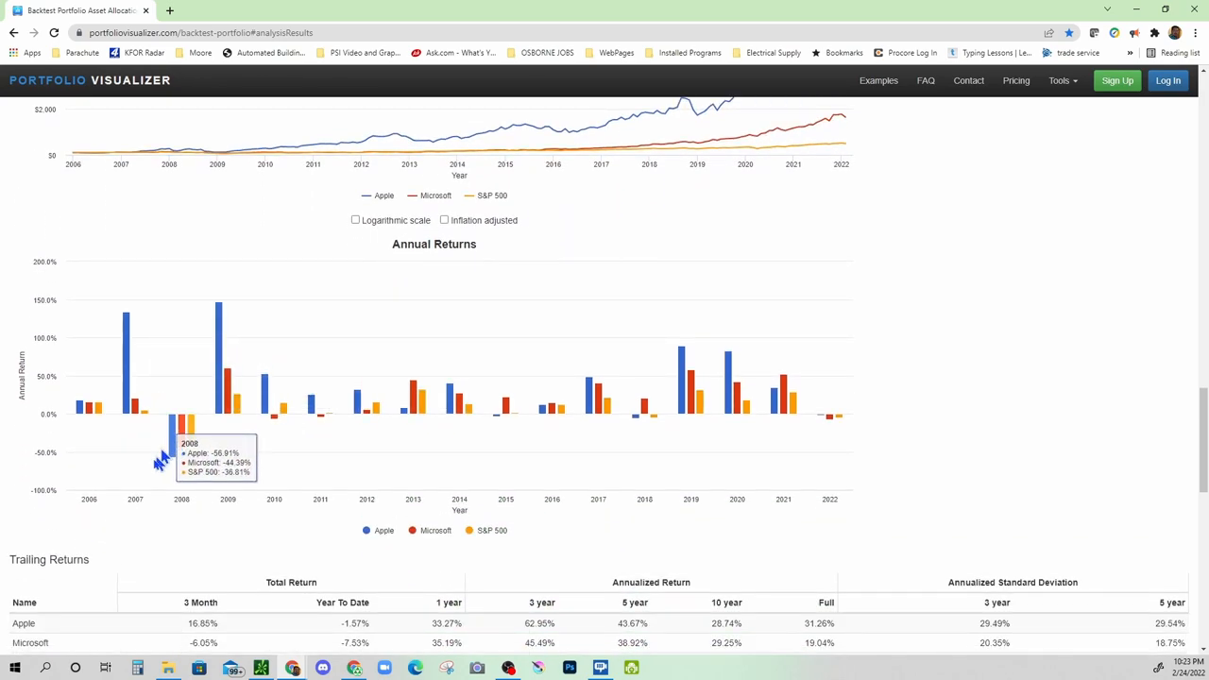
mouse_move(174, 461)
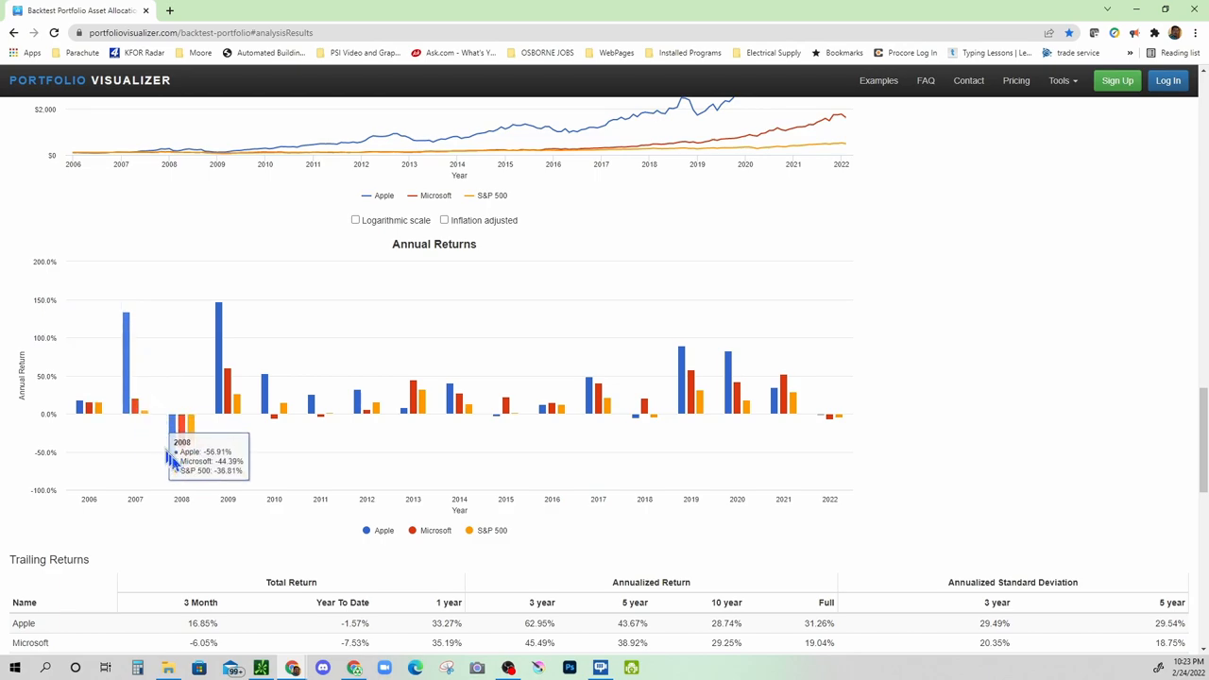
mouse_move(185, 434)
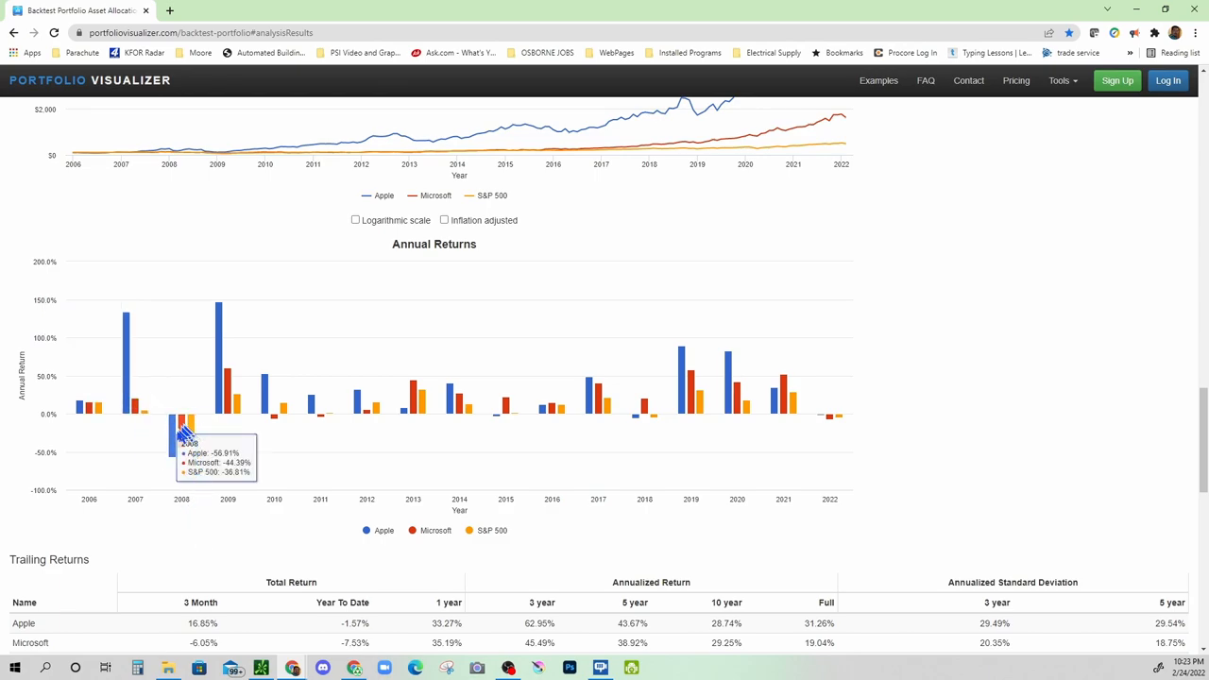
mouse_move(185, 435)
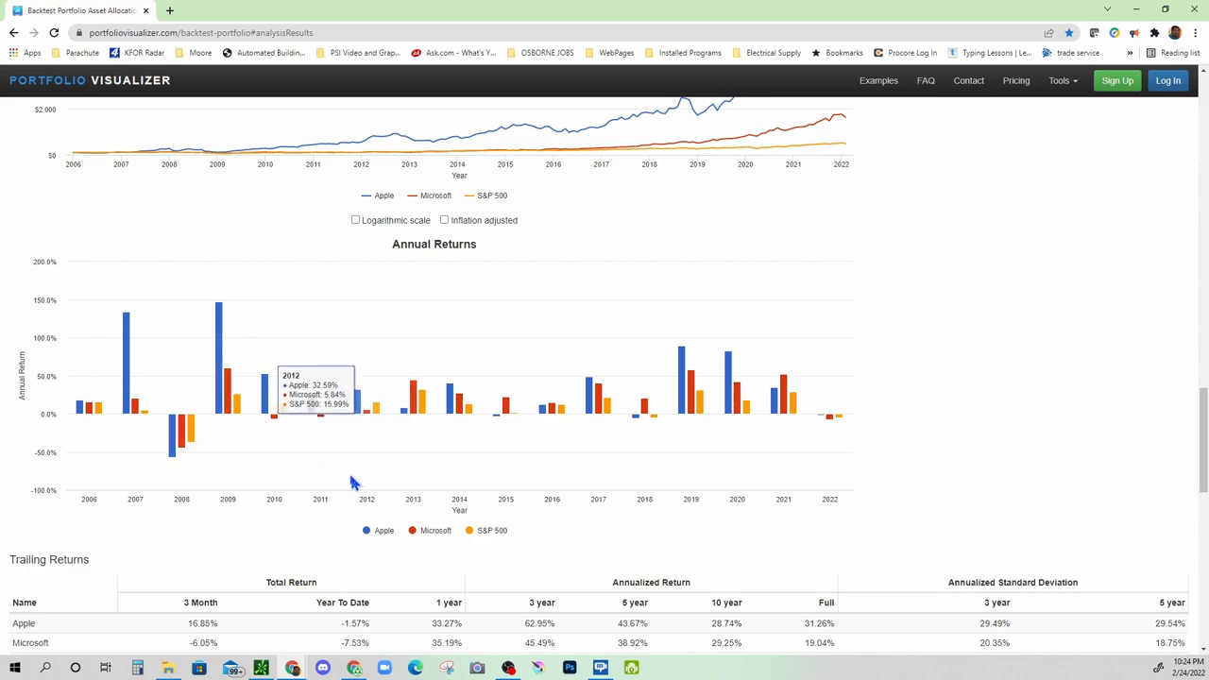
mouse_move(596, 438)
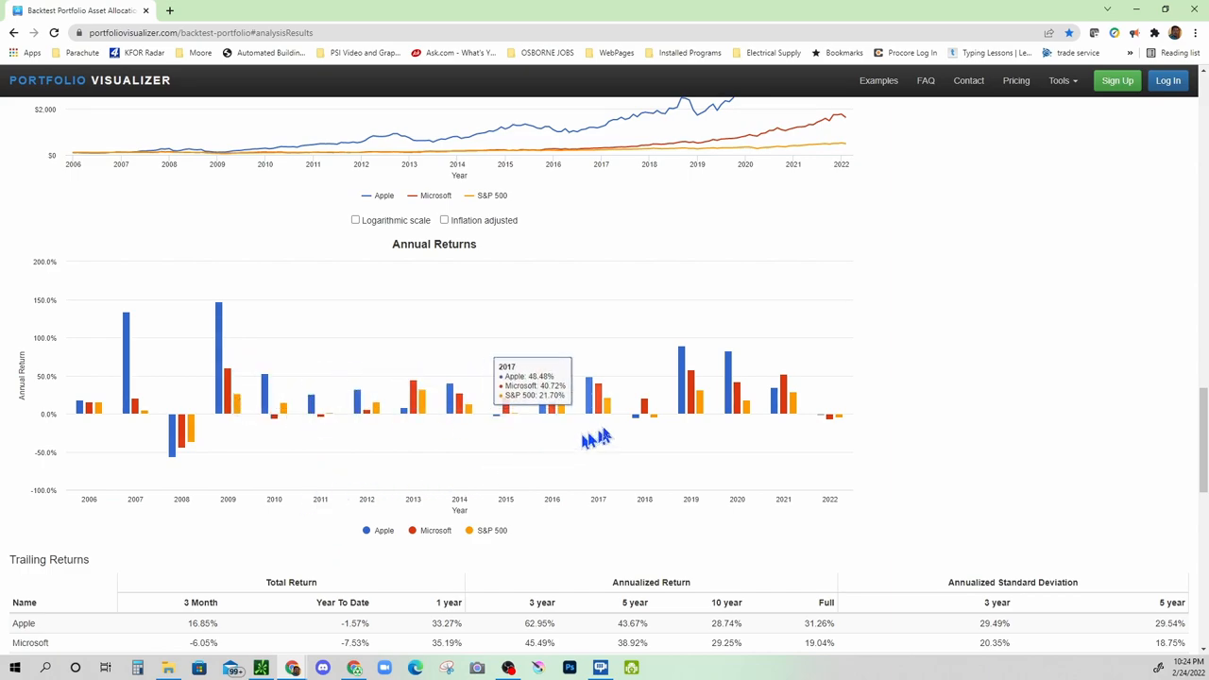
mouse_move(661, 303)
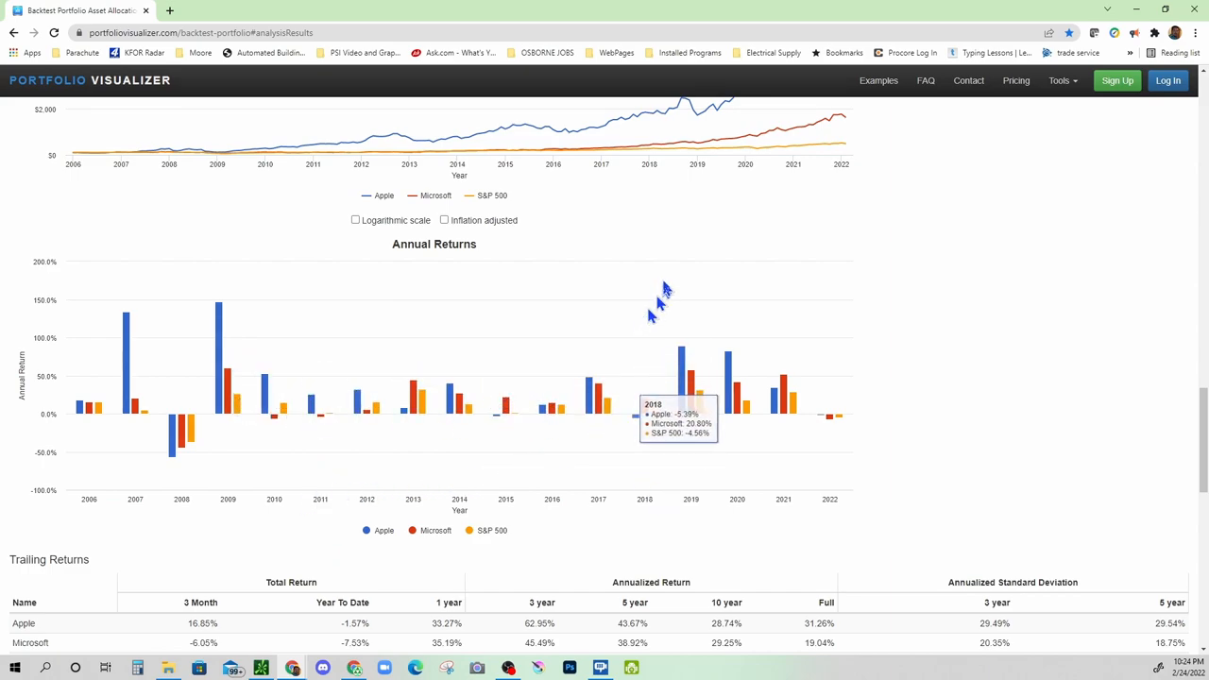
mouse_move(646, 506)
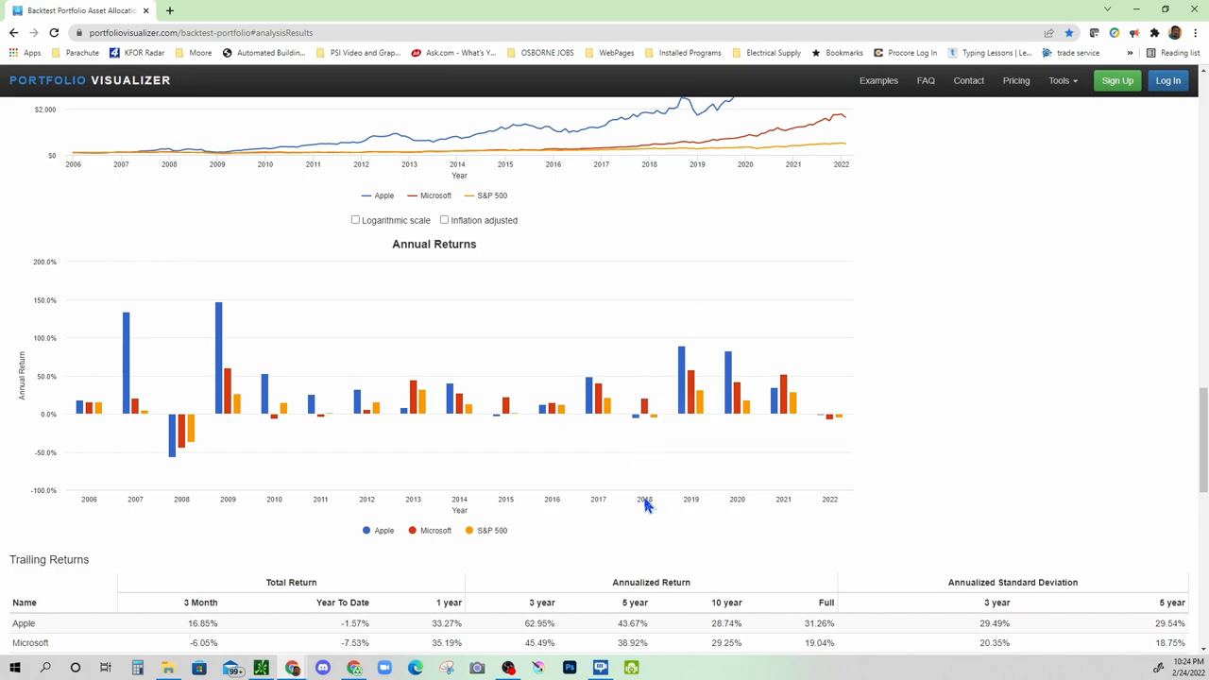
mouse_move(840, 416)
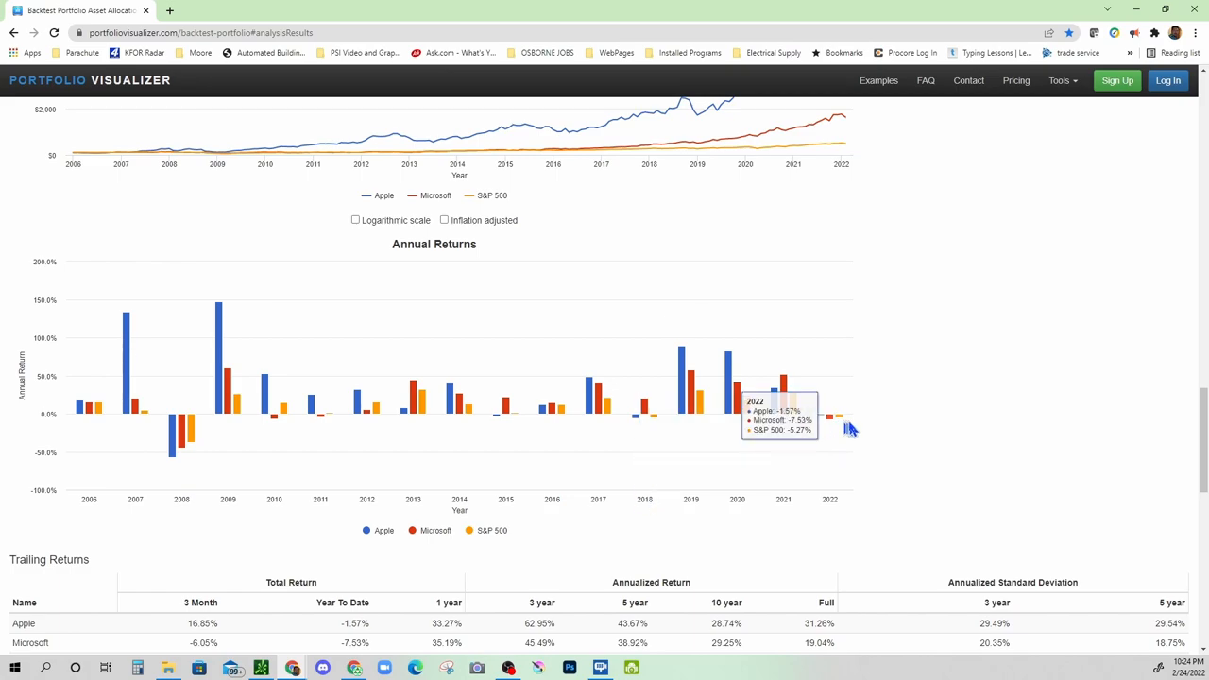
mouse_move(839, 431)
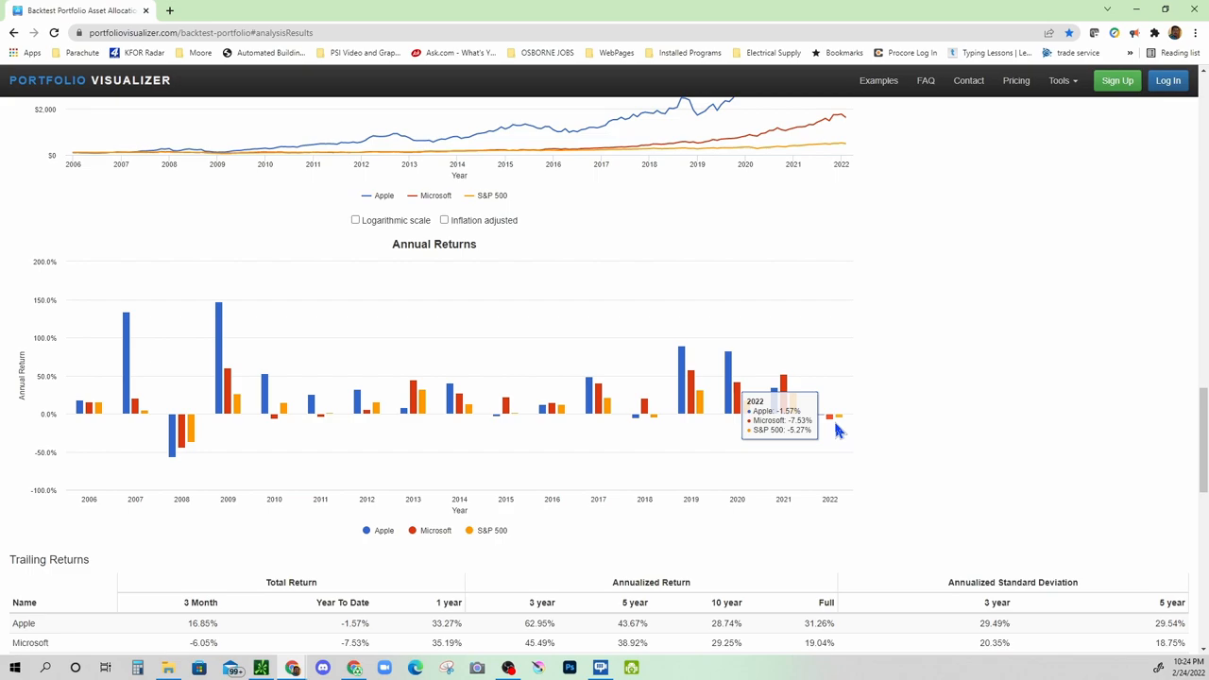
mouse_move(690, 378)
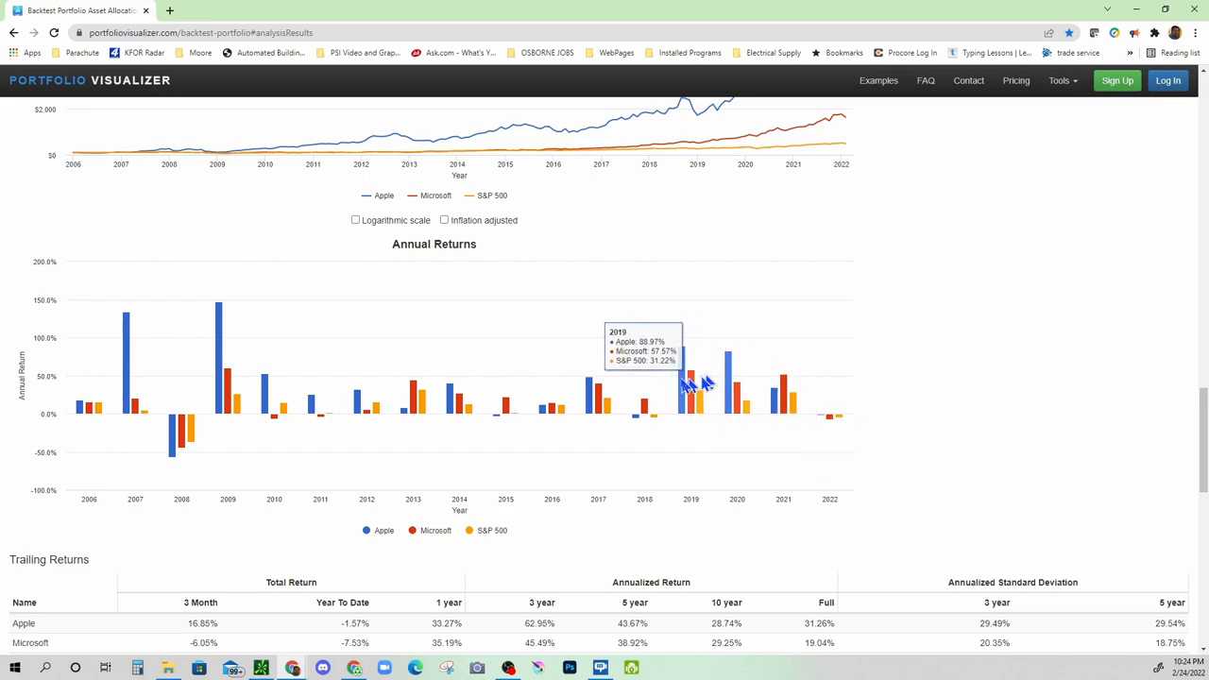
mouse_move(317, 401)
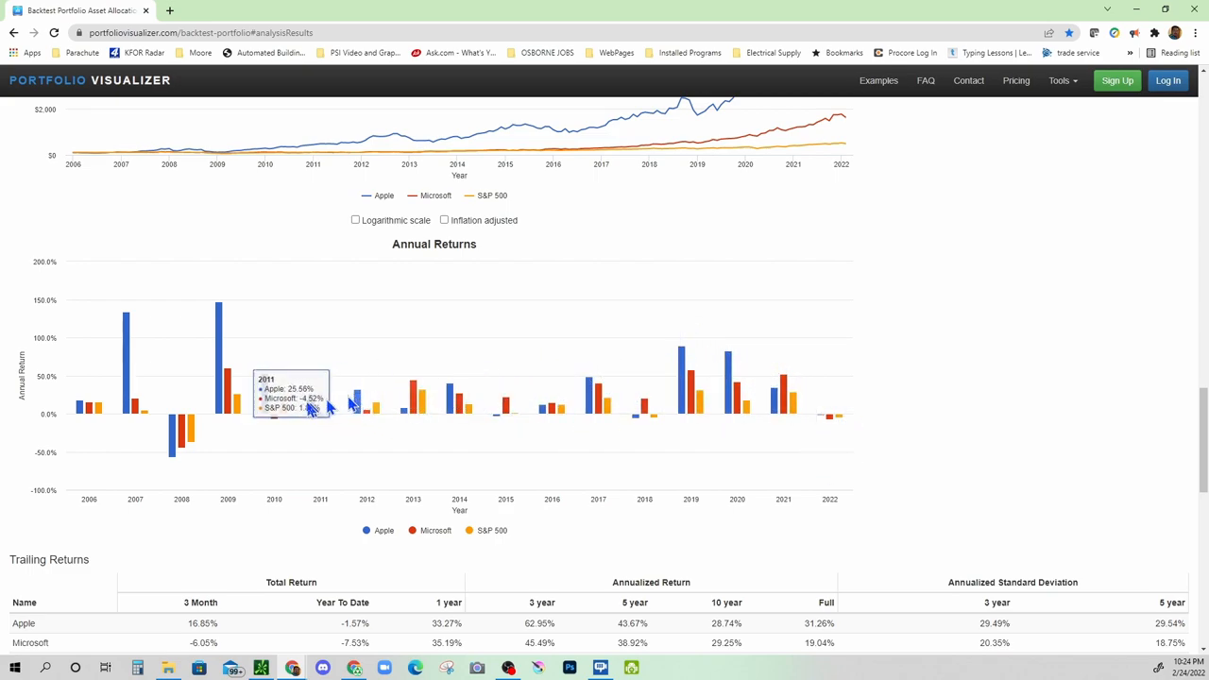
mouse_move(597, 397)
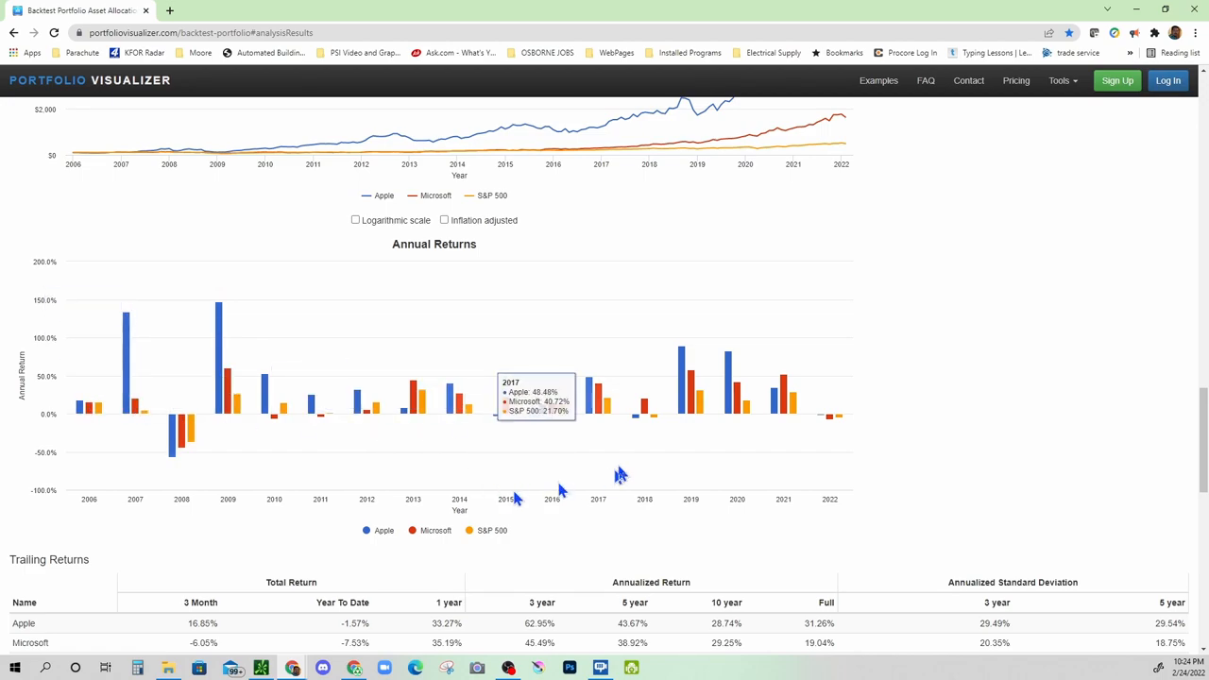
Scroll to the full Trailing Returns table: Apple 31.26%, Microsoft 19.04%, S&P 500 10.46%.
scroll(down, 3)
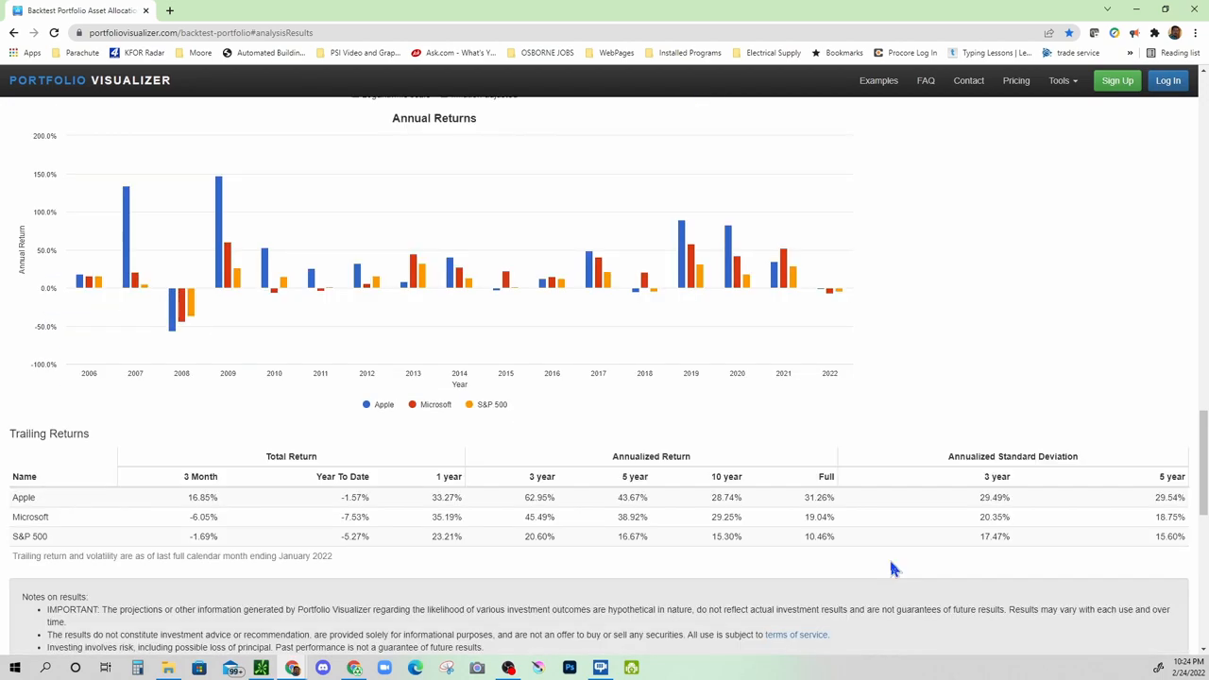
mouse_move(986, 423)
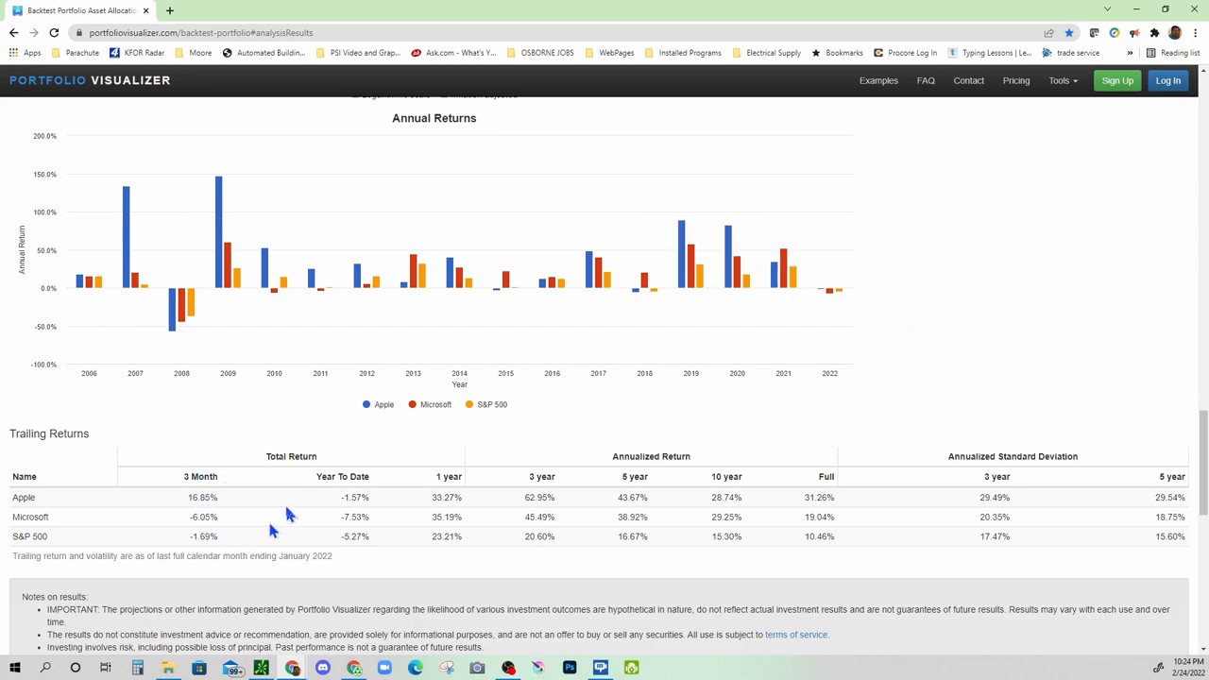
mouse_move(215, 490)
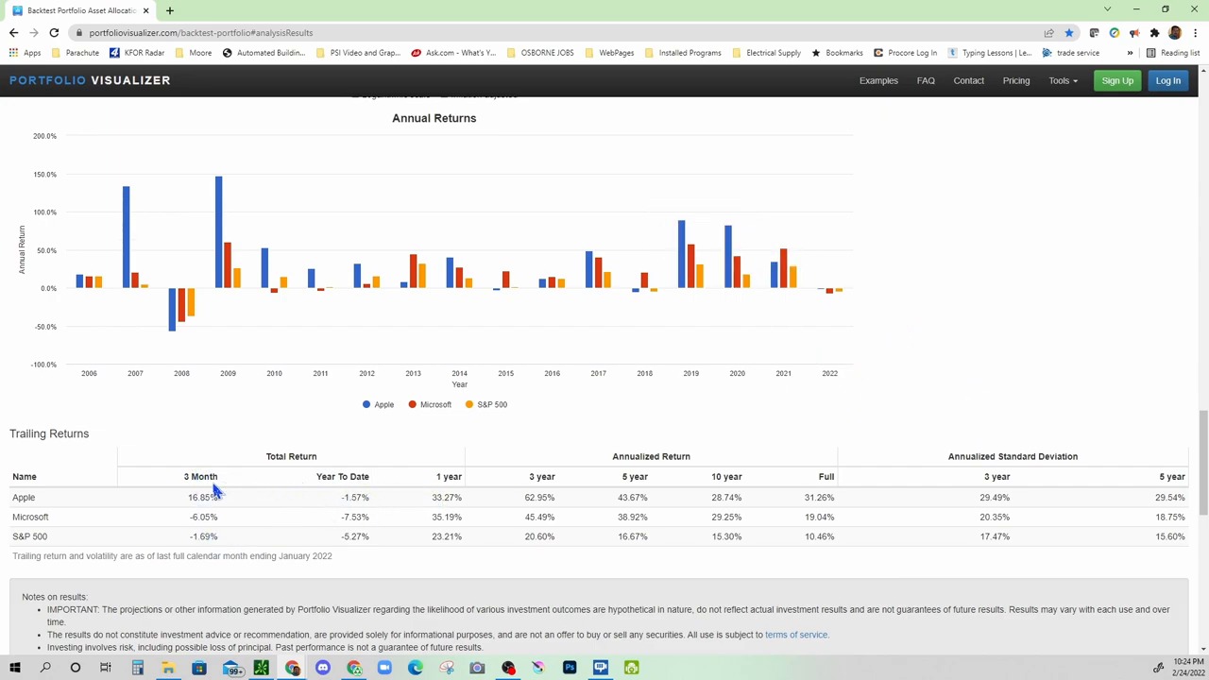
mouse_move(652, 495)
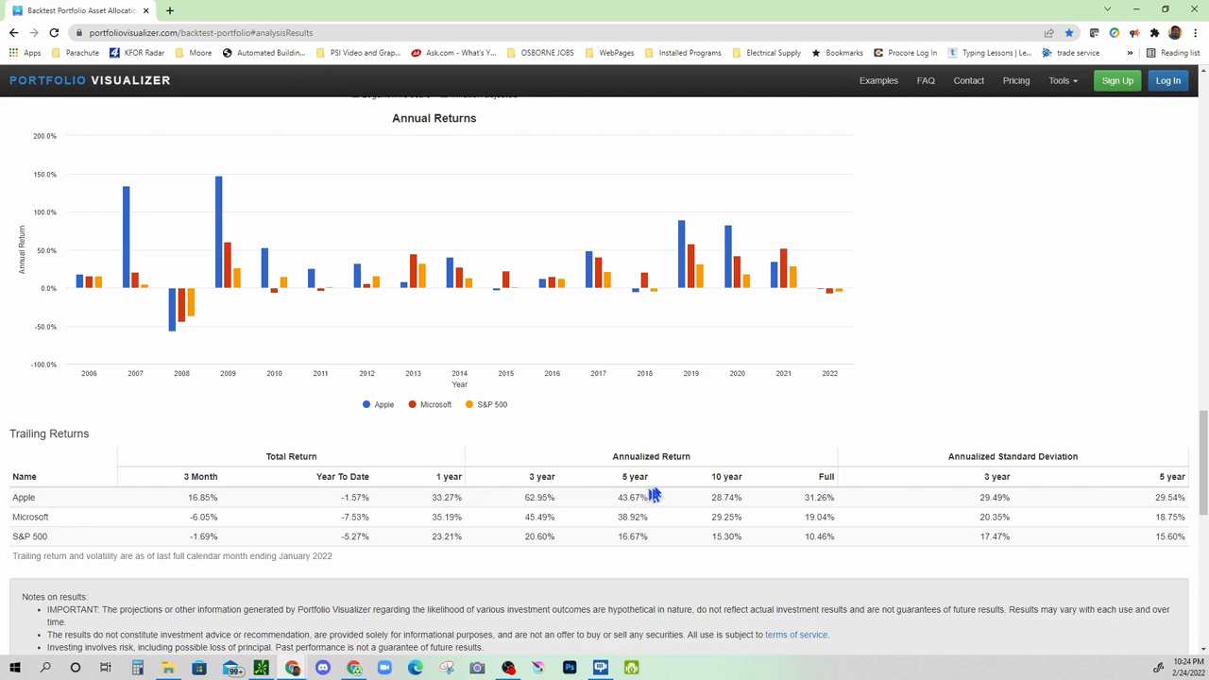
mouse_move(820, 555)
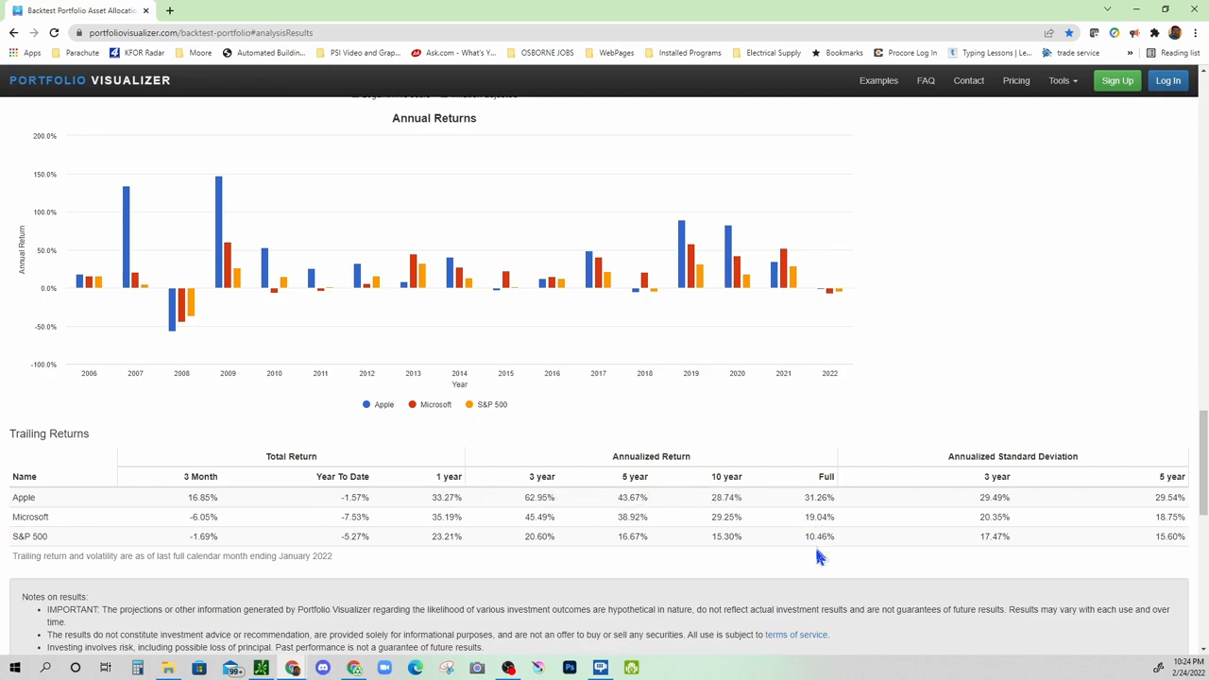
mouse_move(90, 378)
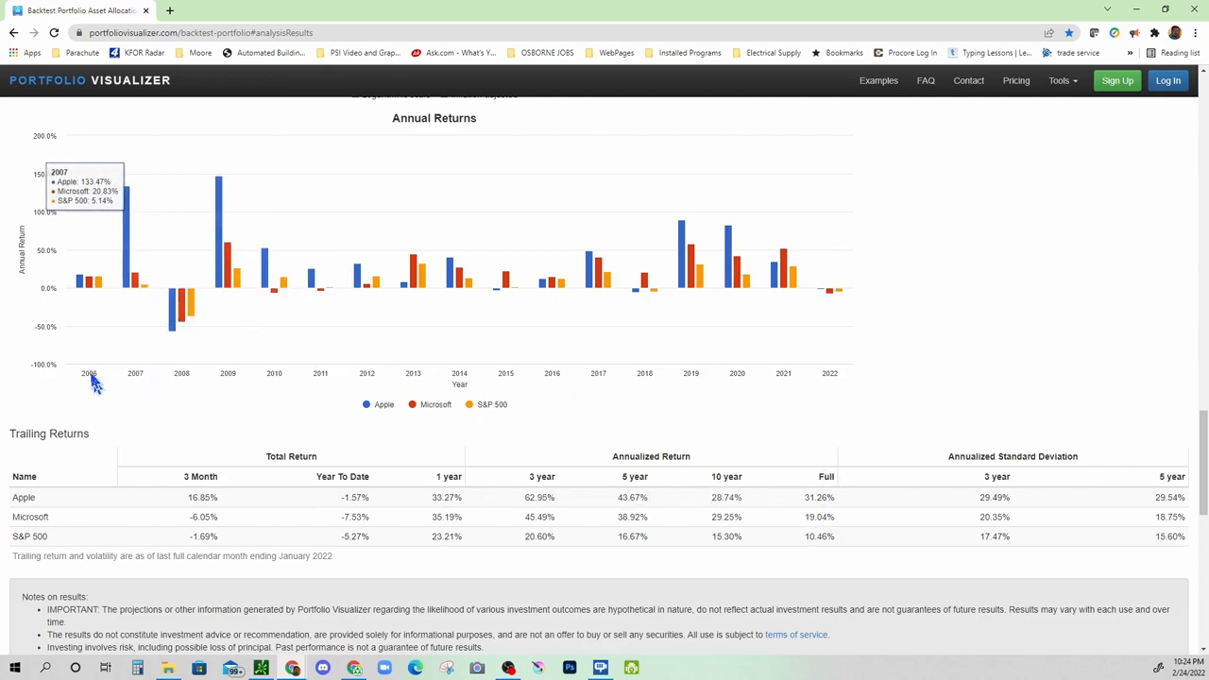
mouse_move(823, 510)
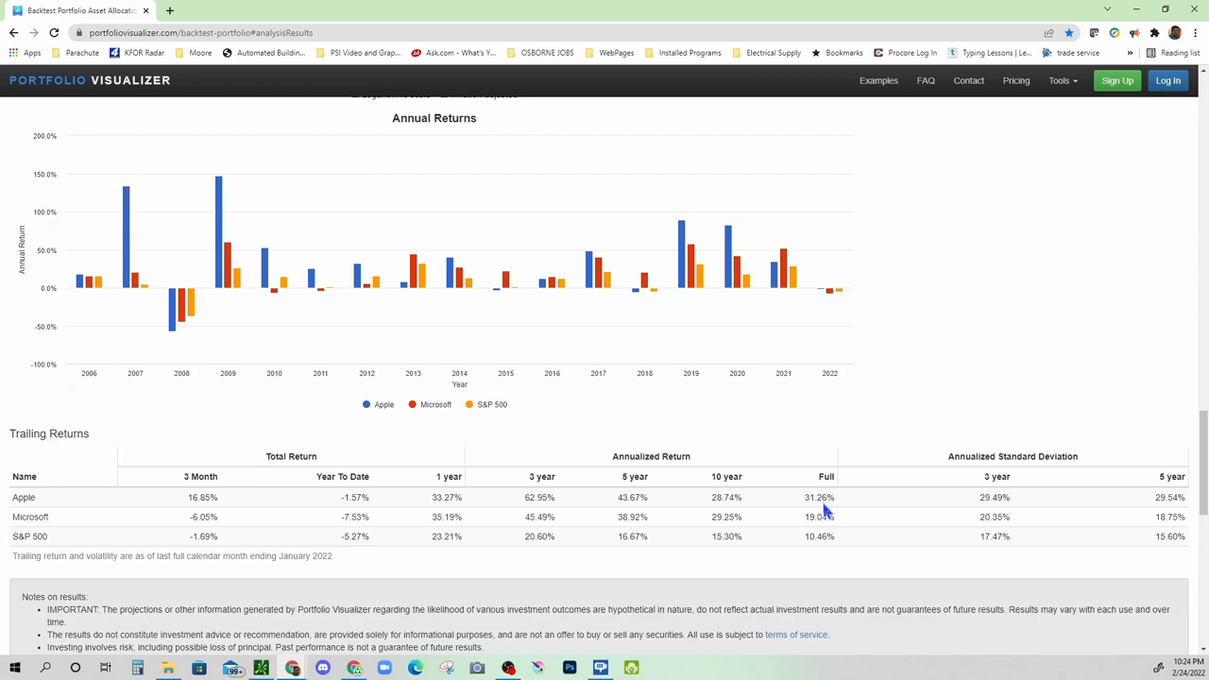
mouse_move(823, 507)
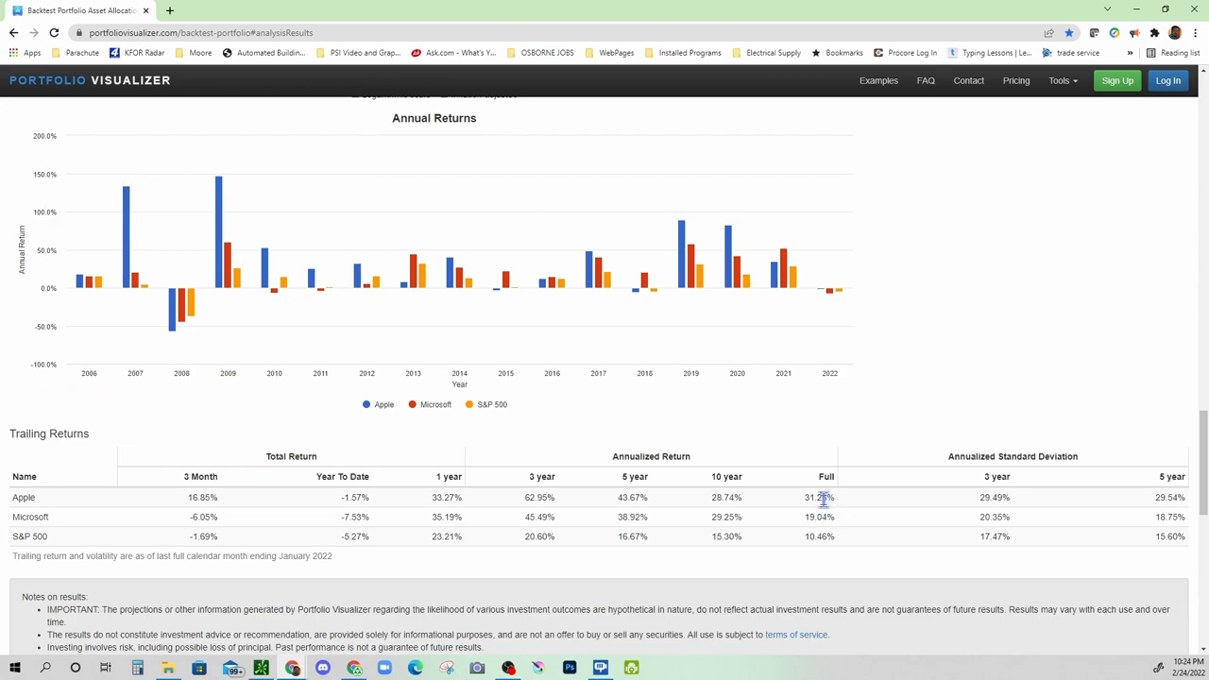
mouse_move(829, 514)
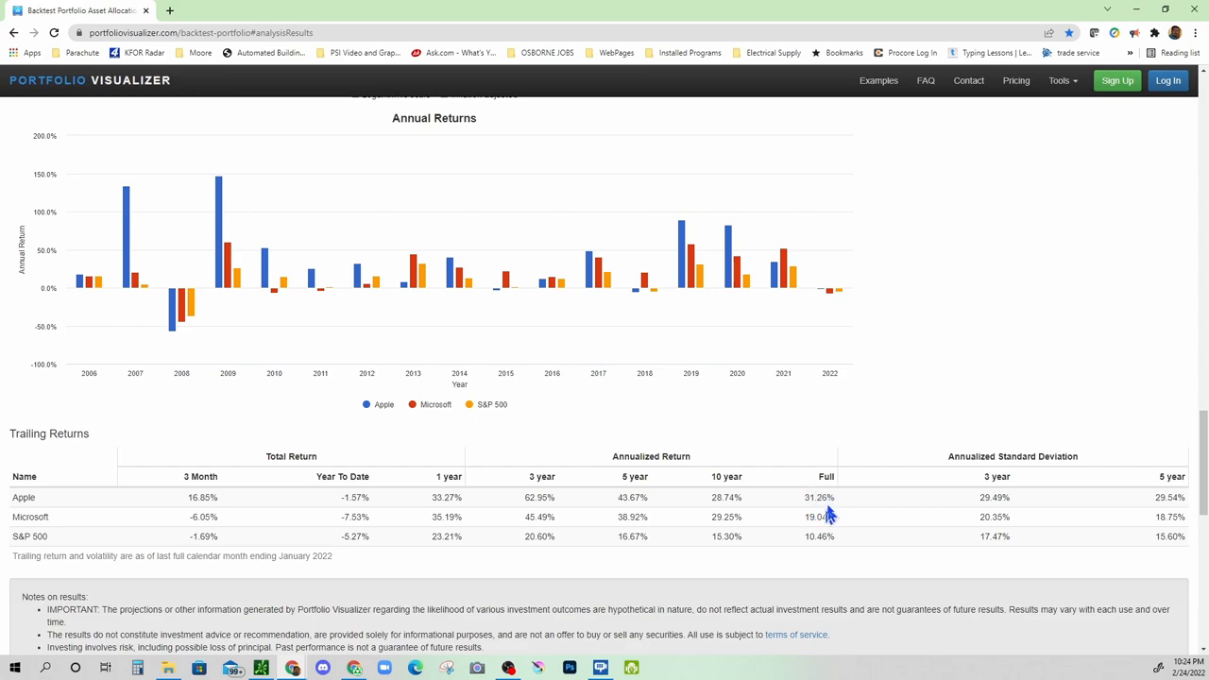
mouse_move(816, 498)
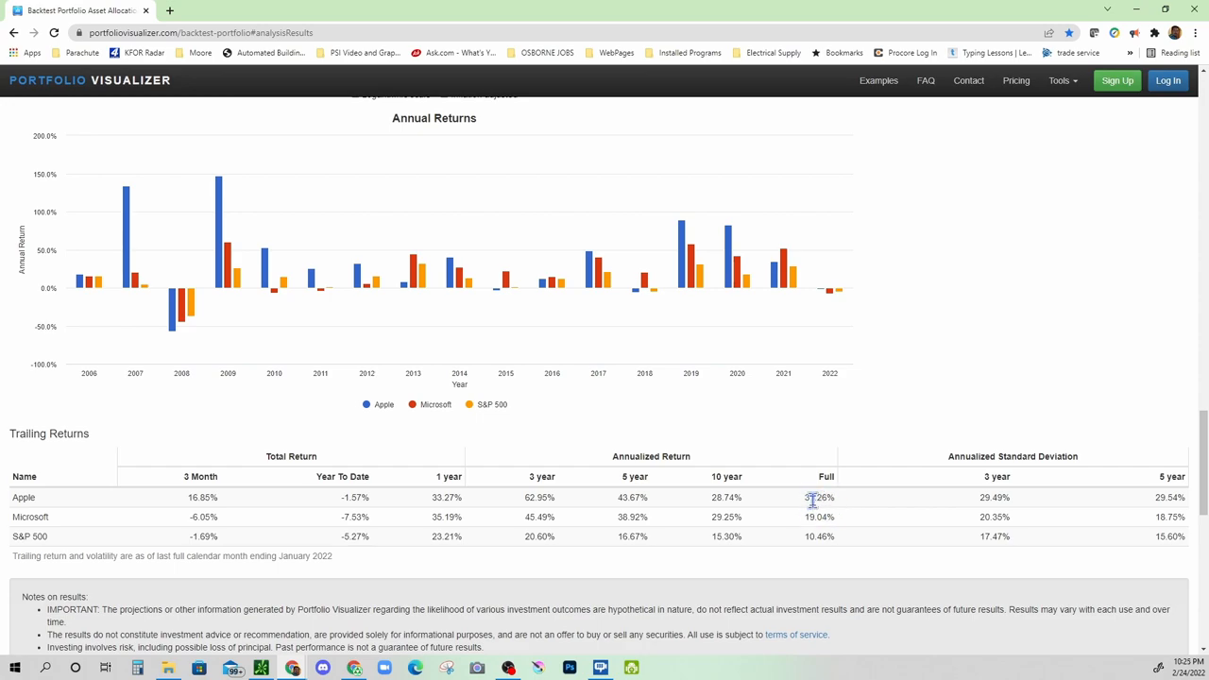
mouse_move(859, 510)
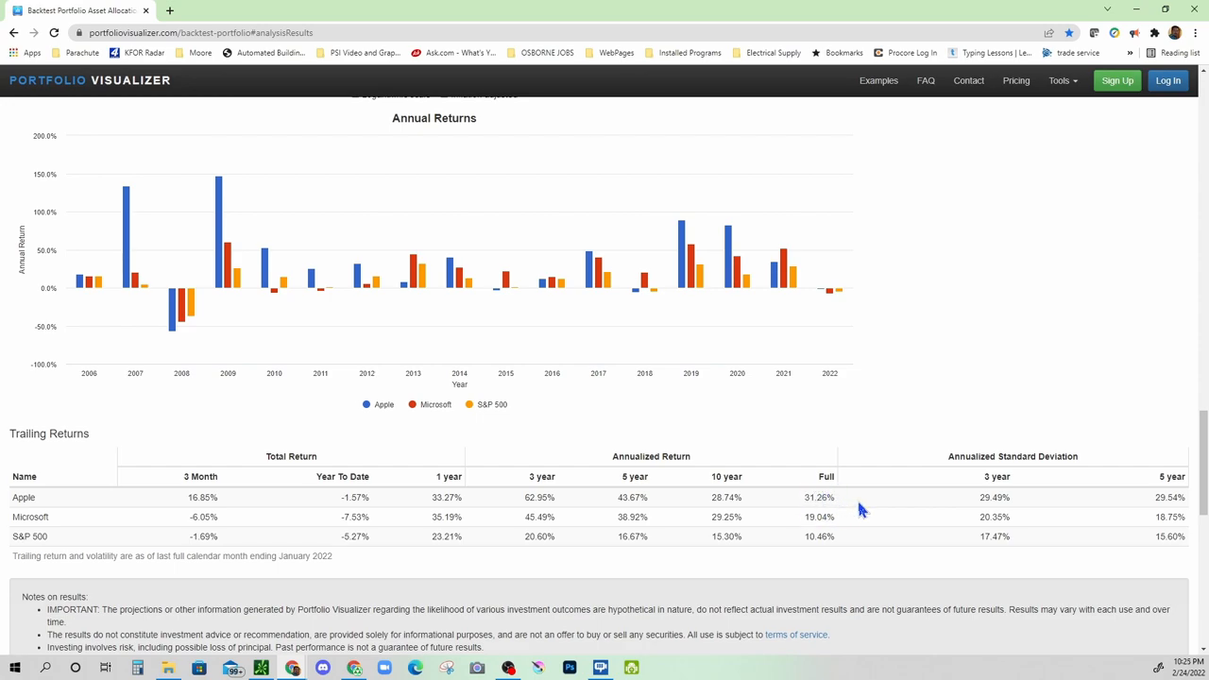
mouse_move(897, 520)
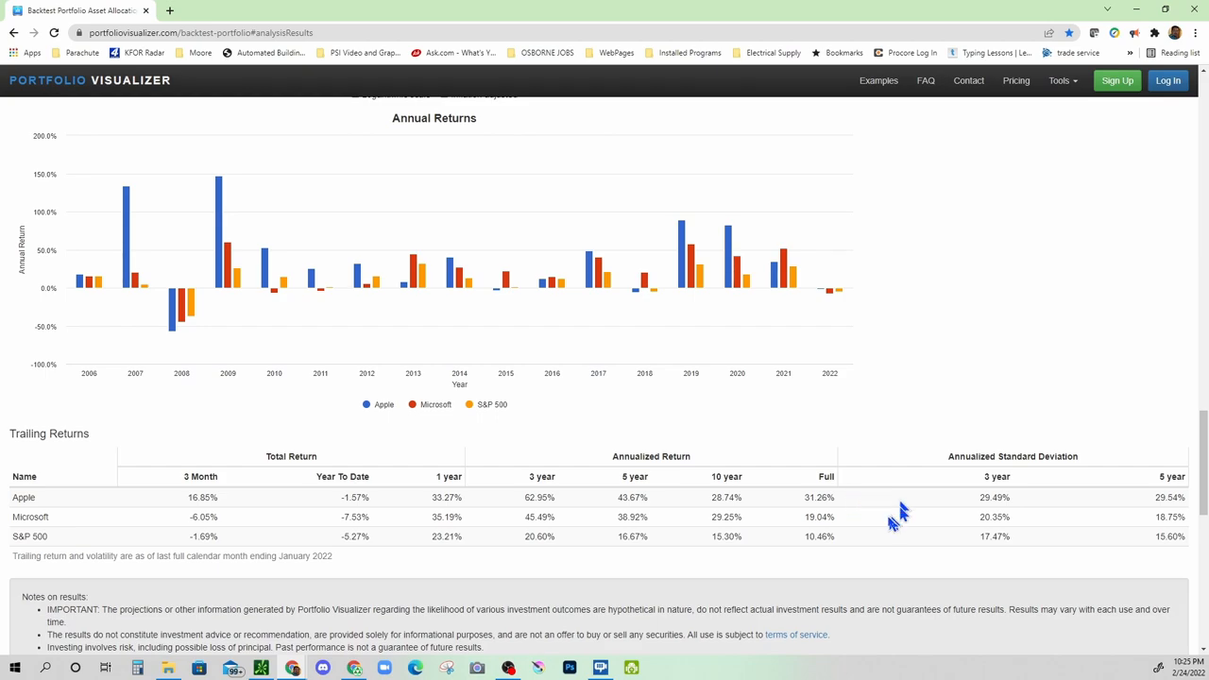
mouse_move(803, 529)
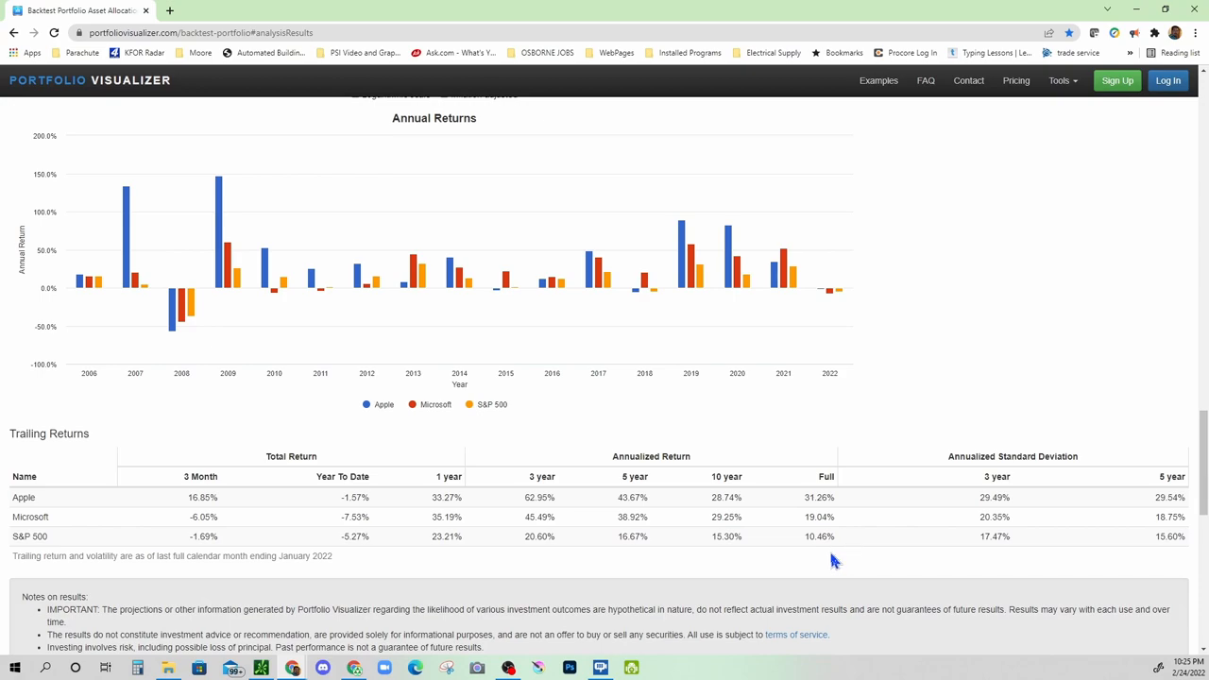
mouse_move(814, 552)
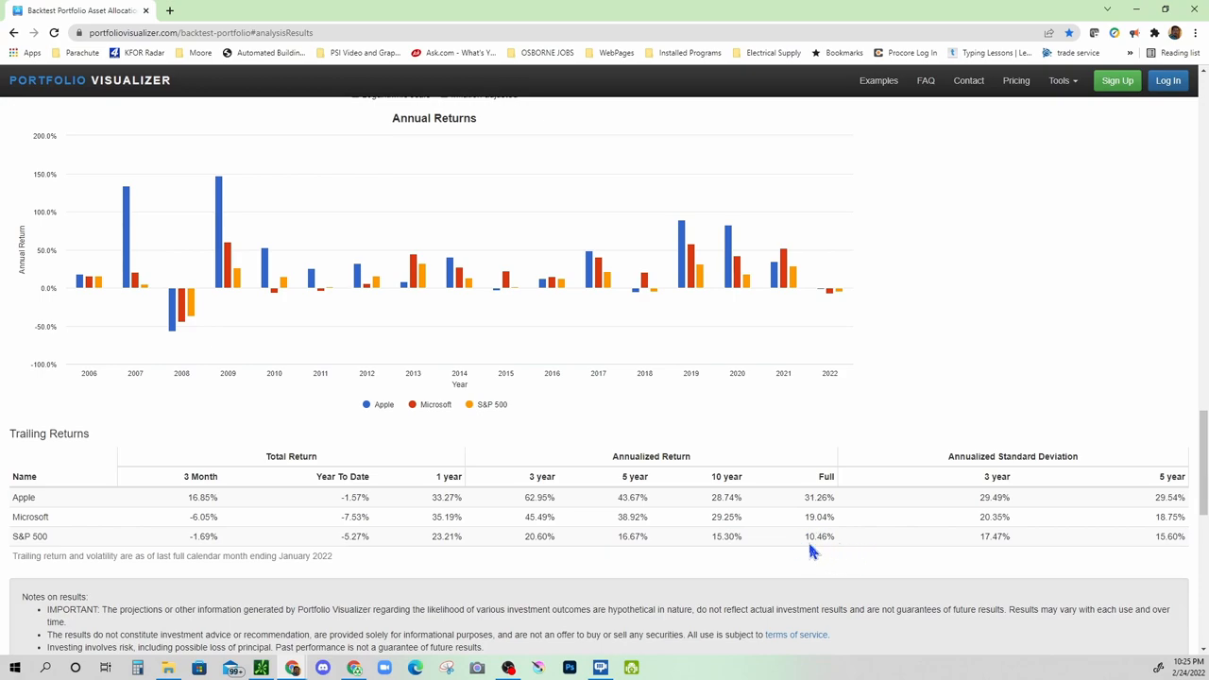
mouse_move(835, 551)
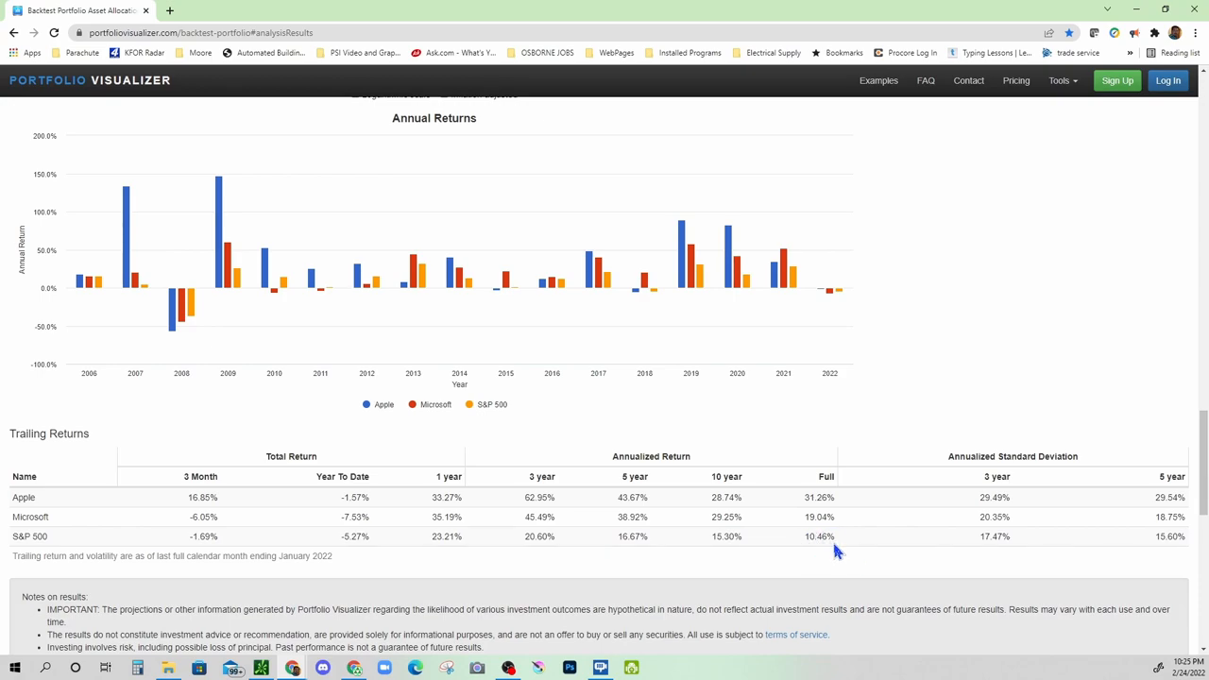
Add a fixed $100 annual contribution to the backtest, keeping the Apple, Microsoft and S&P 500 portfolios.
scroll(up, 3)
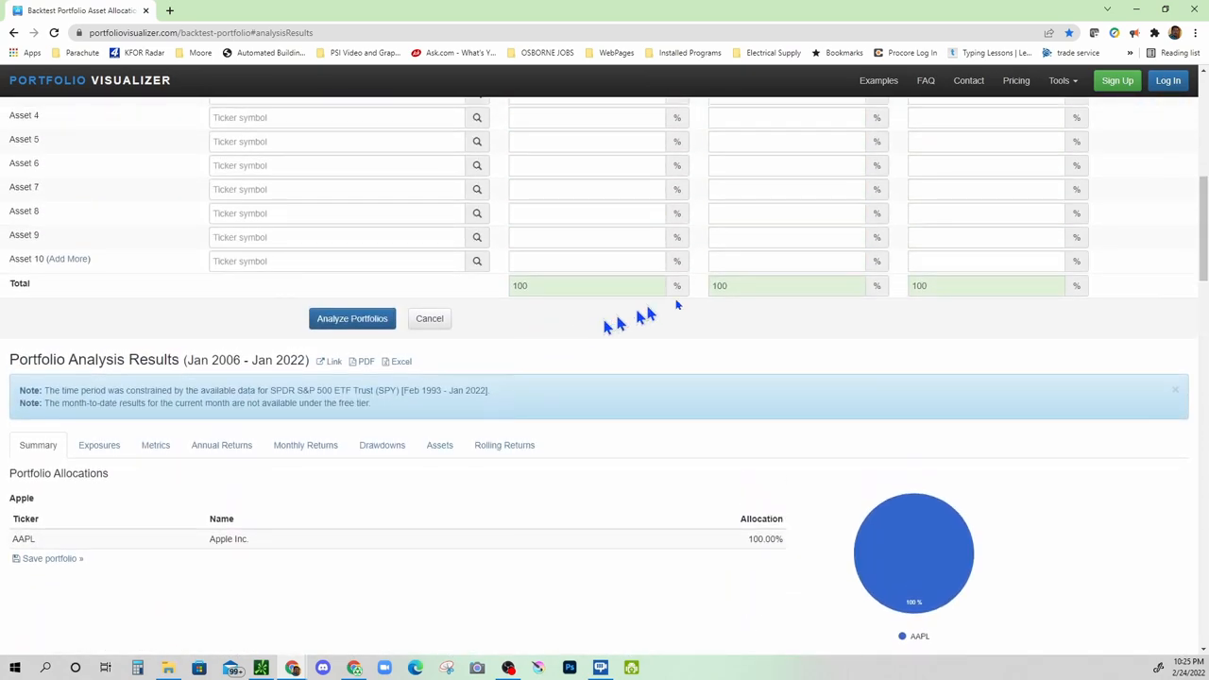
scroll(up, 3)
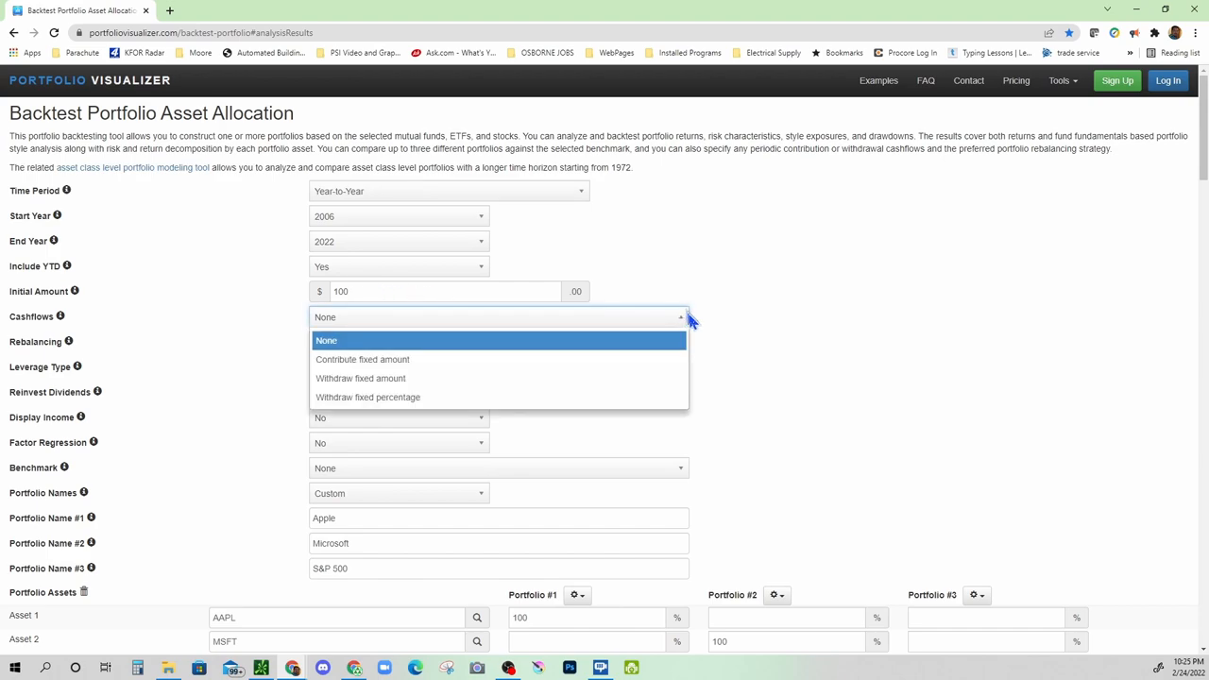
mouse_move(680, 321)
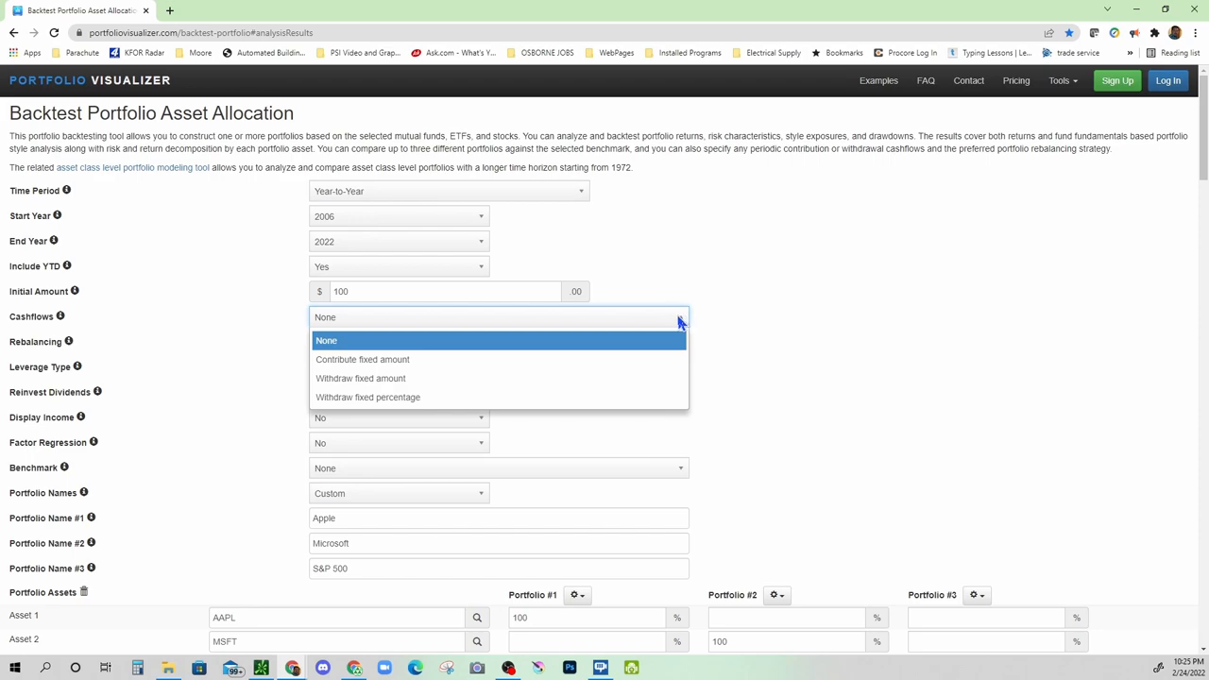
mouse_move(393, 363)
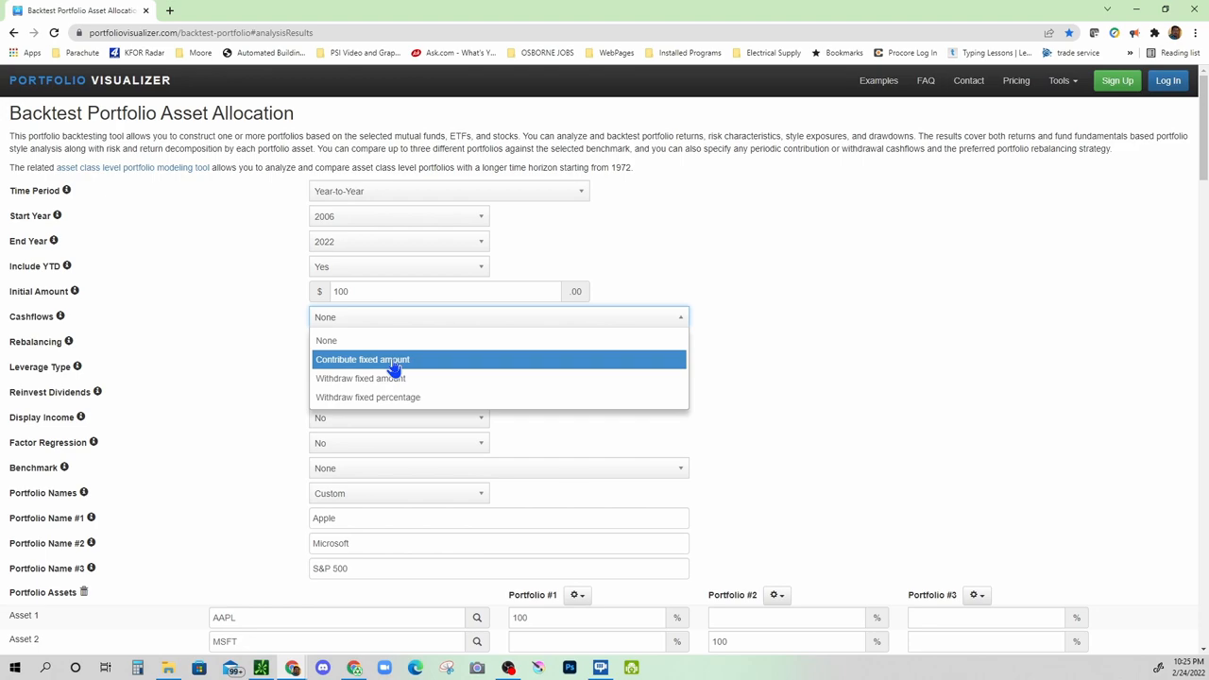
click(363, 359)
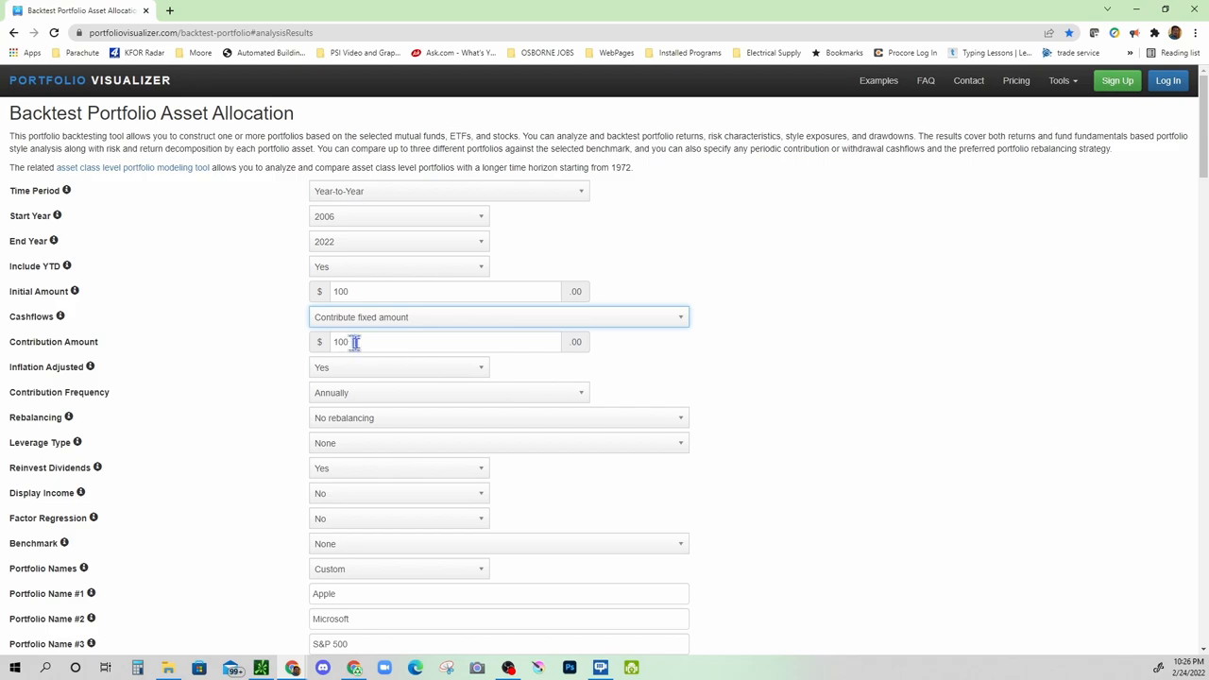
mouse_move(370, 439)
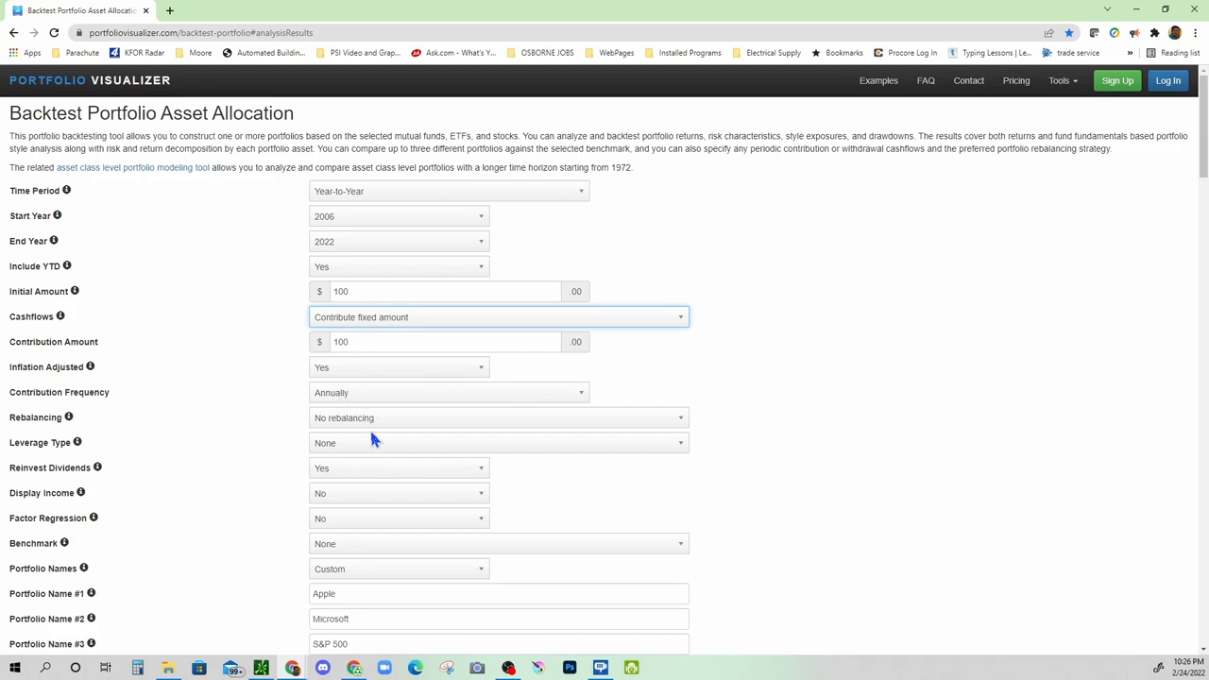
scroll(down, 3)
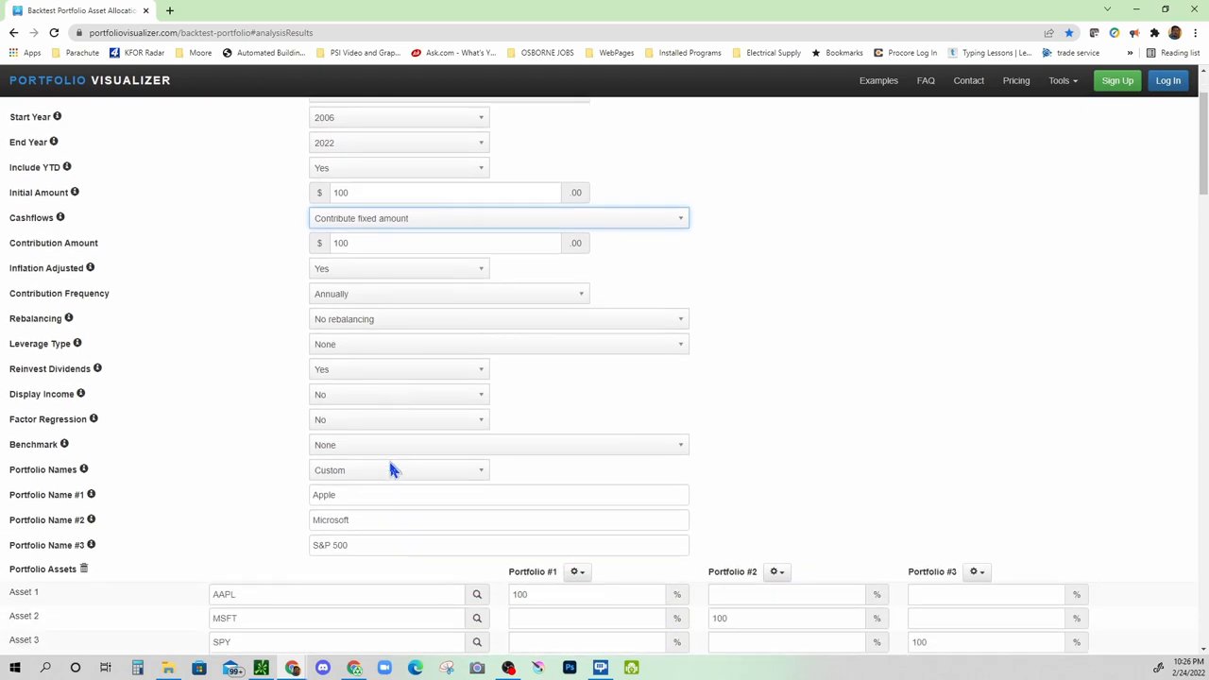
scroll(down, 3)
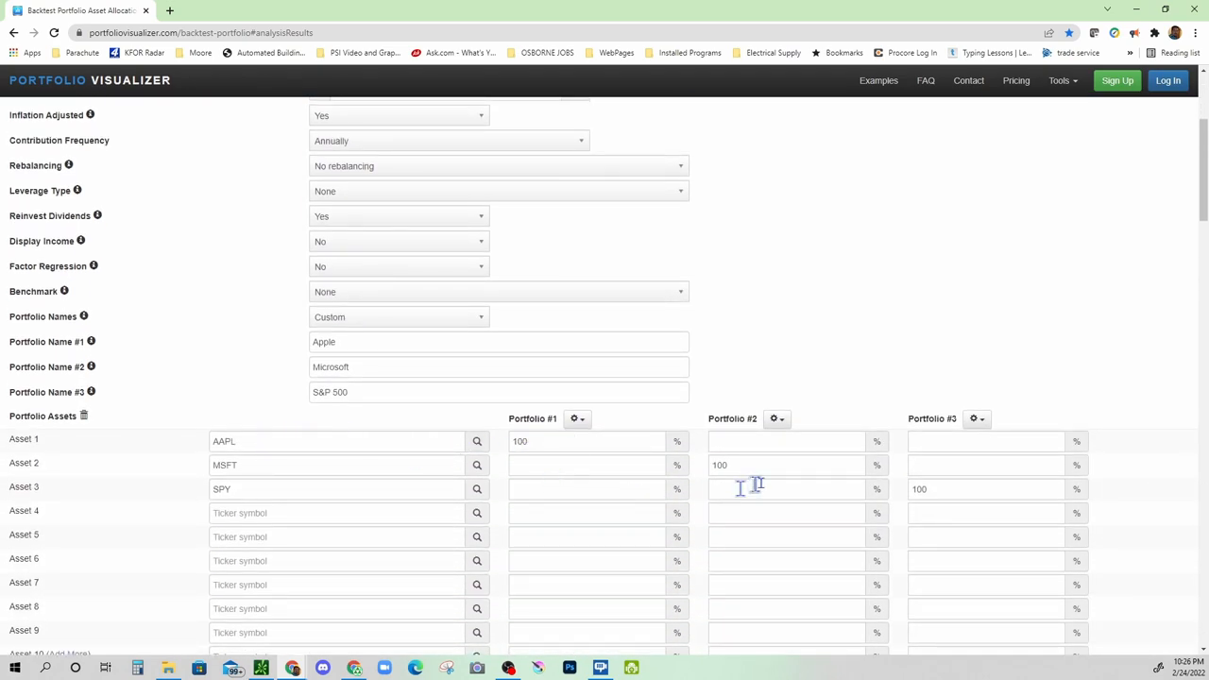
scroll(down, 3)
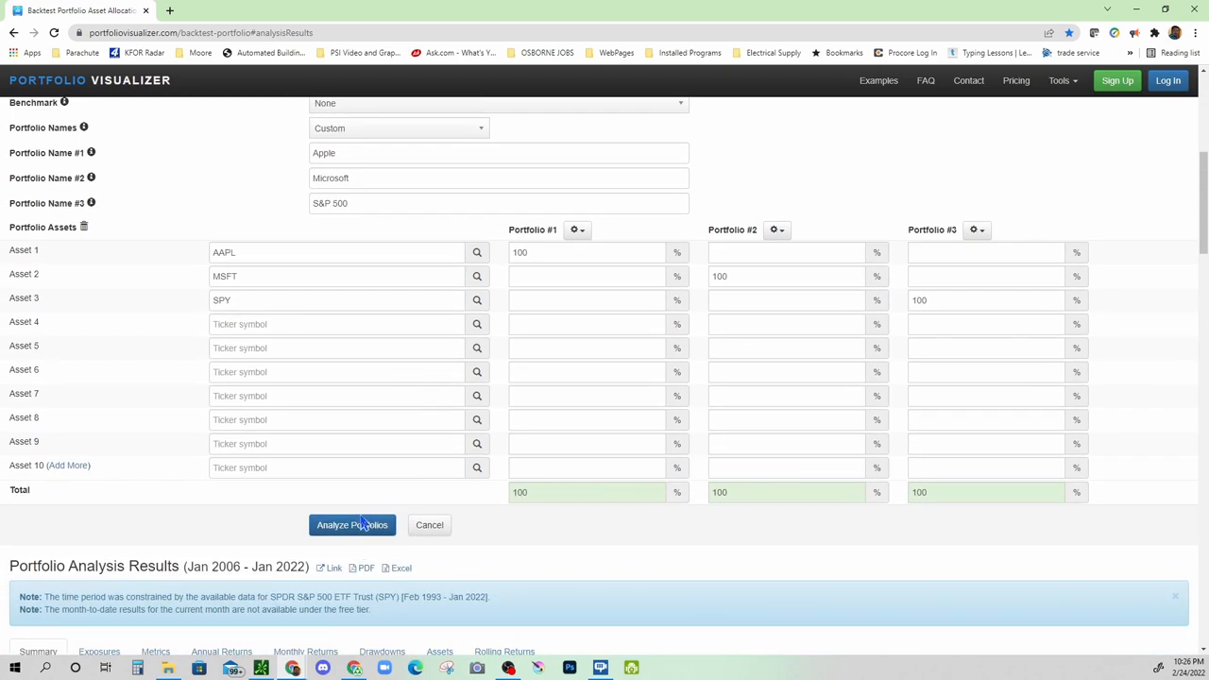
Rerun the backtest and view linear growth: Apple $38,270, Microsoft $17,908, S&P 500 $6,194.
click(351, 525)
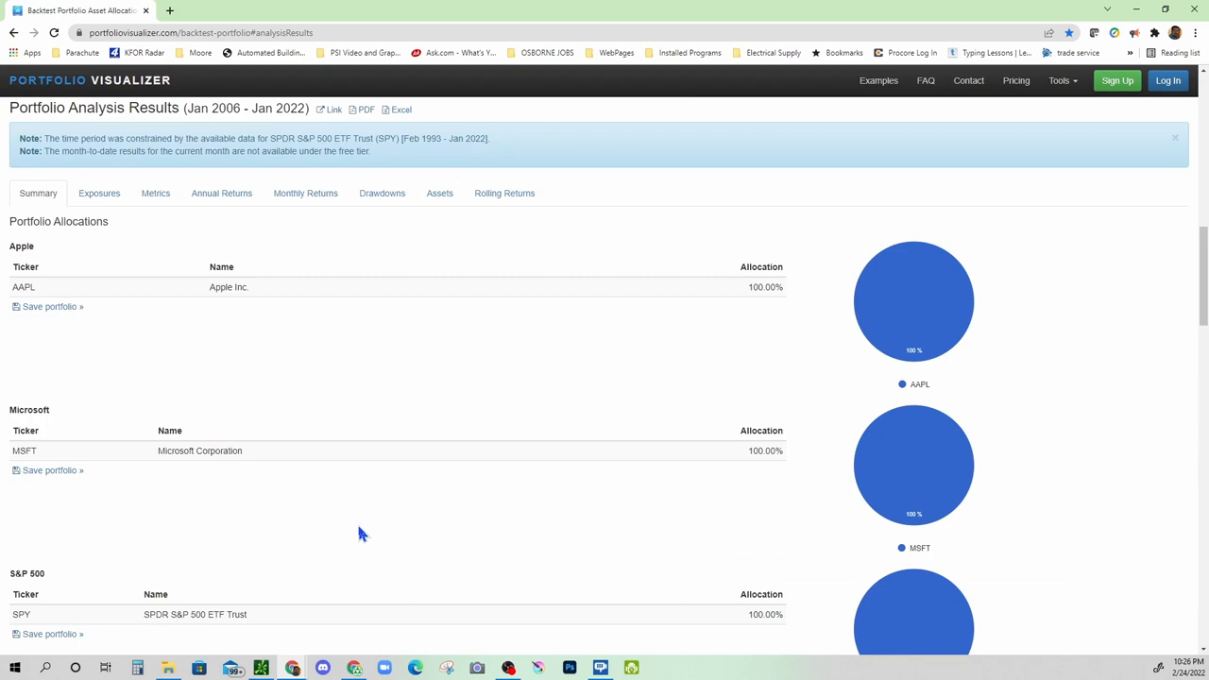
scroll(down, 3)
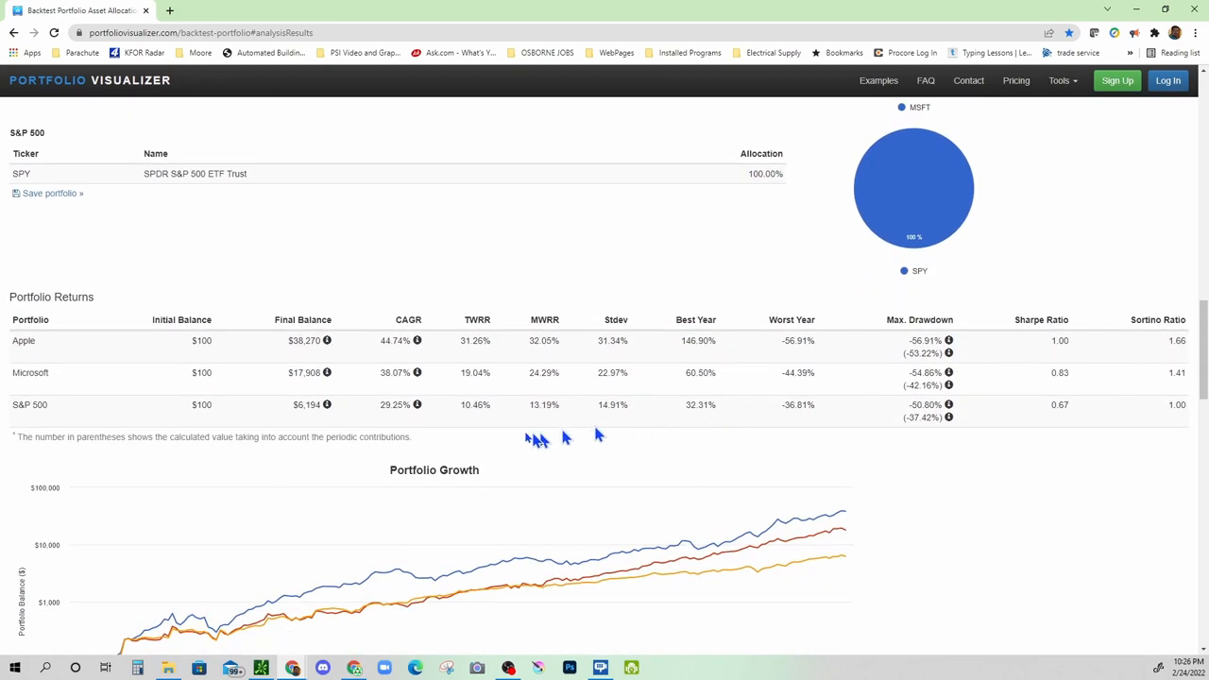
scroll(down, 3)
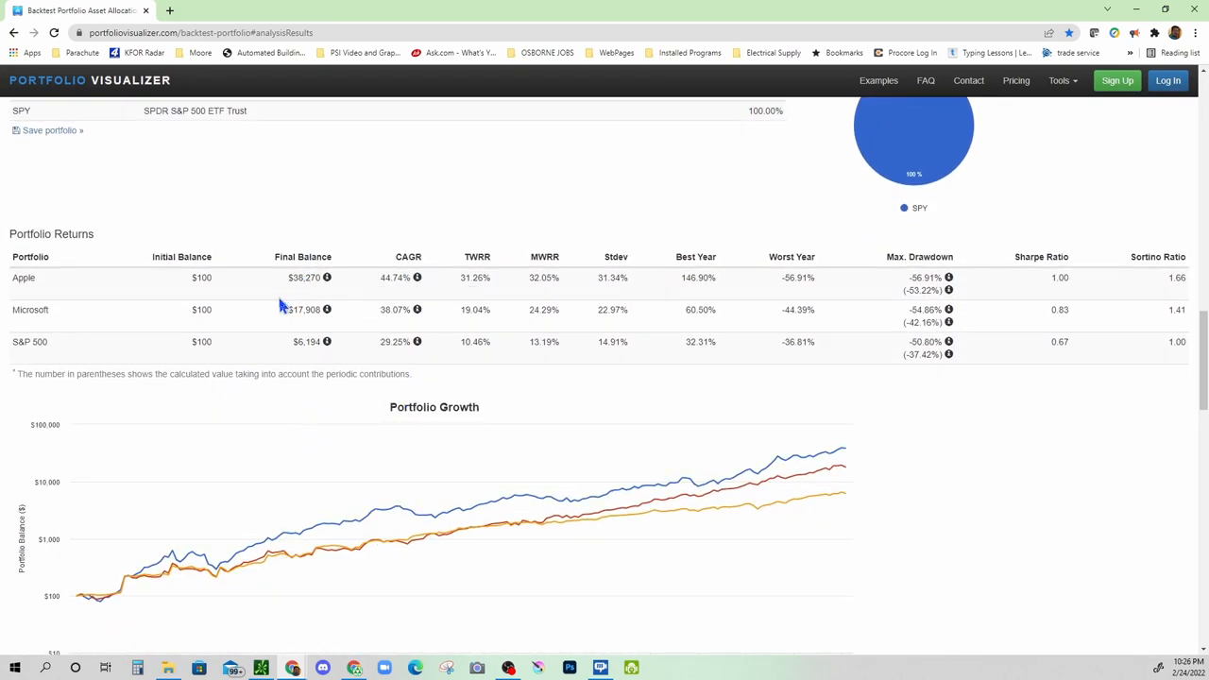
mouse_move(327, 275)
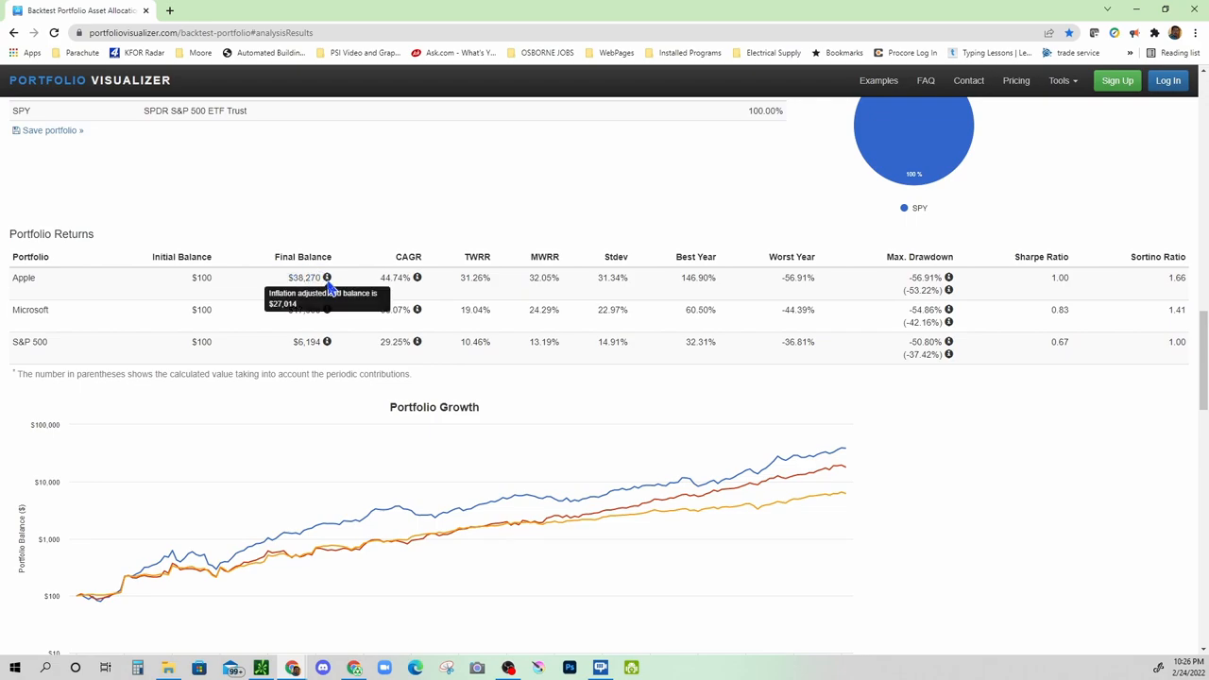
scroll(down, 3)
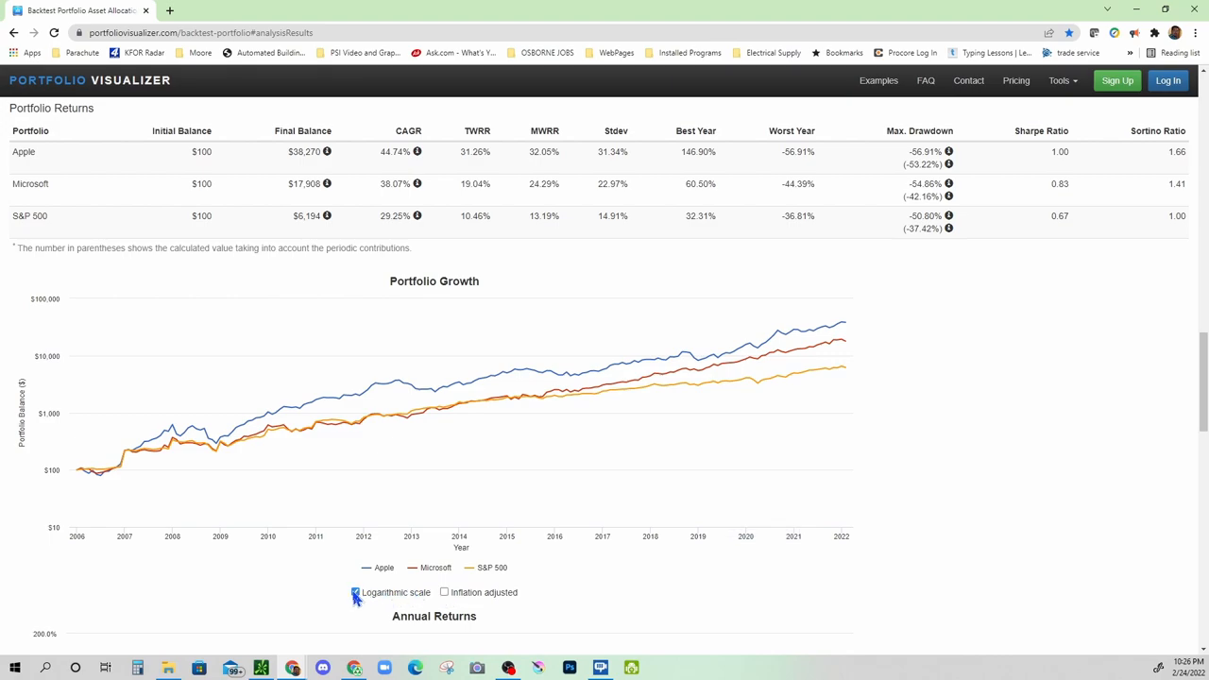
click(356, 593)
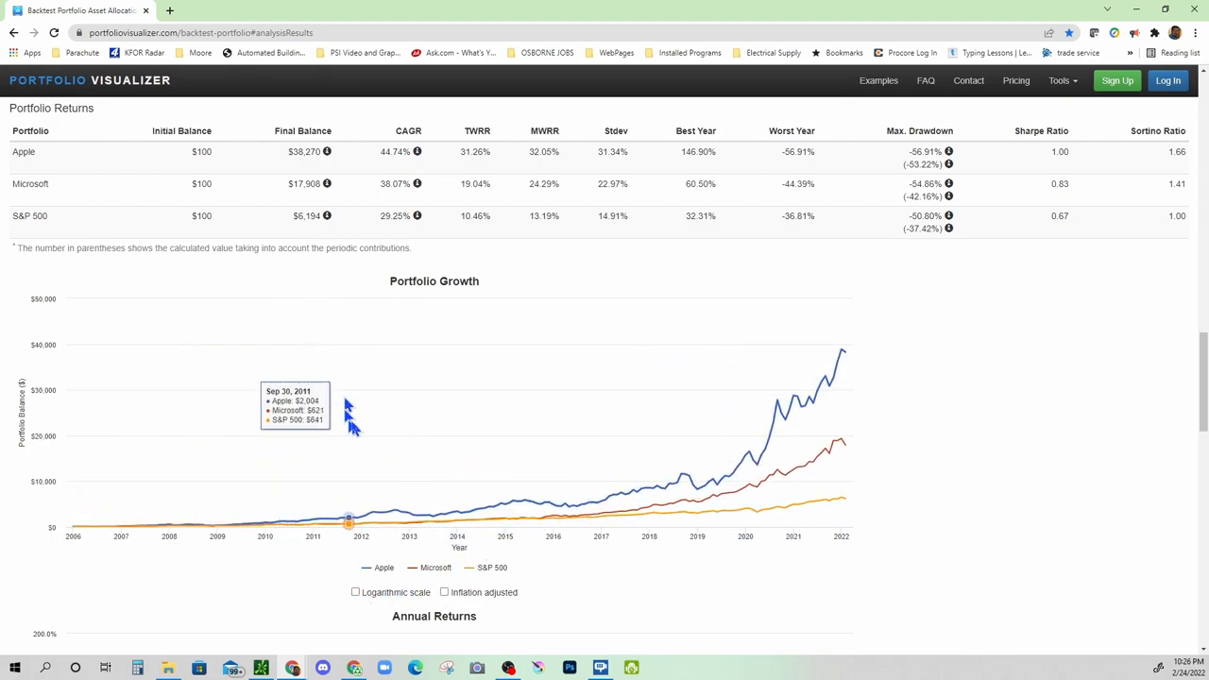
mouse_move(321, 170)
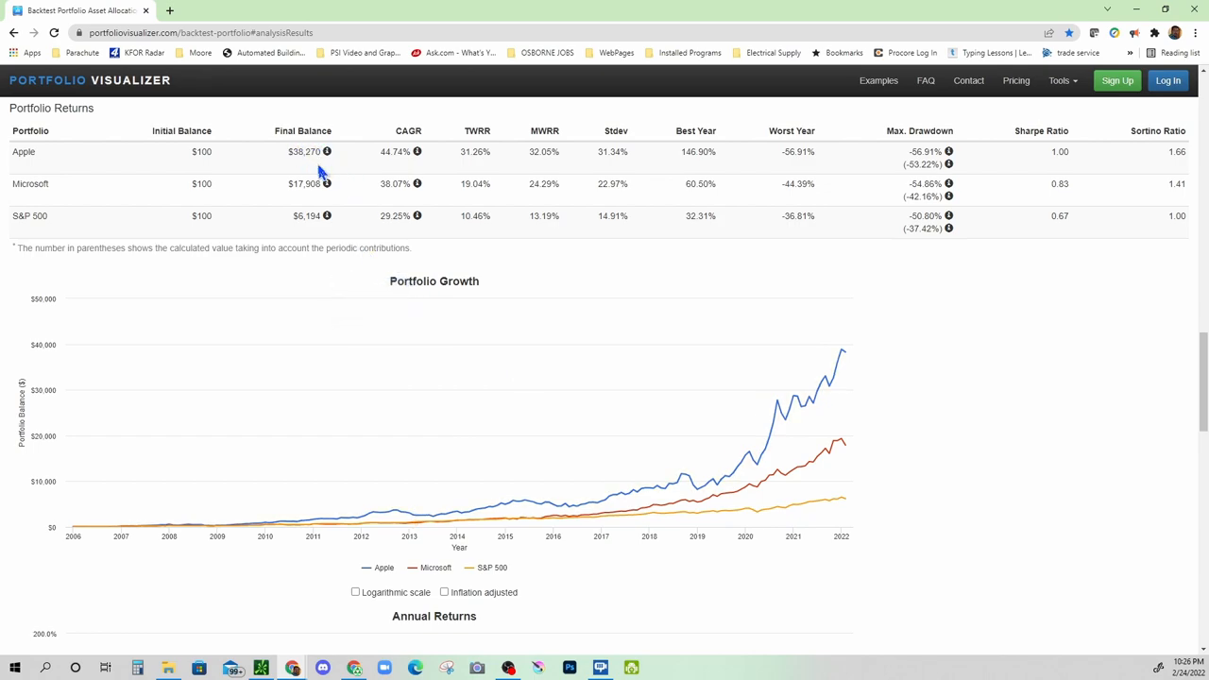
mouse_move(300, 166)
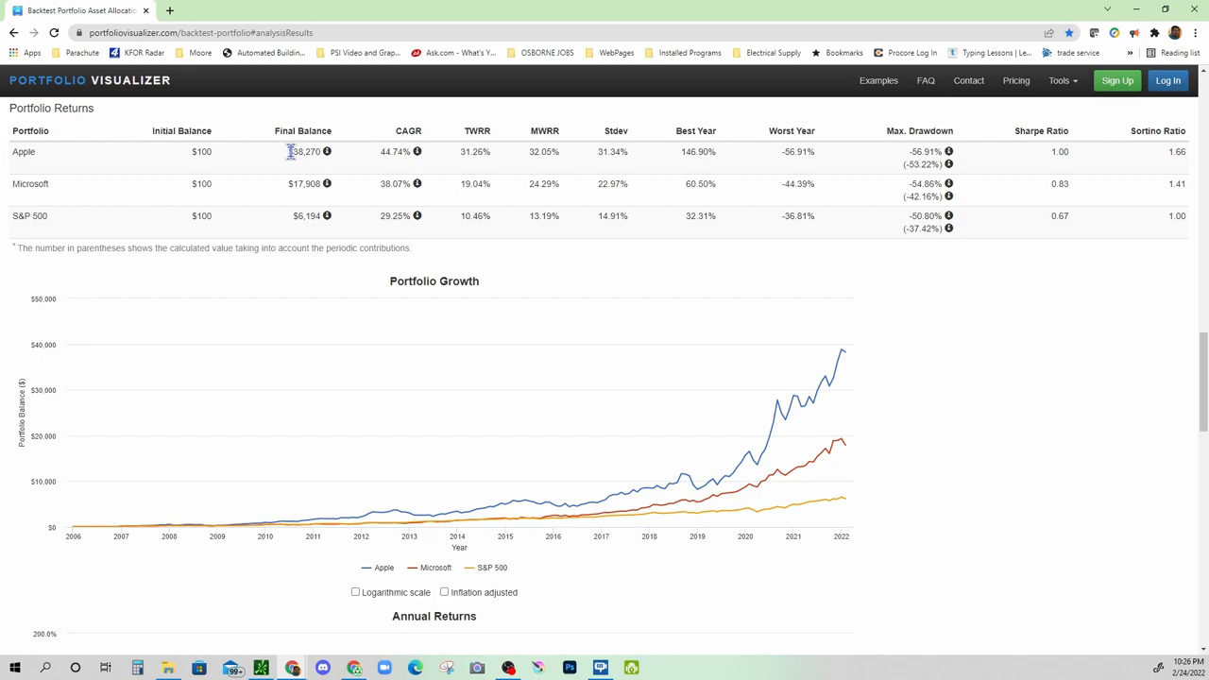
mouse_move(287, 159)
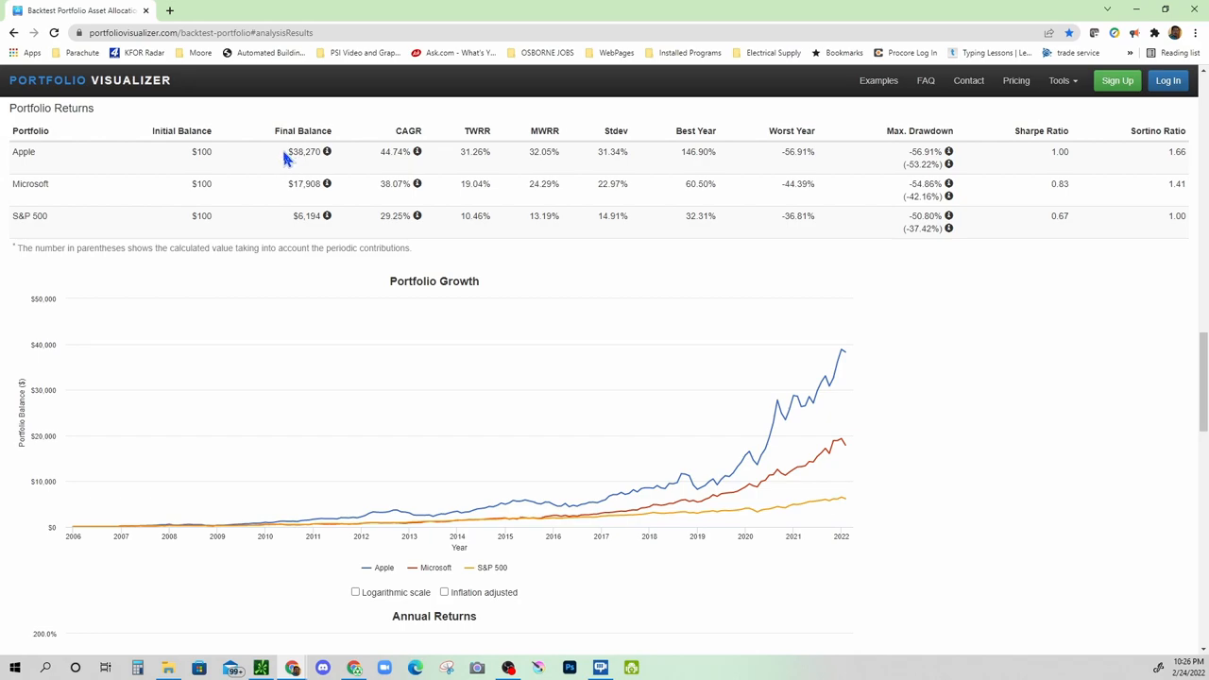
mouse_move(306, 162)
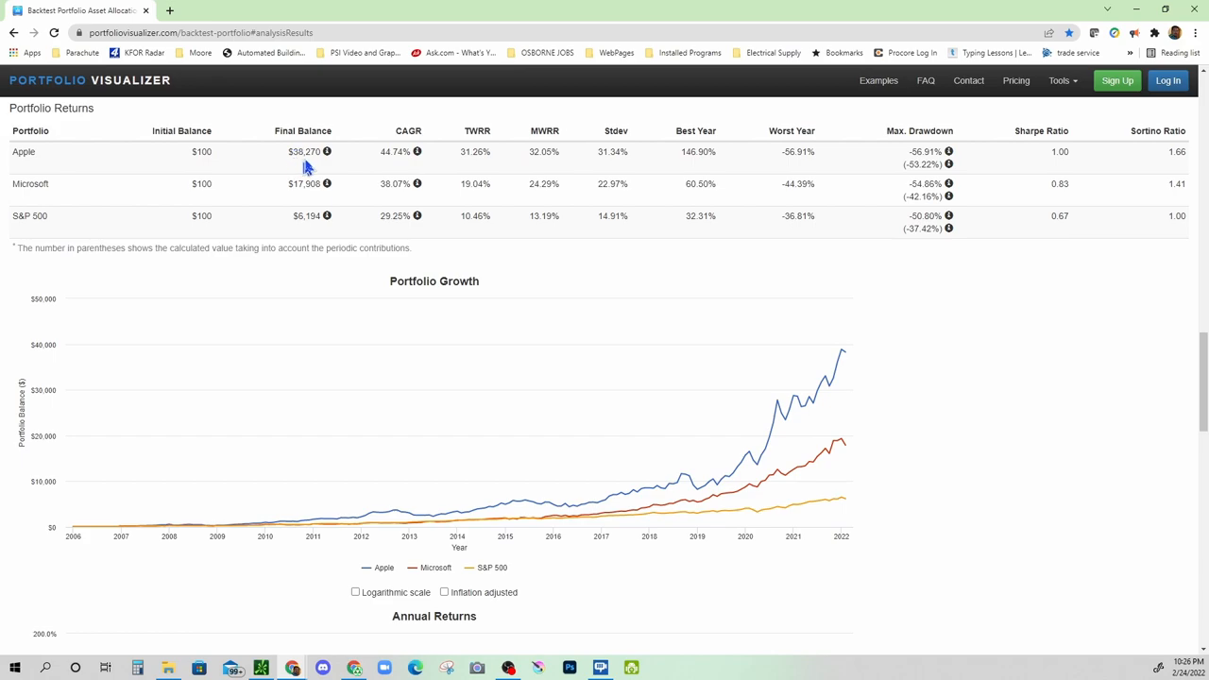
mouse_move(325, 168)
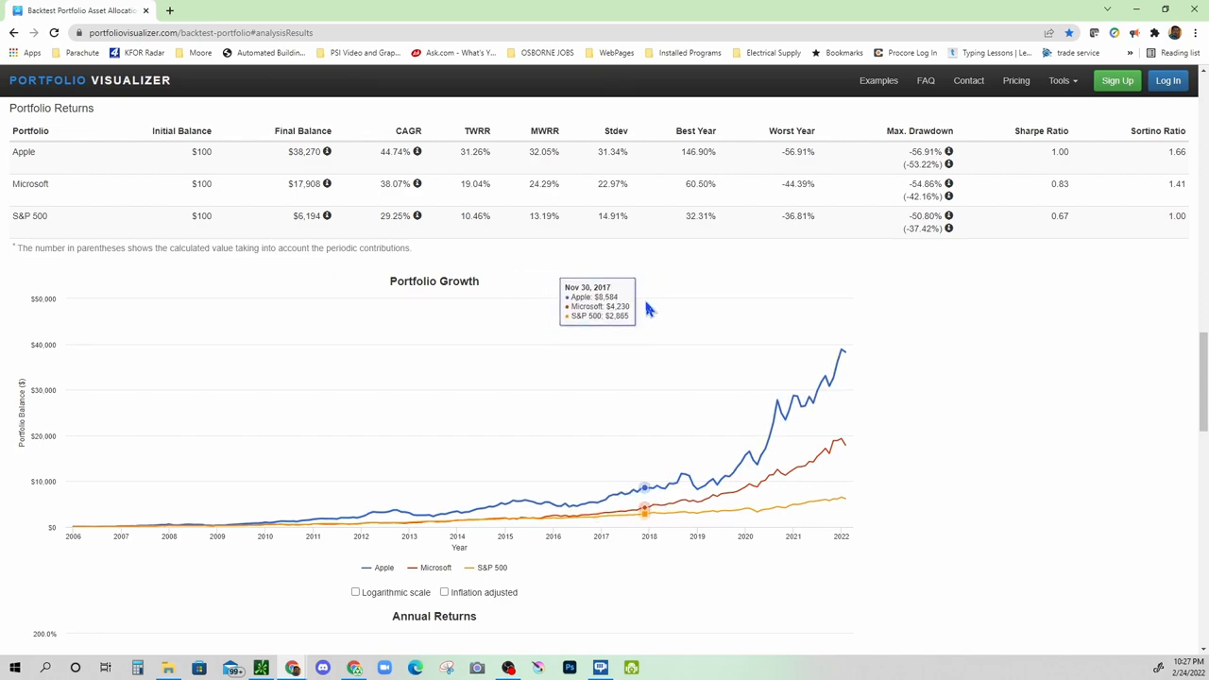
scroll(down, 3)
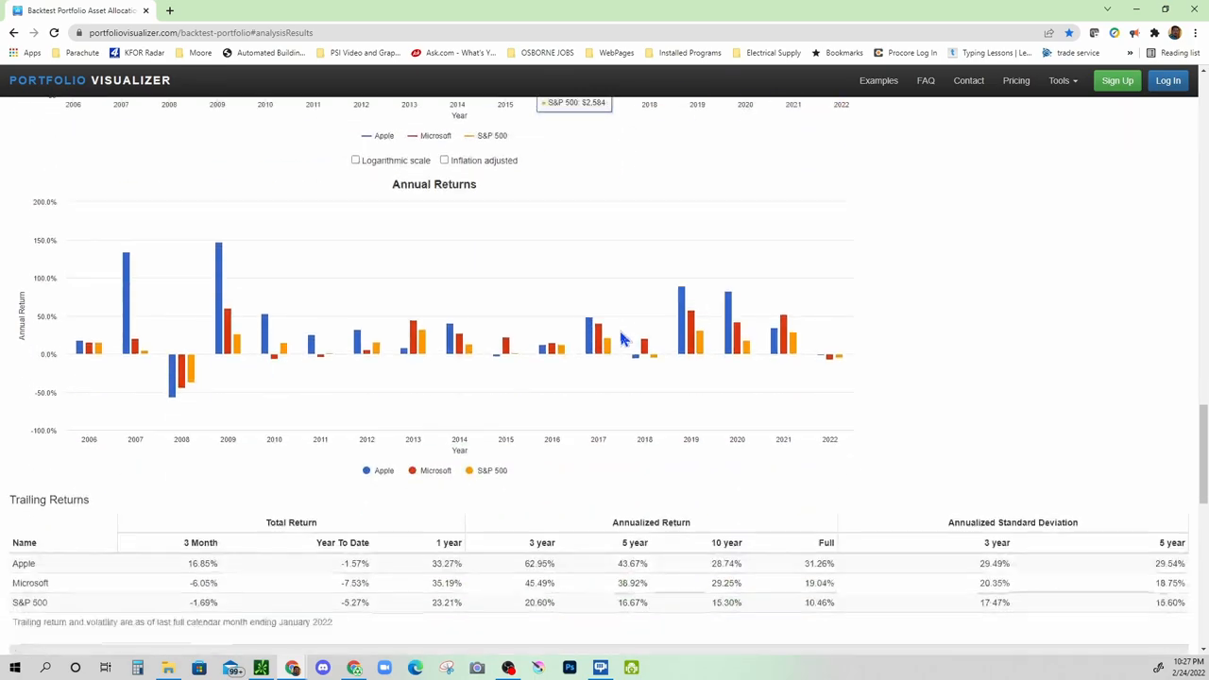
scroll(down, 3)
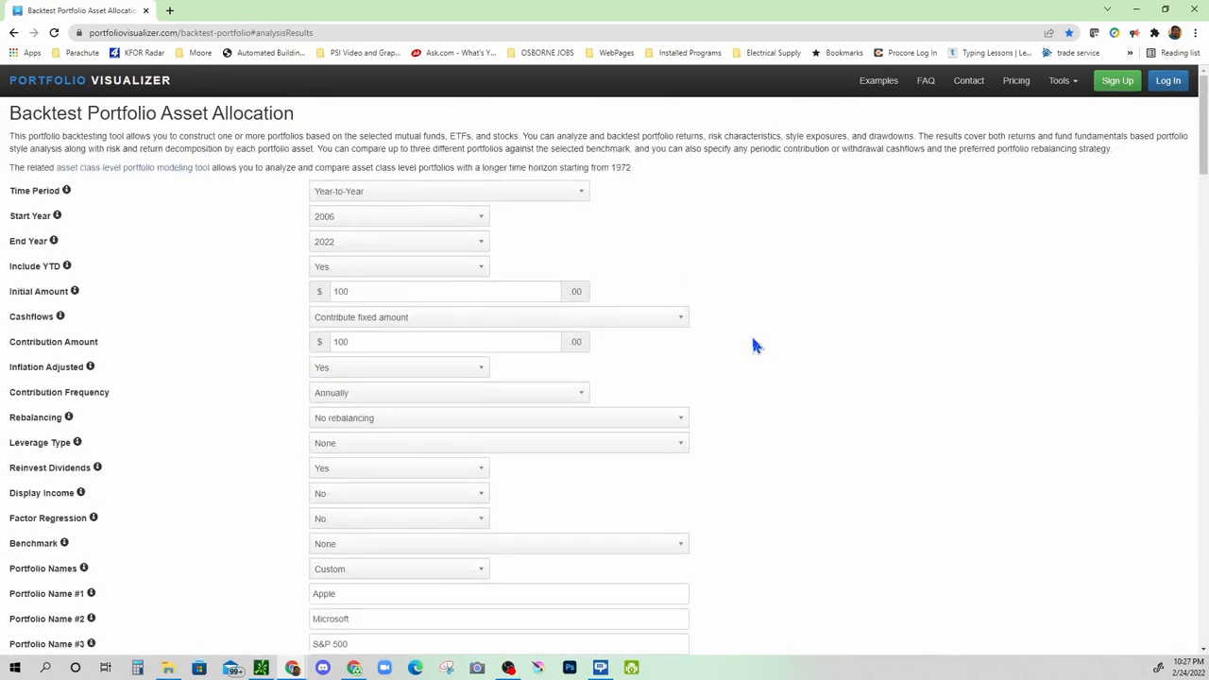
mouse_move(794, 368)
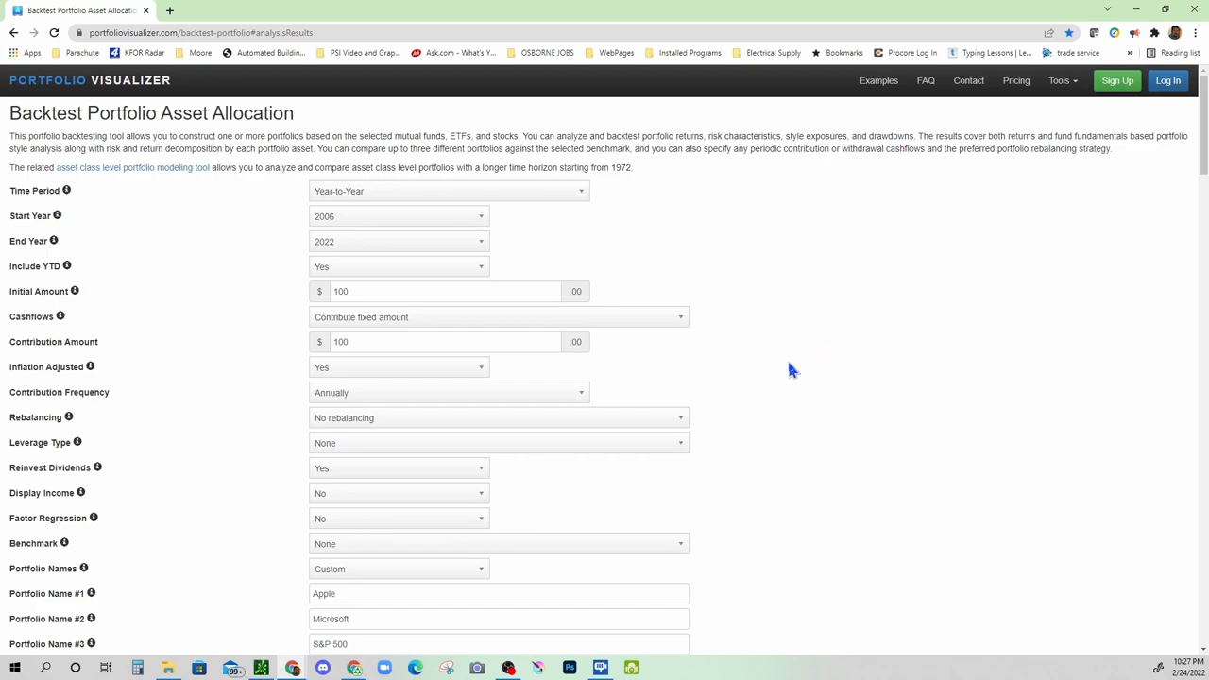
mouse_move(859, 453)
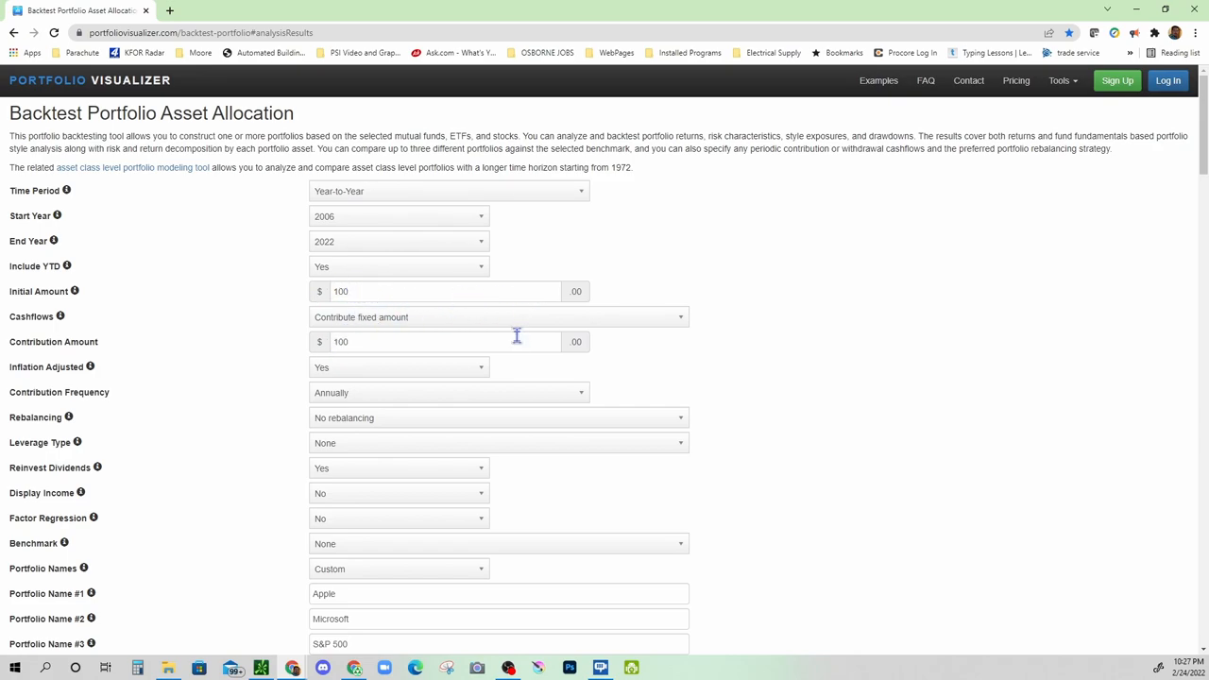
scroll(down, 3)
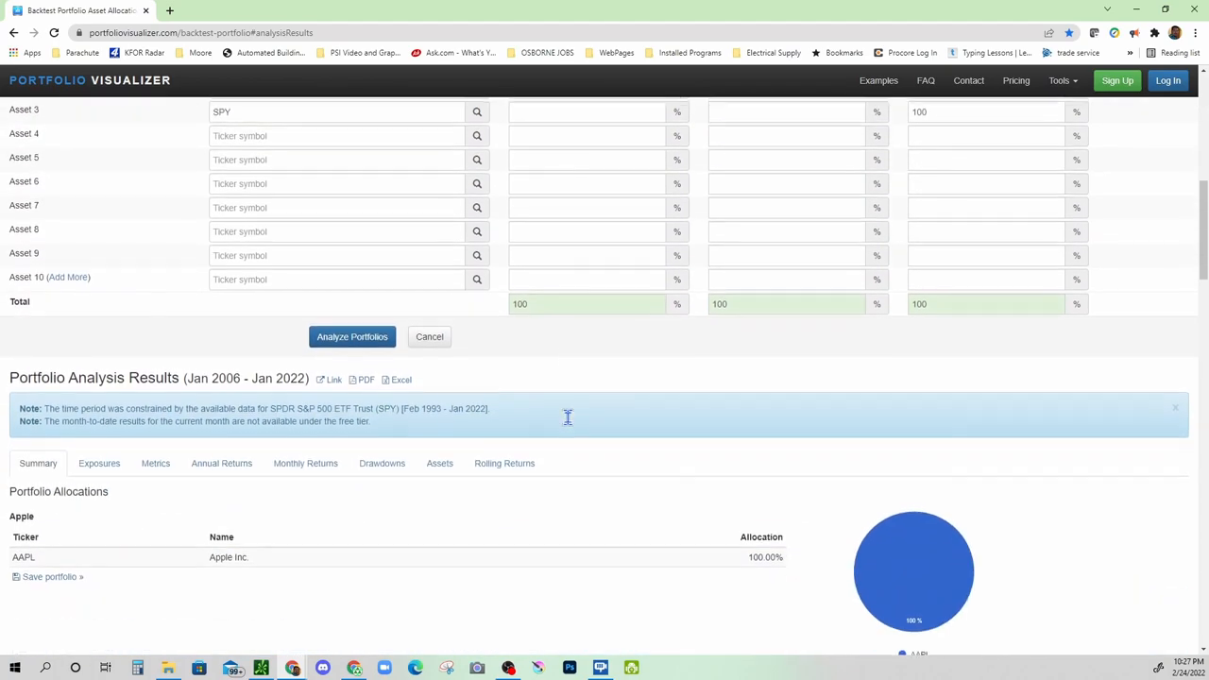
scroll(down, 3)
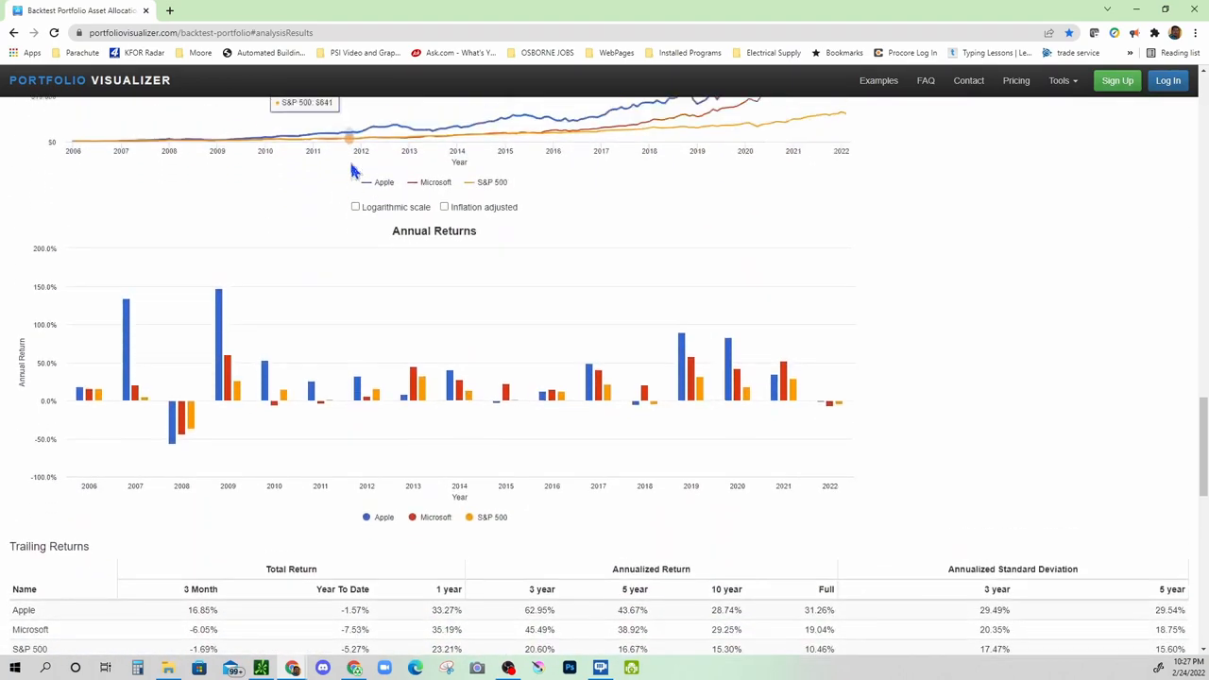
scroll(up, 3)
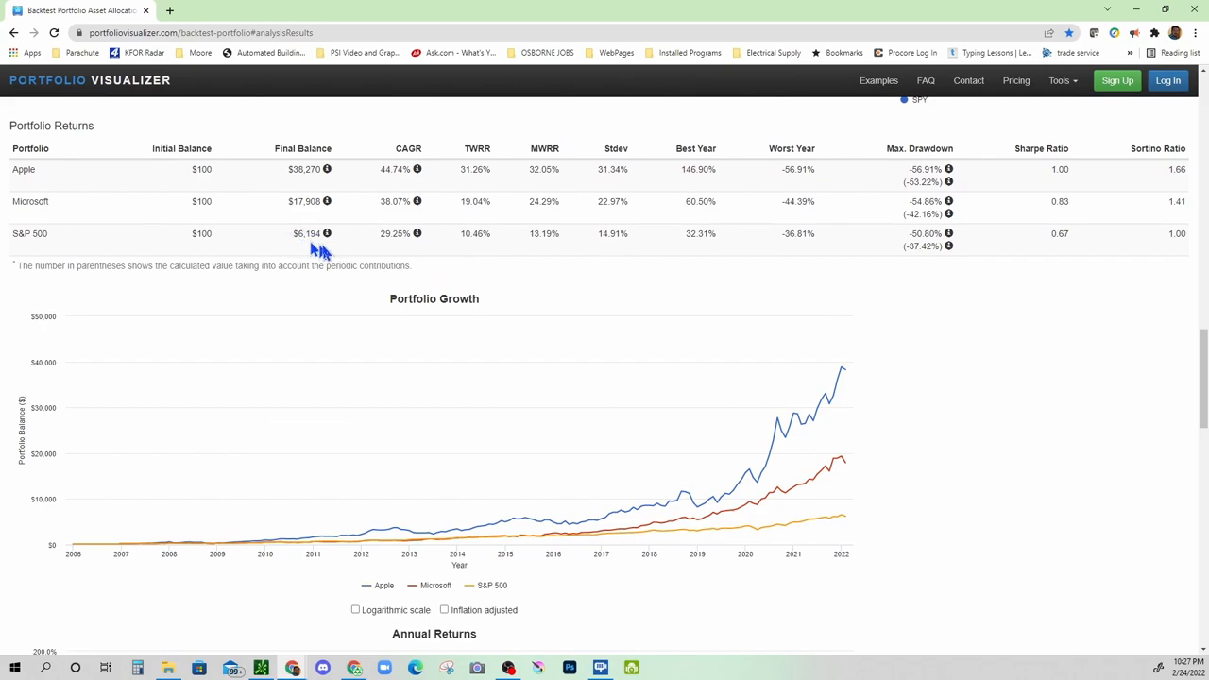
mouse_move(330, 212)
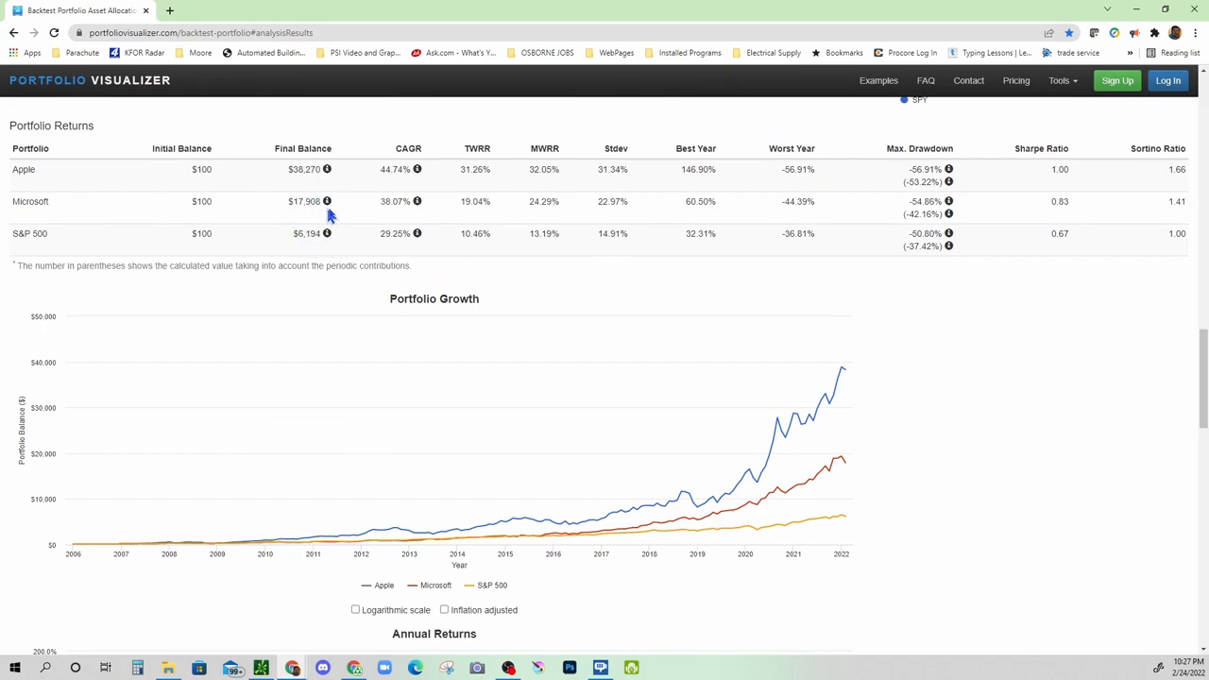
mouse_move(336, 177)
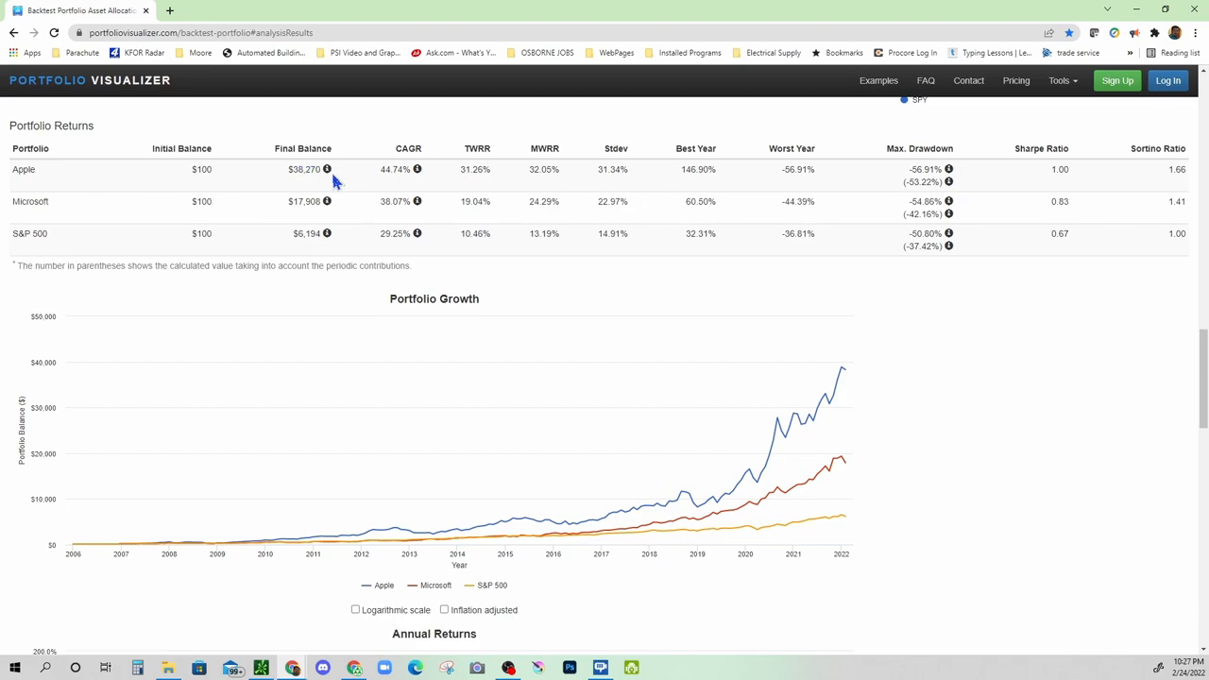
mouse_move(903, 455)
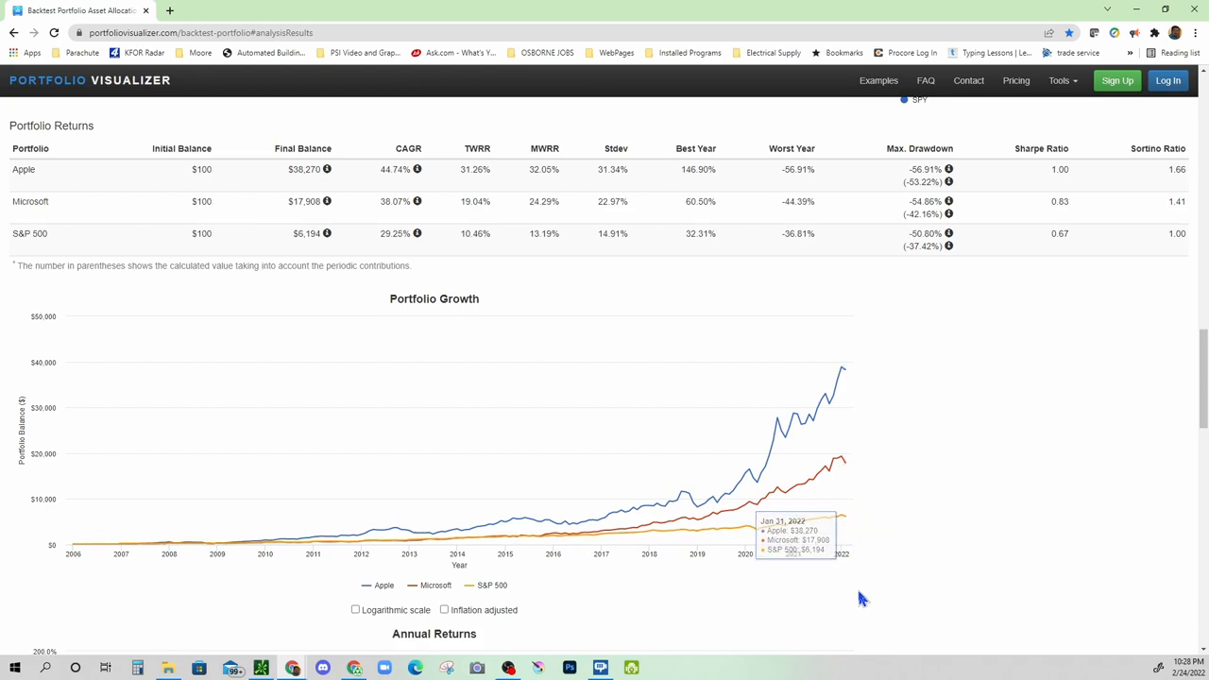
mouse_move(85, 579)
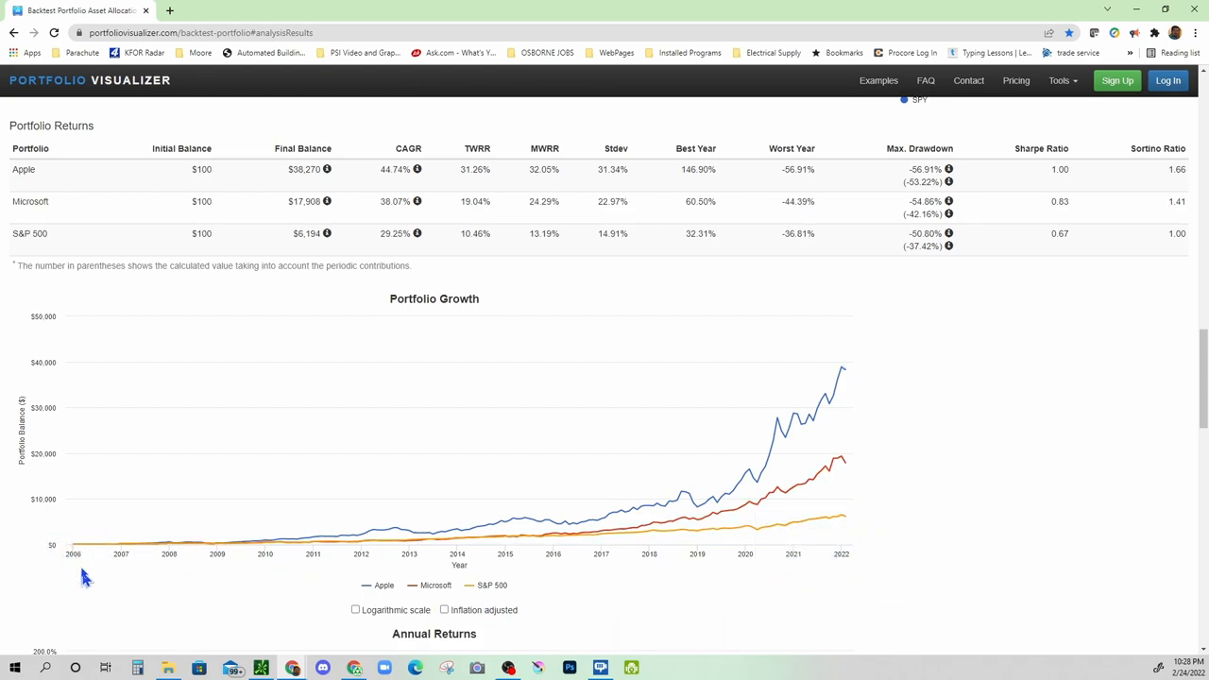
mouse_move(147, 546)
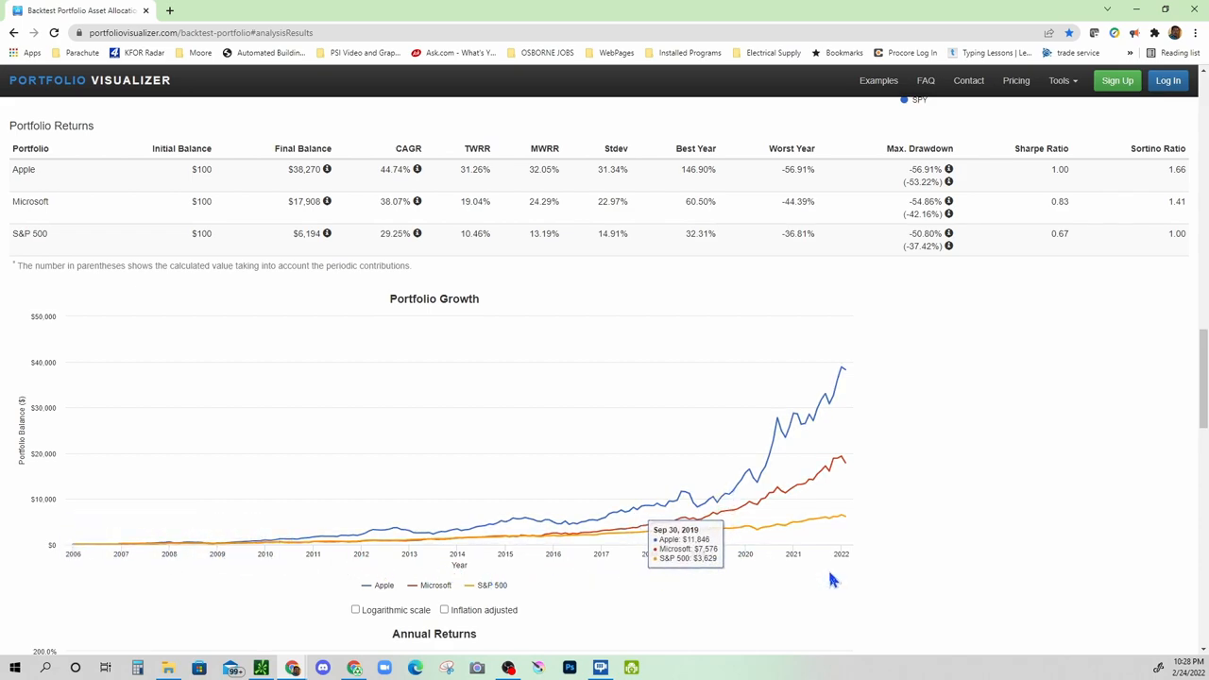
mouse_move(952, 540)
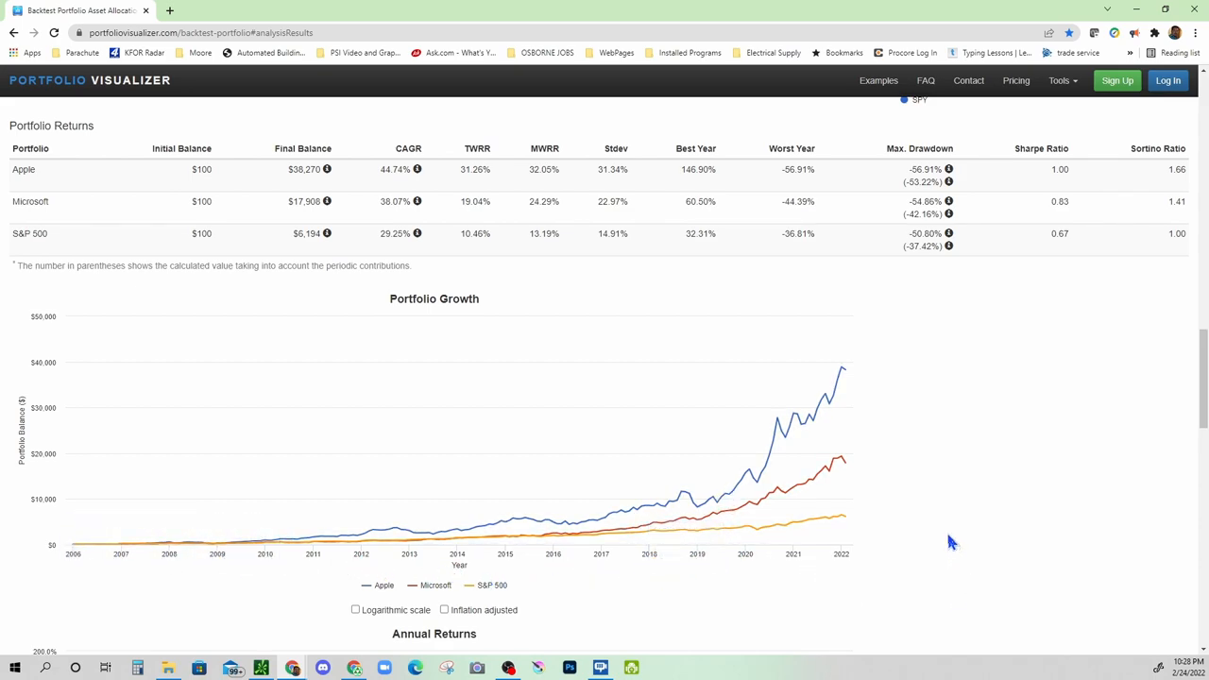
scroll(up, 3)
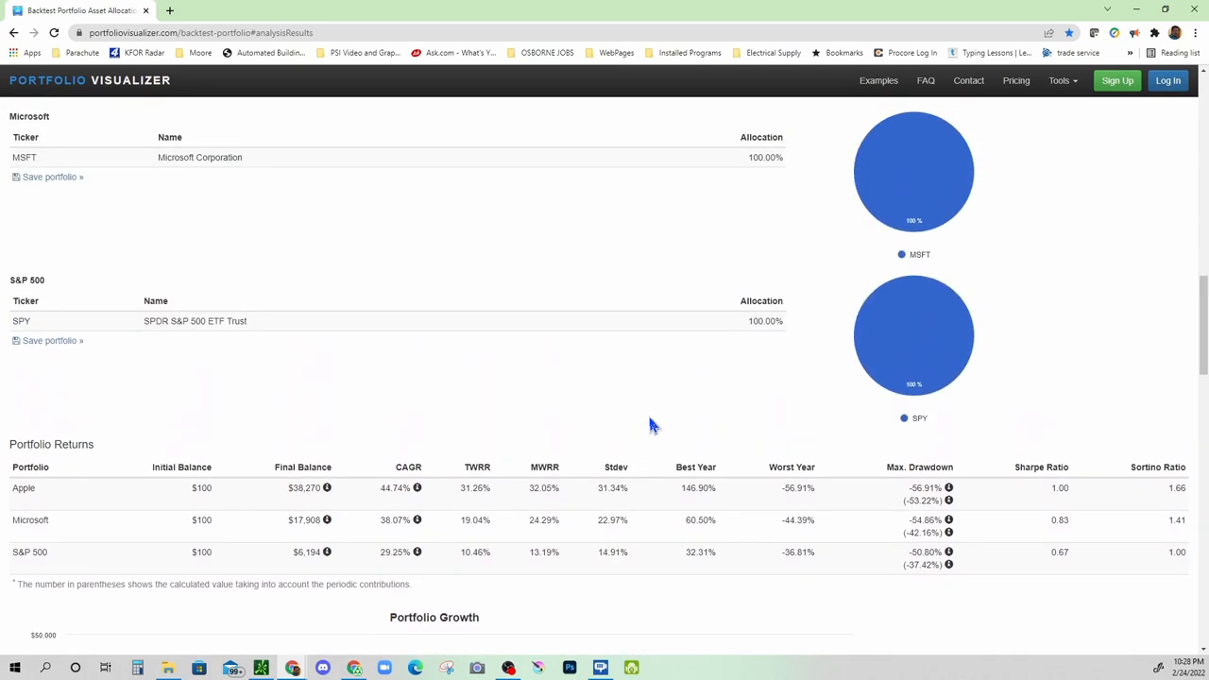
scroll(up, 3)
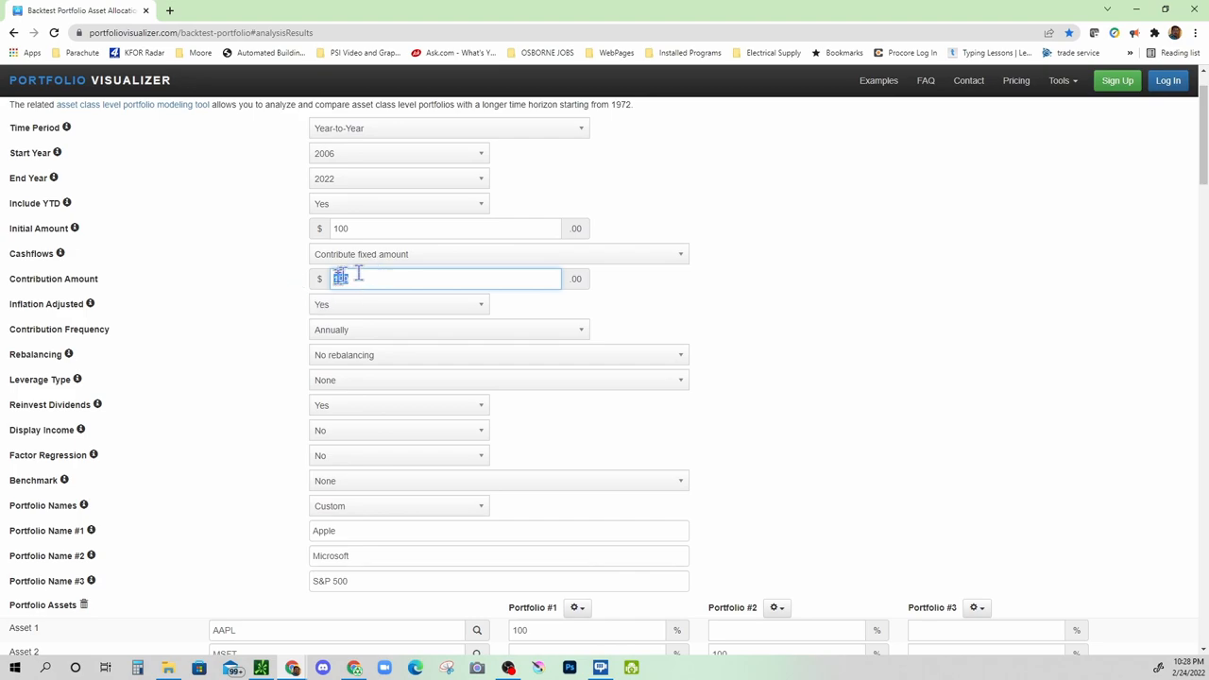
Change the annual fixed contribution amount from $100 to $20.
text(100)
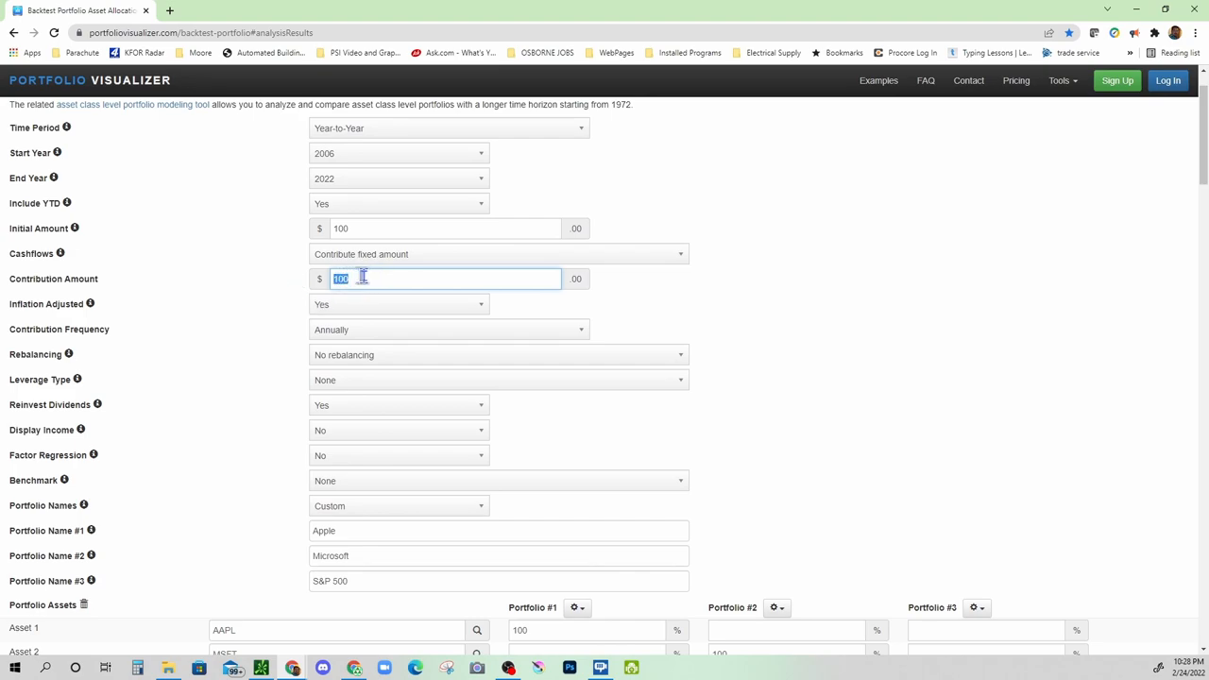
mouse_move(370, 280)
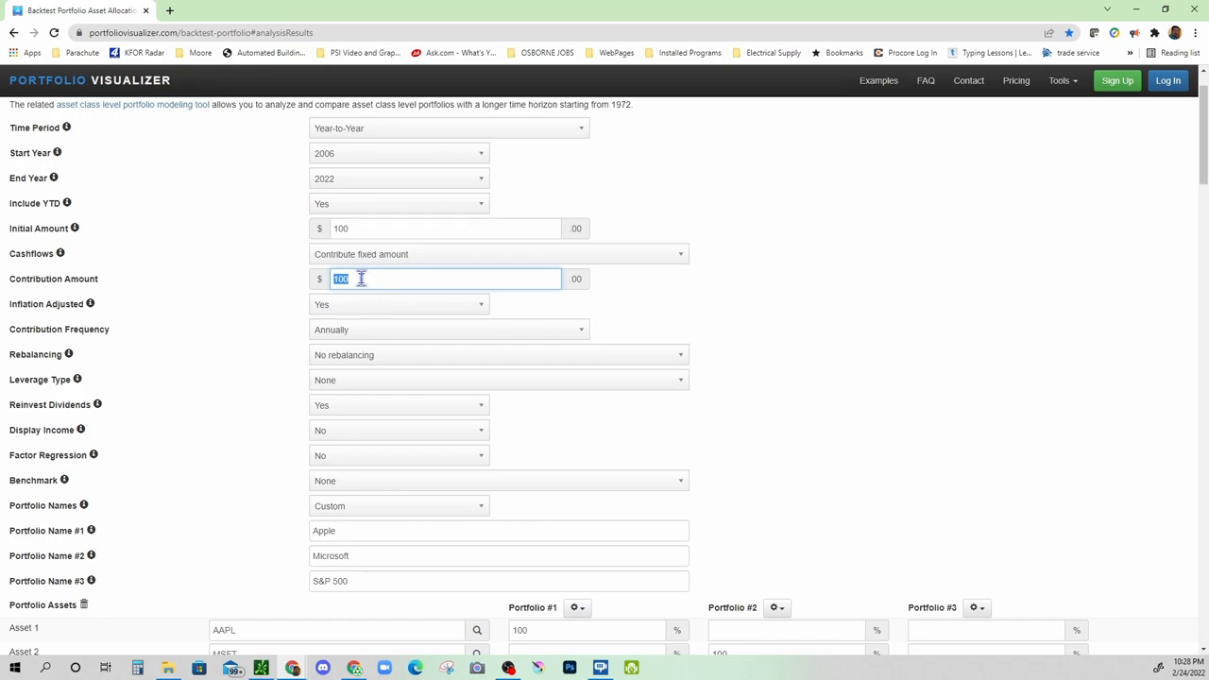
text(50)
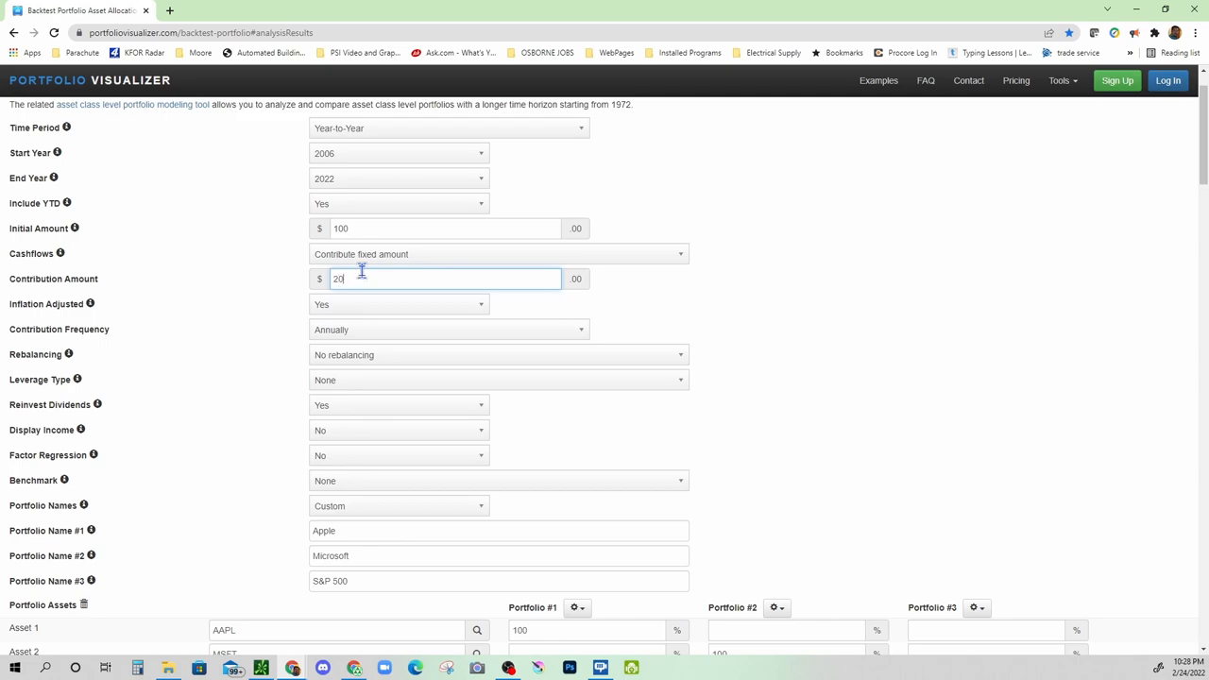
mouse_move(671, 295)
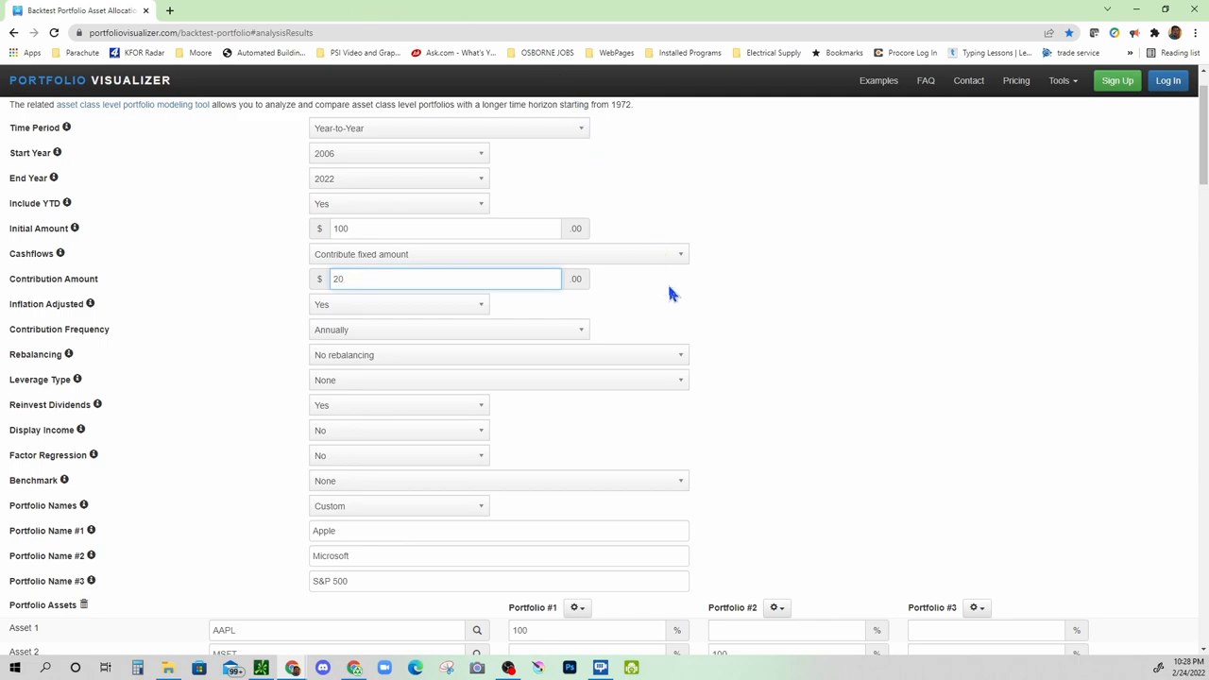
mouse_move(397, 317)
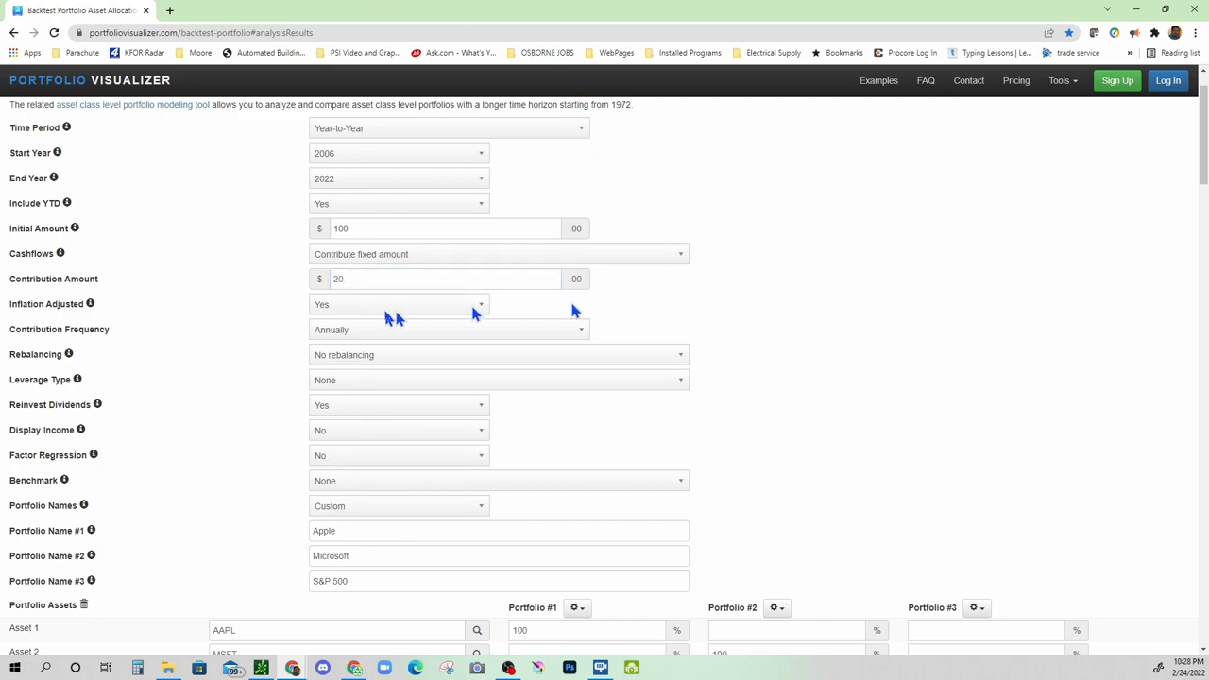
scroll(down, 3)
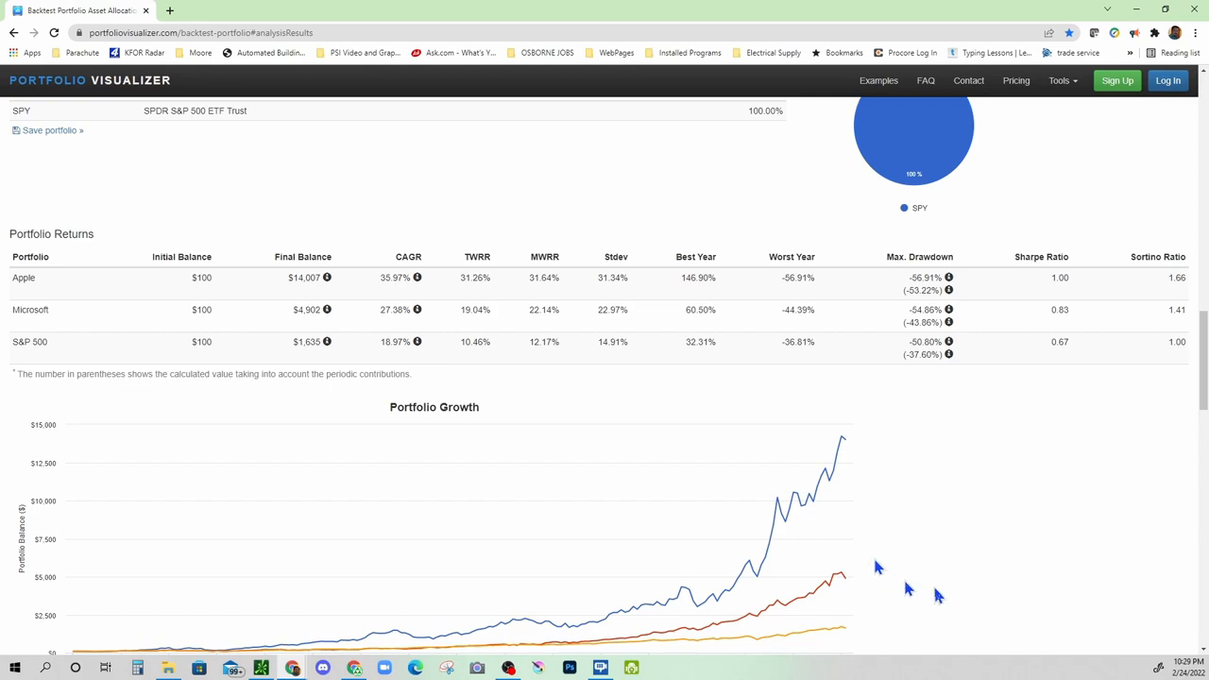
mouse_move(896, 506)
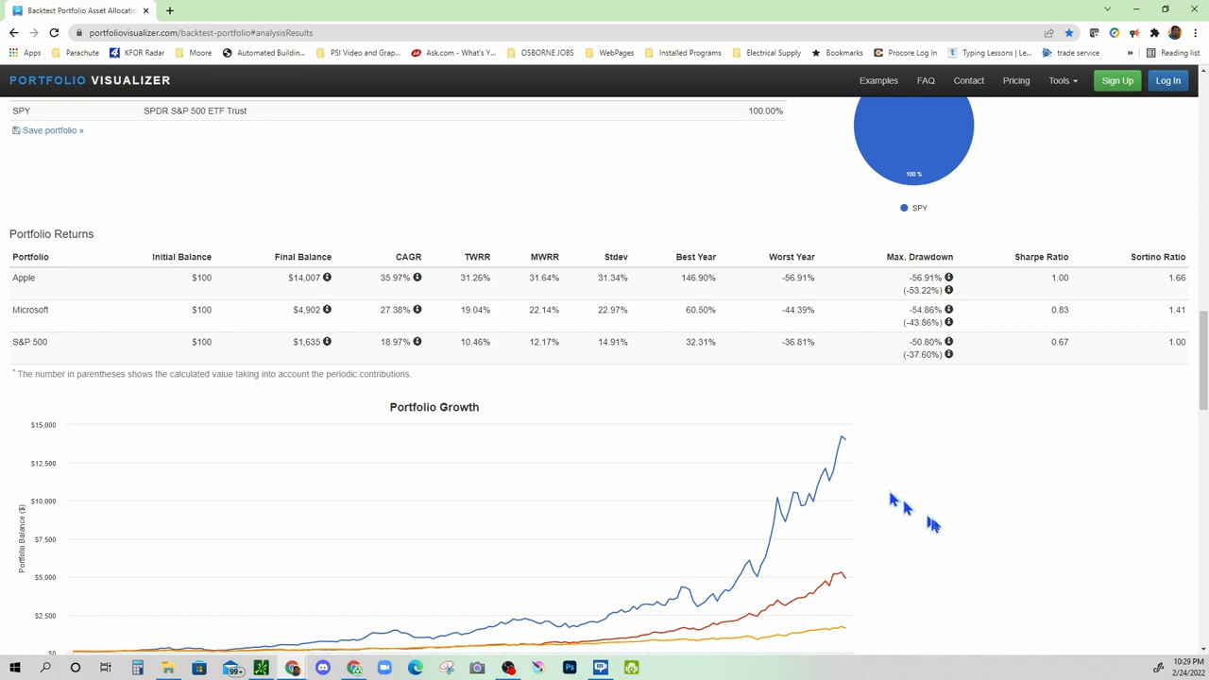
mouse_move(276, 317)
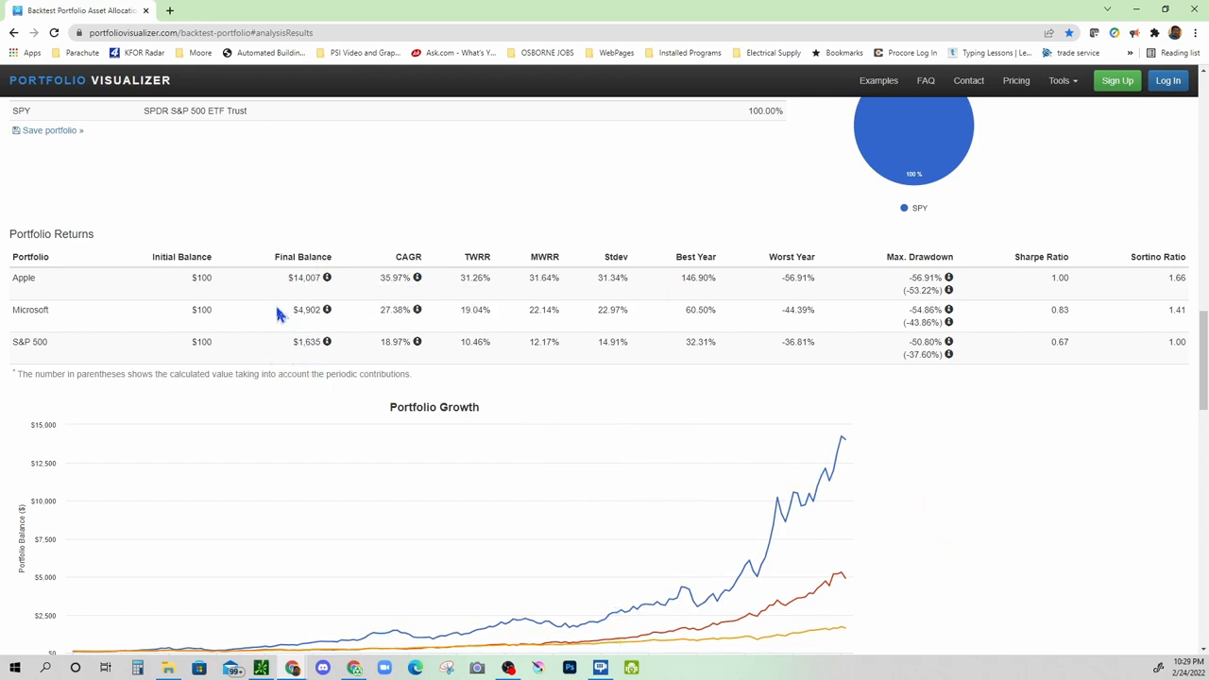
mouse_move(312, 431)
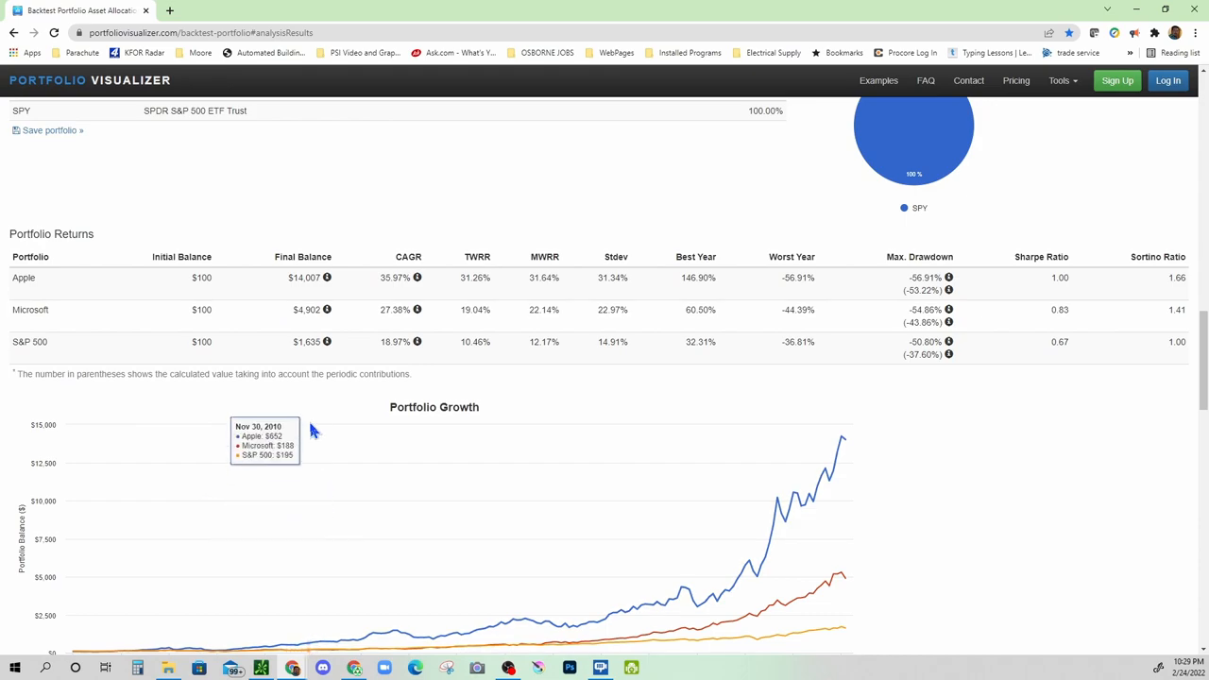
mouse_move(323, 415)
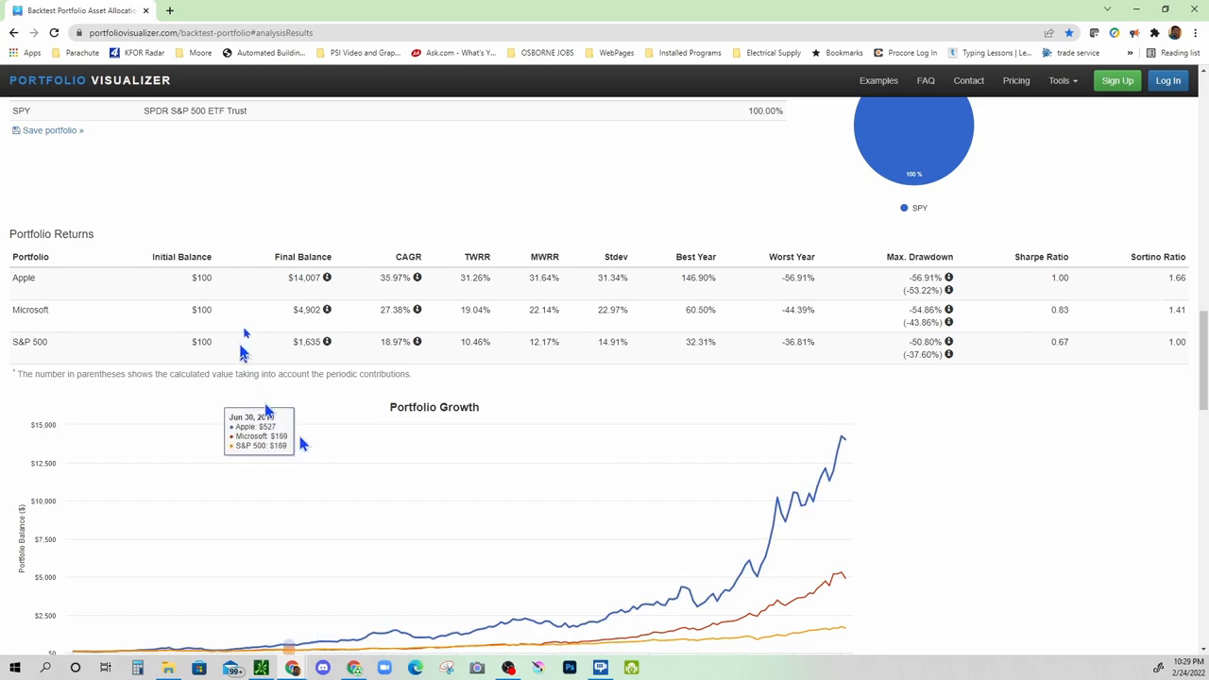
mouse_move(422, 140)
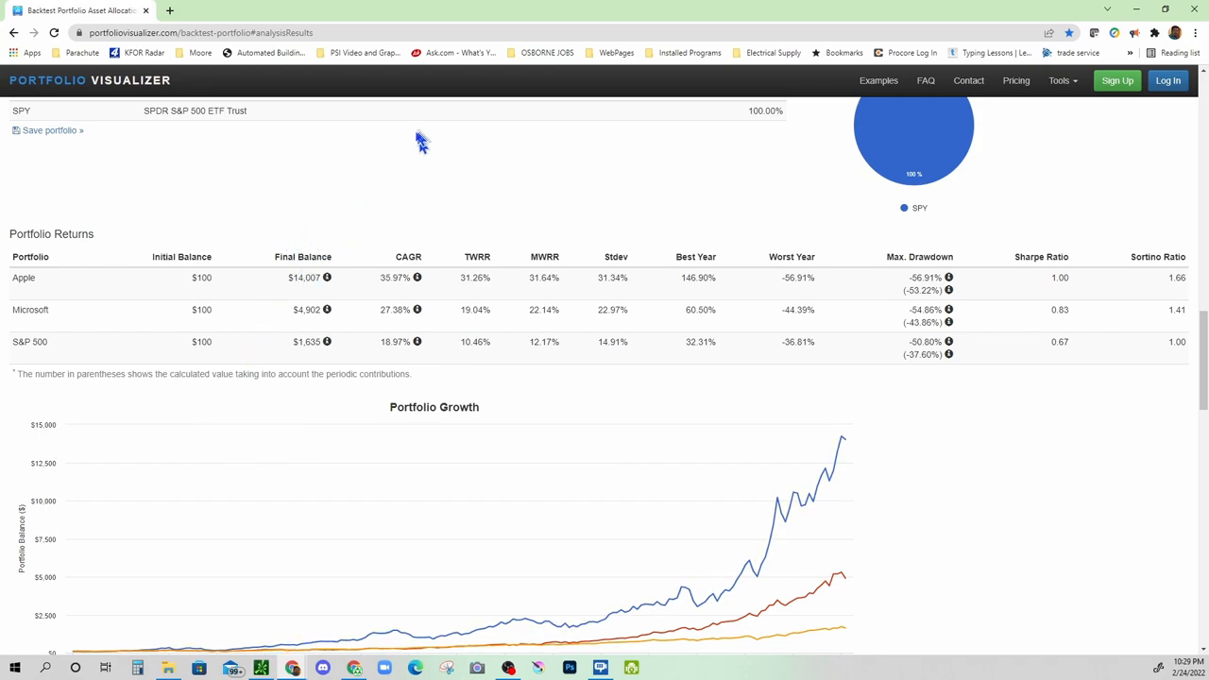
scroll(up, 3)
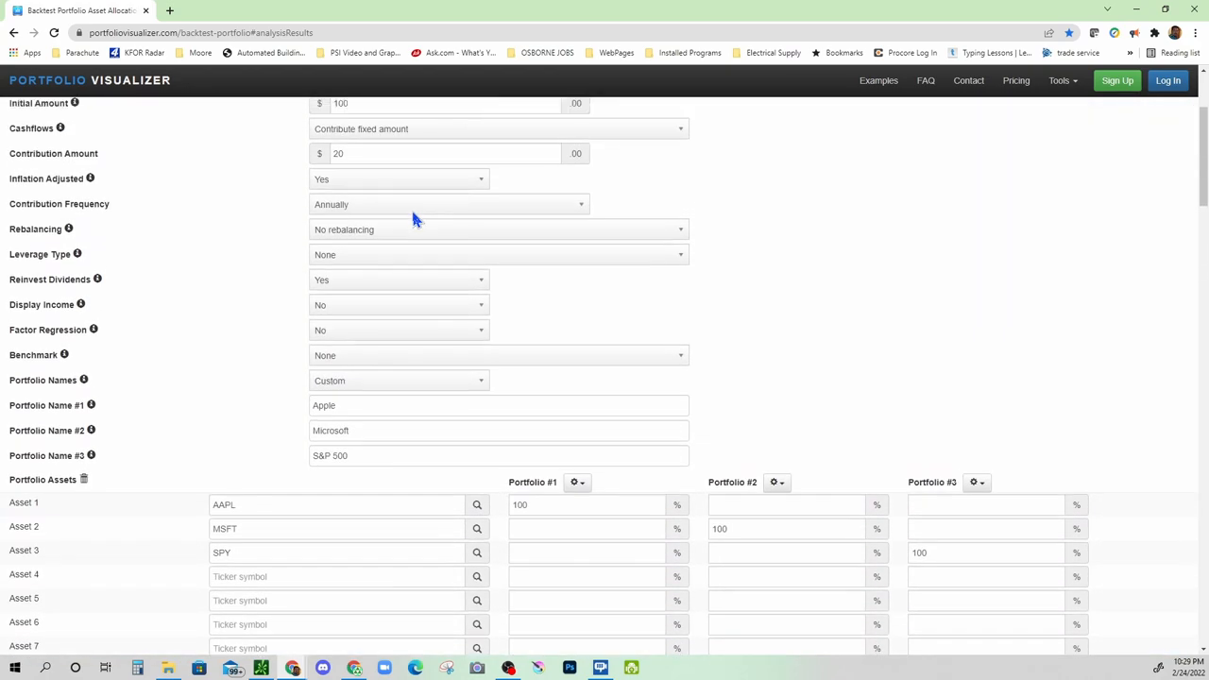
scroll(up, 3)
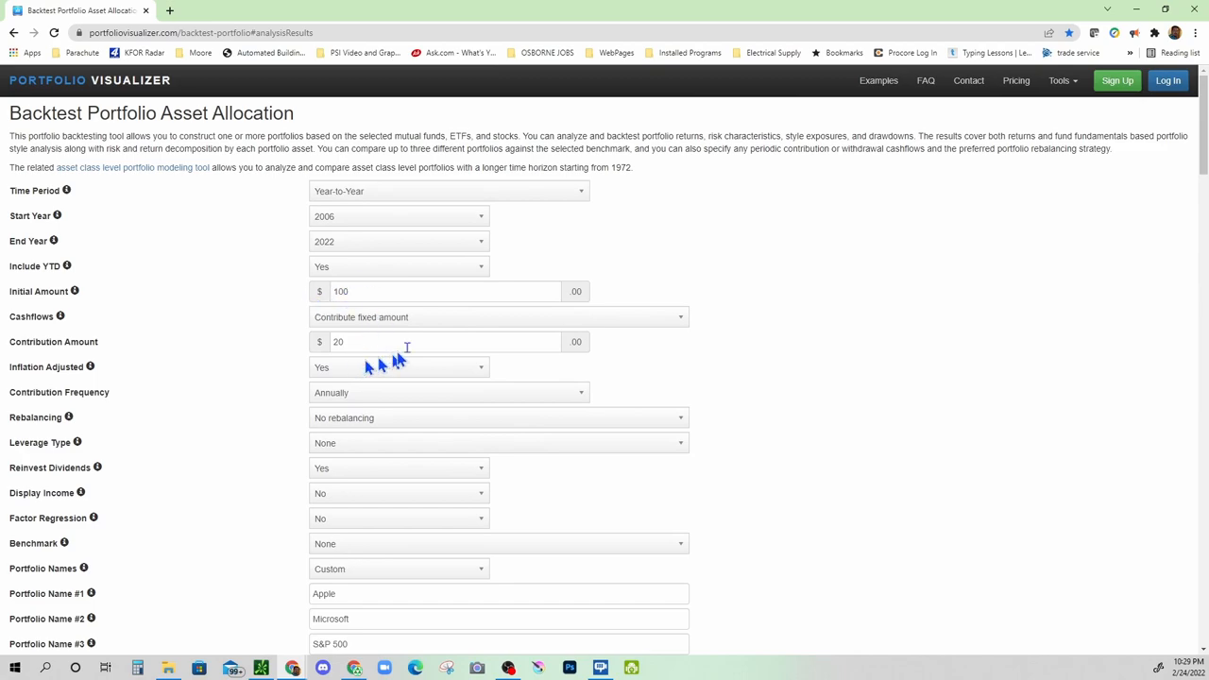
click(352, 155)
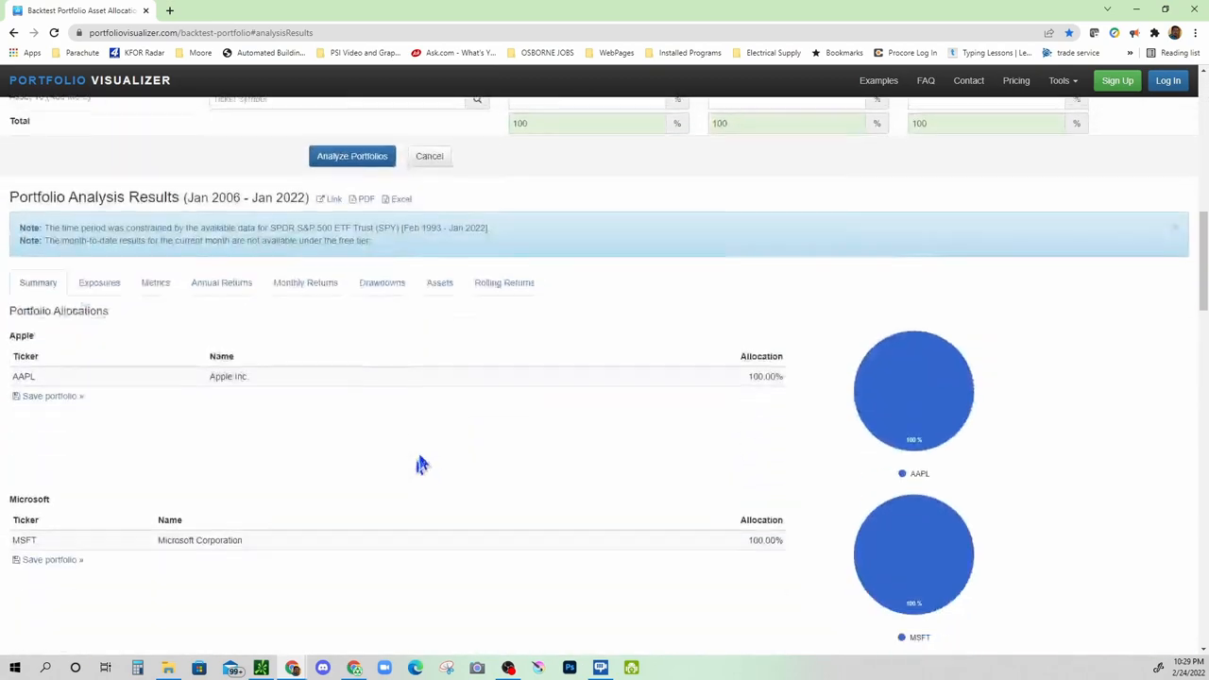
scroll(down, 3)
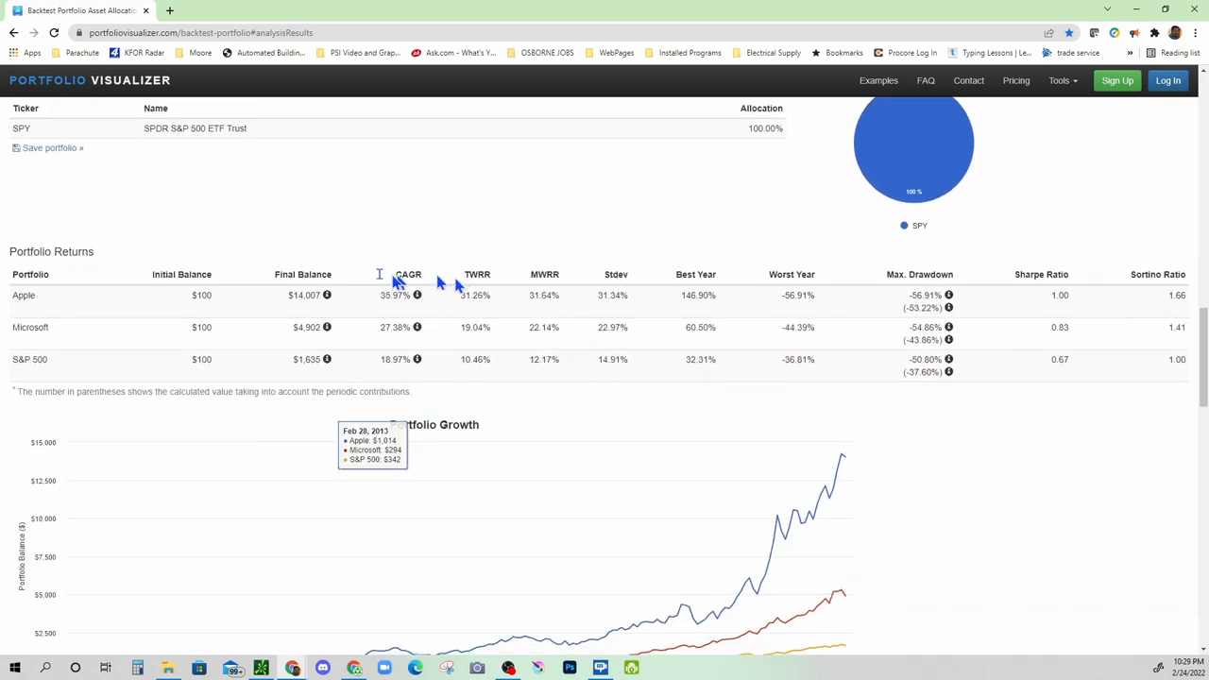
mouse_move(306, 294)
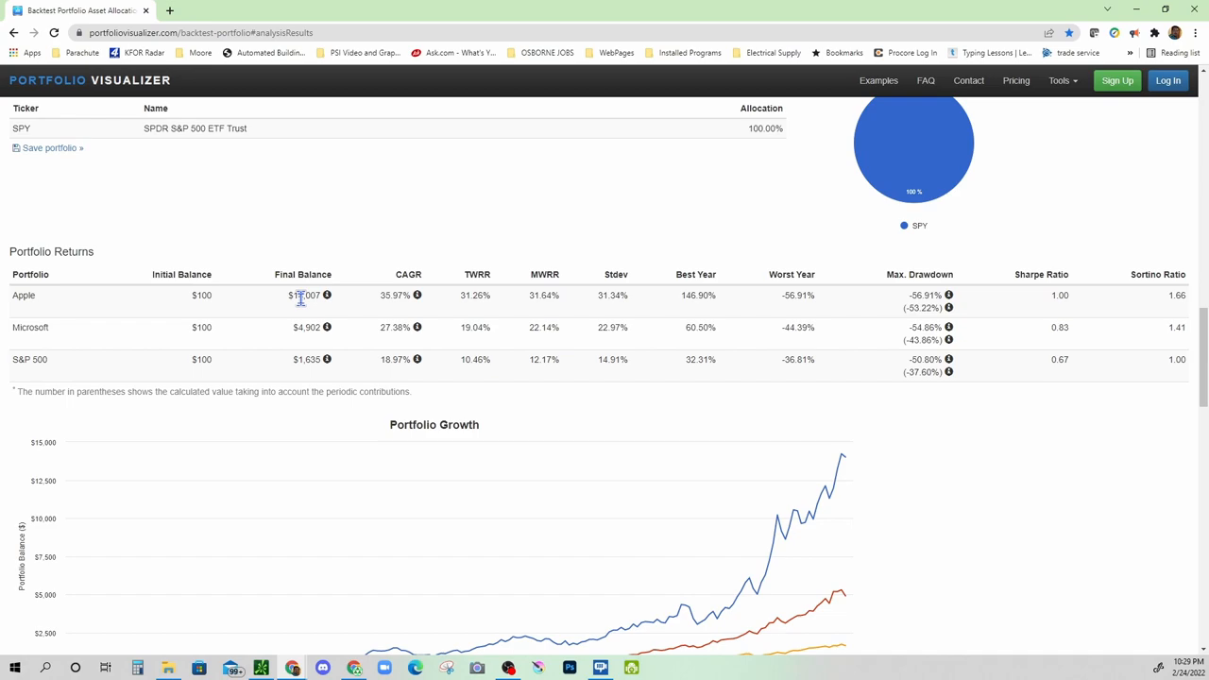
mouse_move(306, 358)
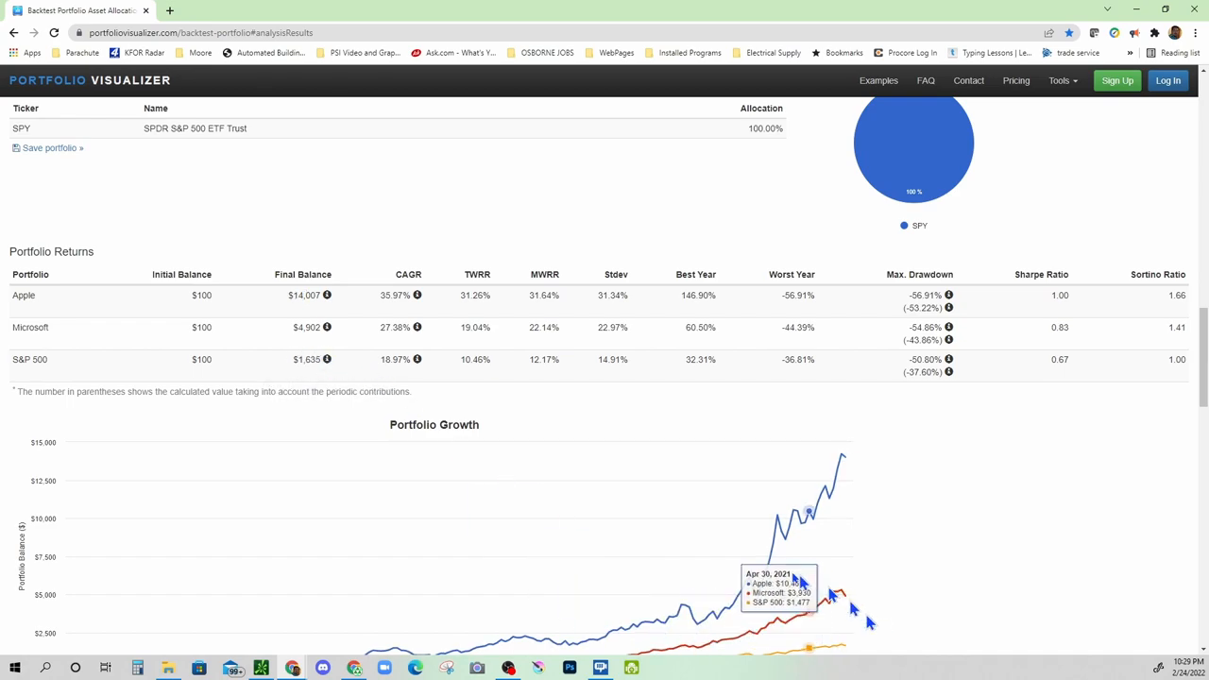
scroll(down, 3)
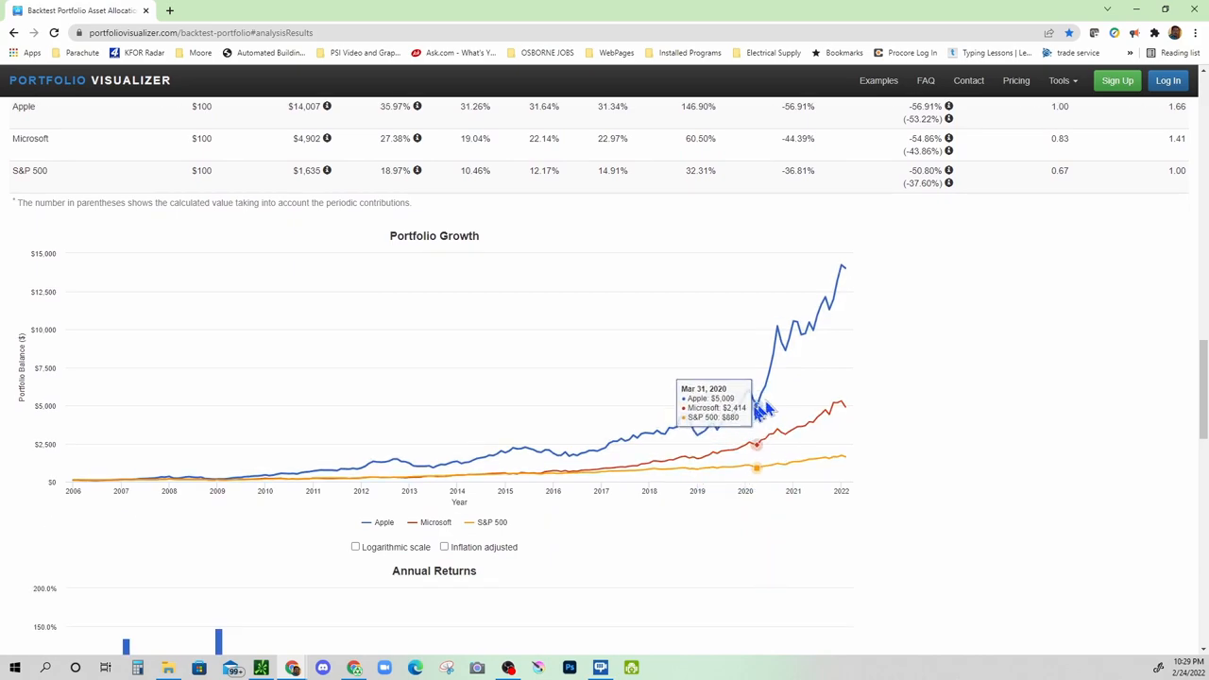
mouse_move(759, 412)
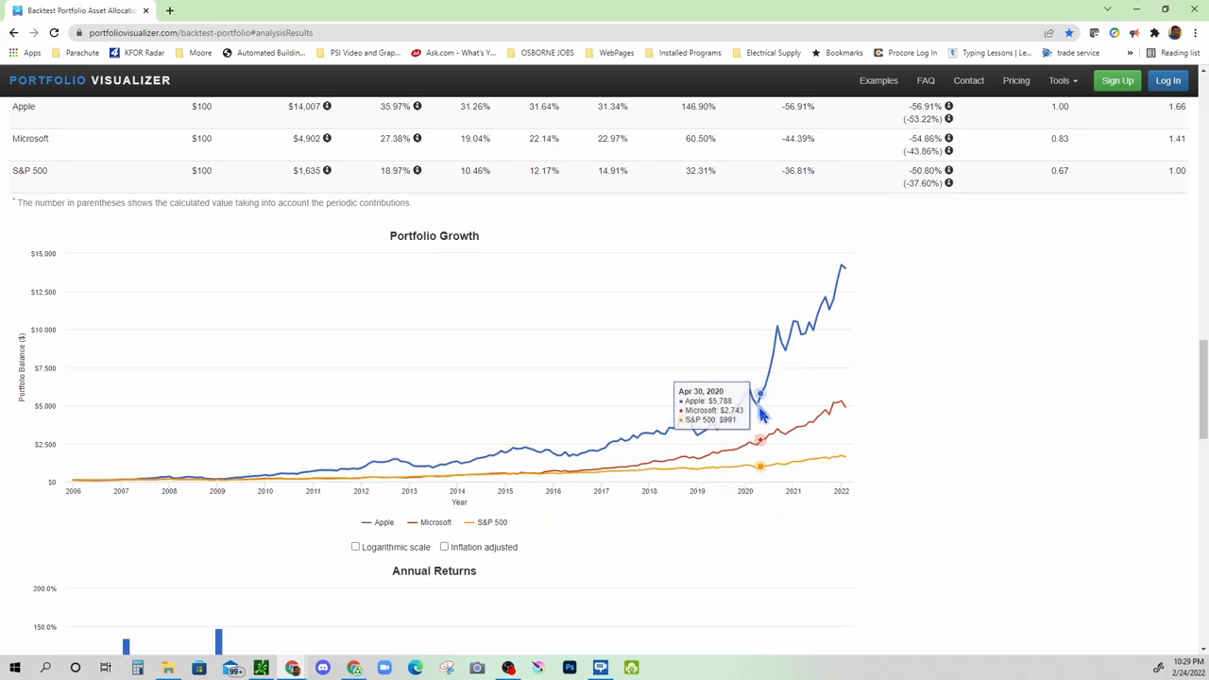
mouse_move(767, 455)
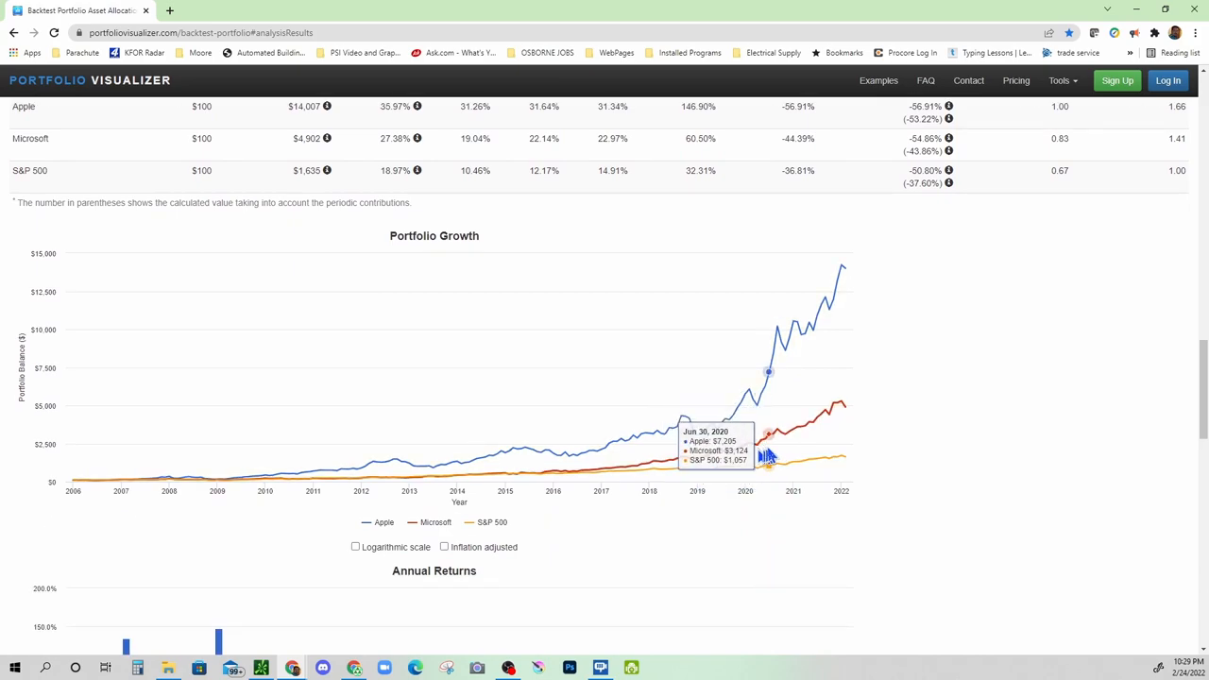
mouse_move(759, 455)
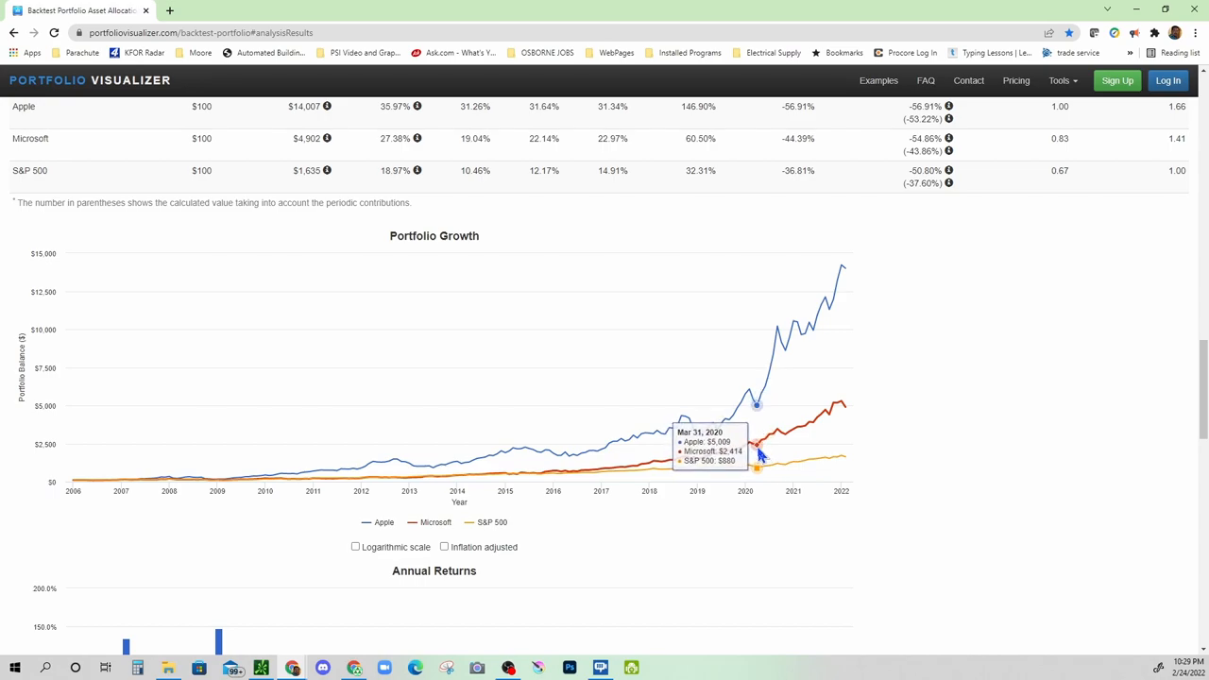
mouse_move(532, 414)
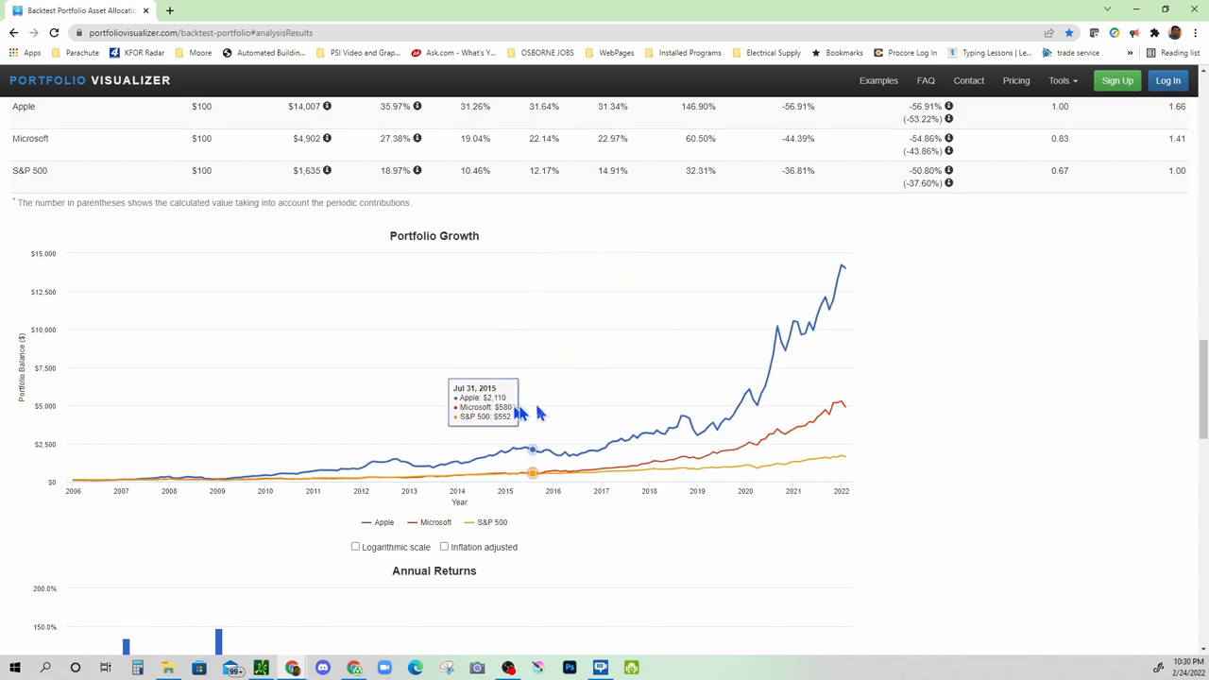
mouse_move(804, 331)
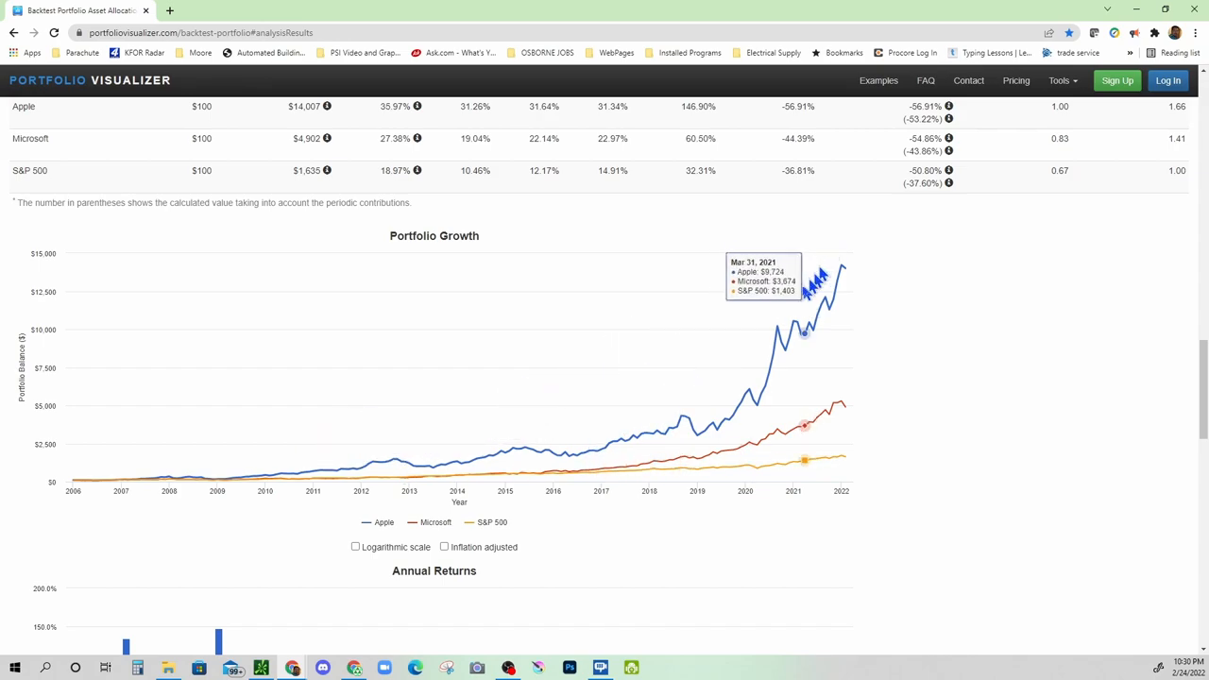
mouse_move(759, 396)
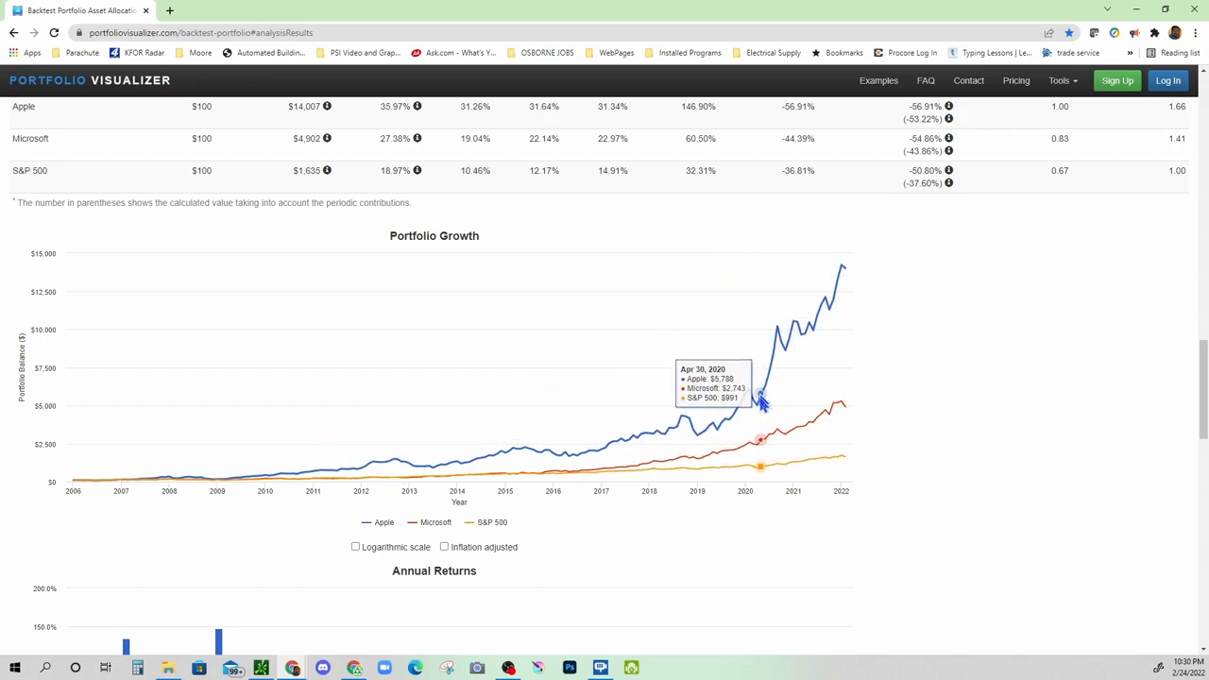
mouse_move(737, 468)
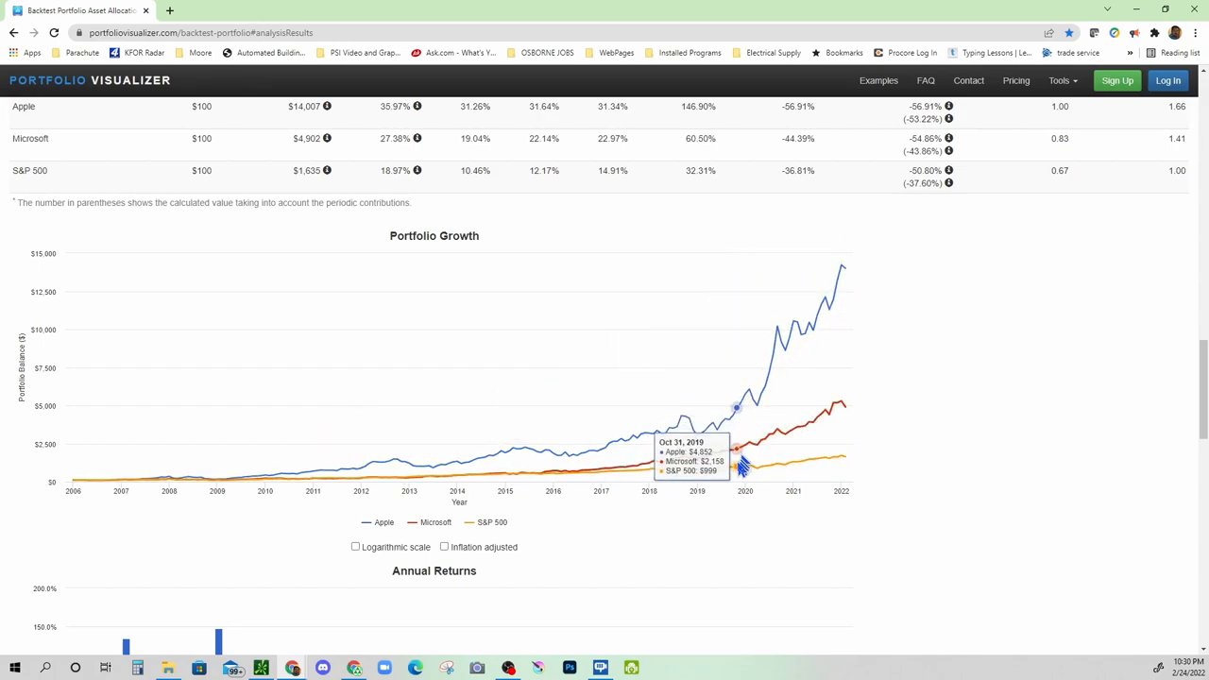
mouse_move(790, 473)
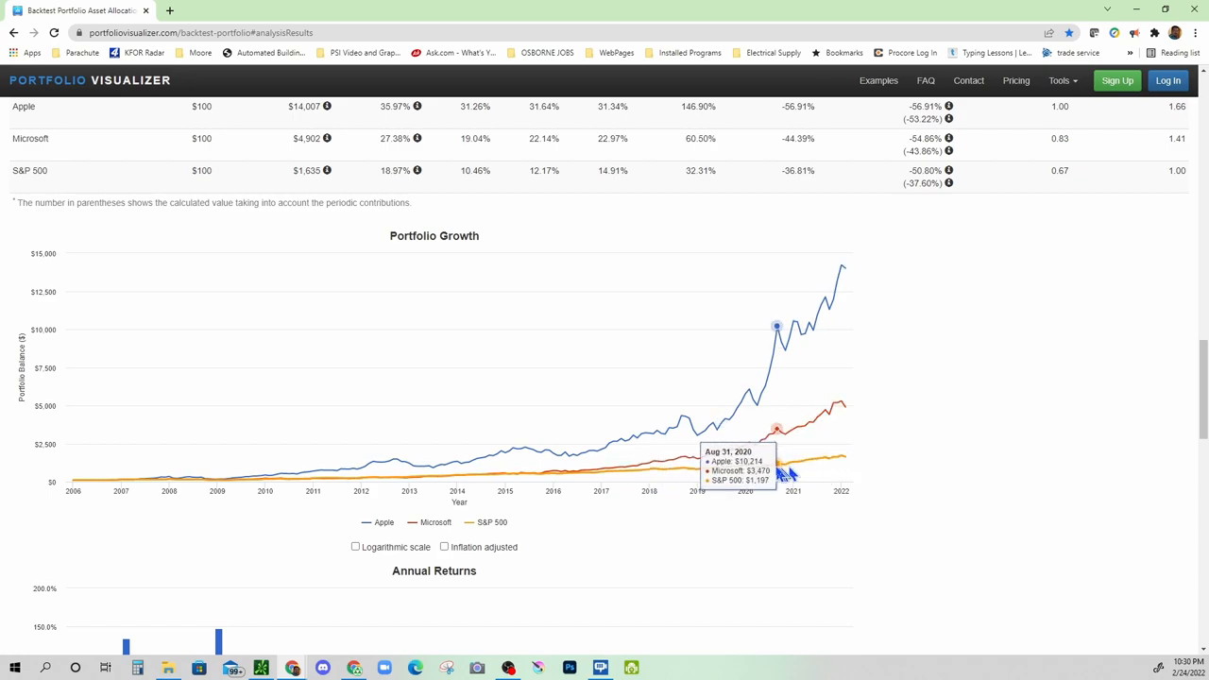
mouse_move(841, 469)
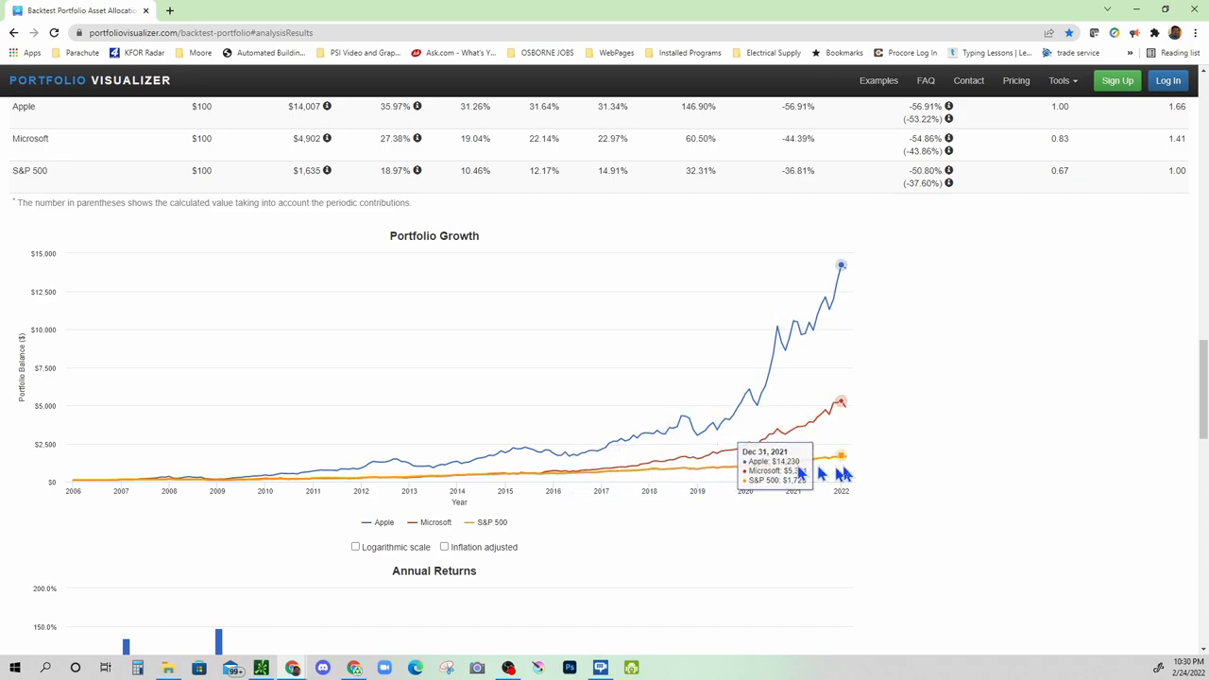
mouse_move(854, 472)
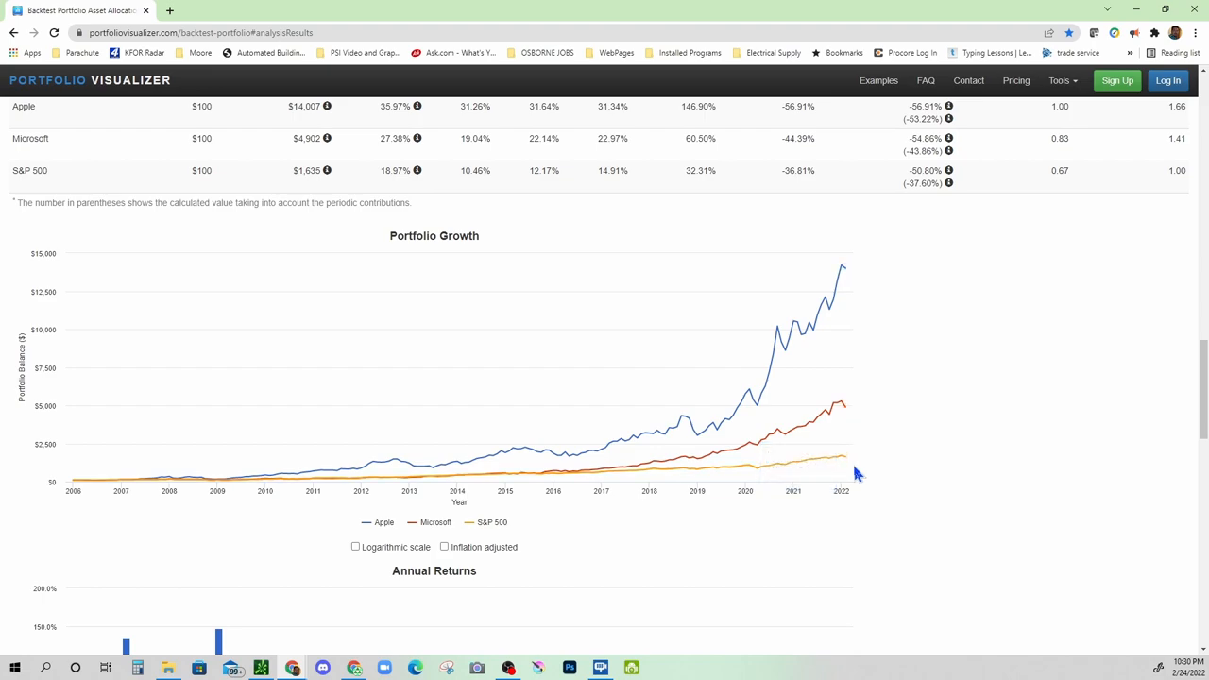
mouse_move(847, 468)
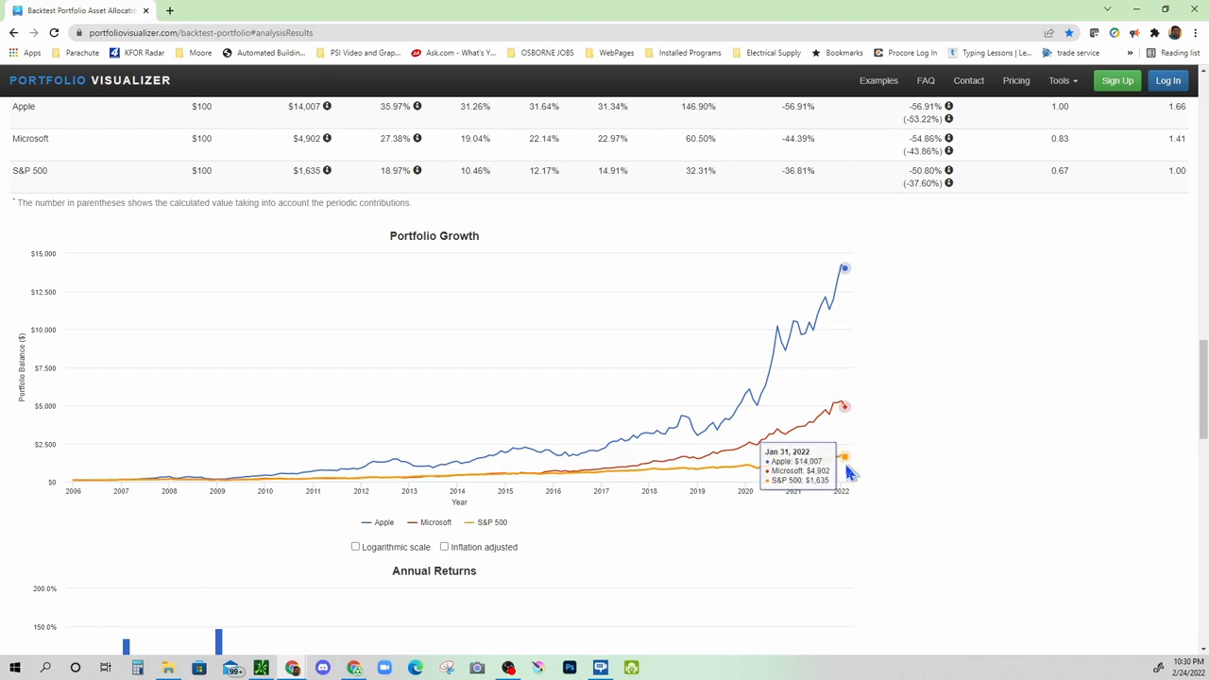
mouse_move(752, 483)
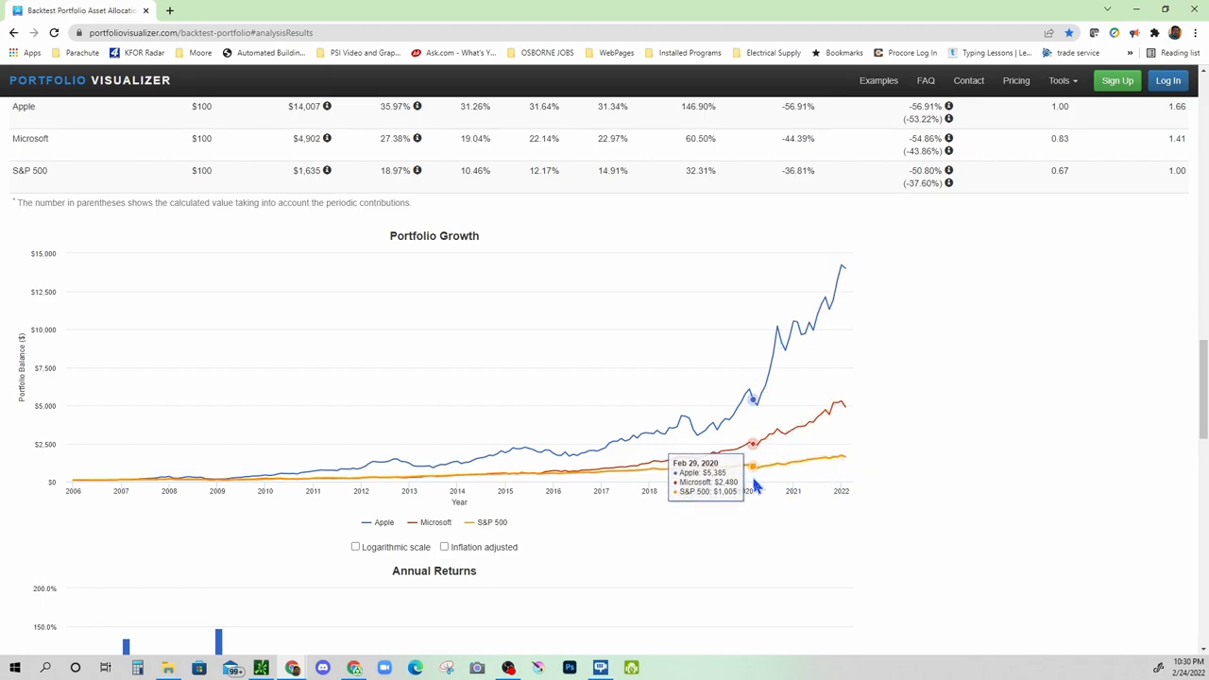
mouse_move(759, 487)
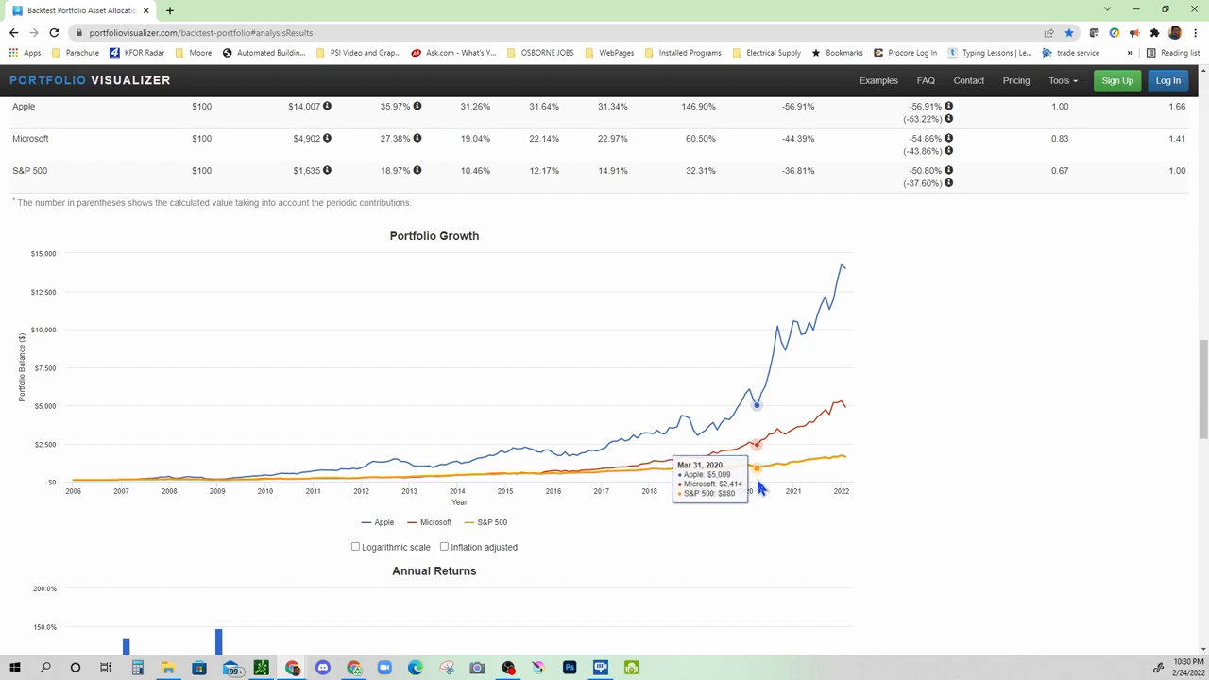
mouse_move(758, 409)
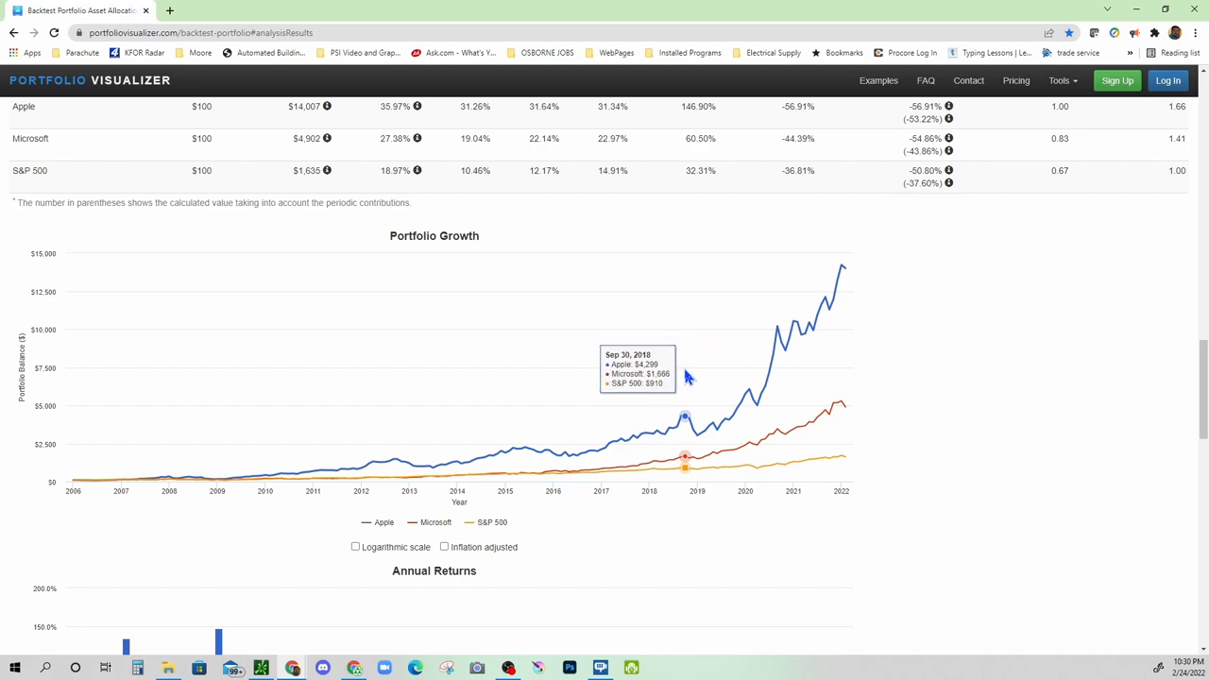
mouse_move(843, 465)
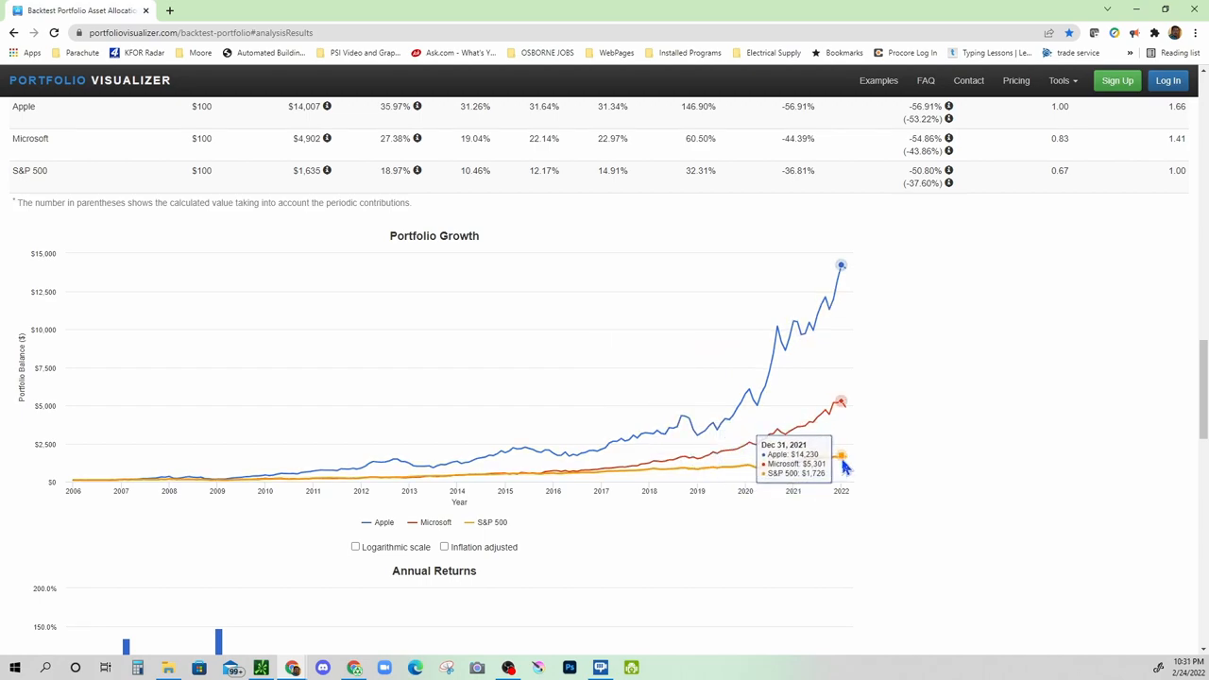
scroll(down, 3)
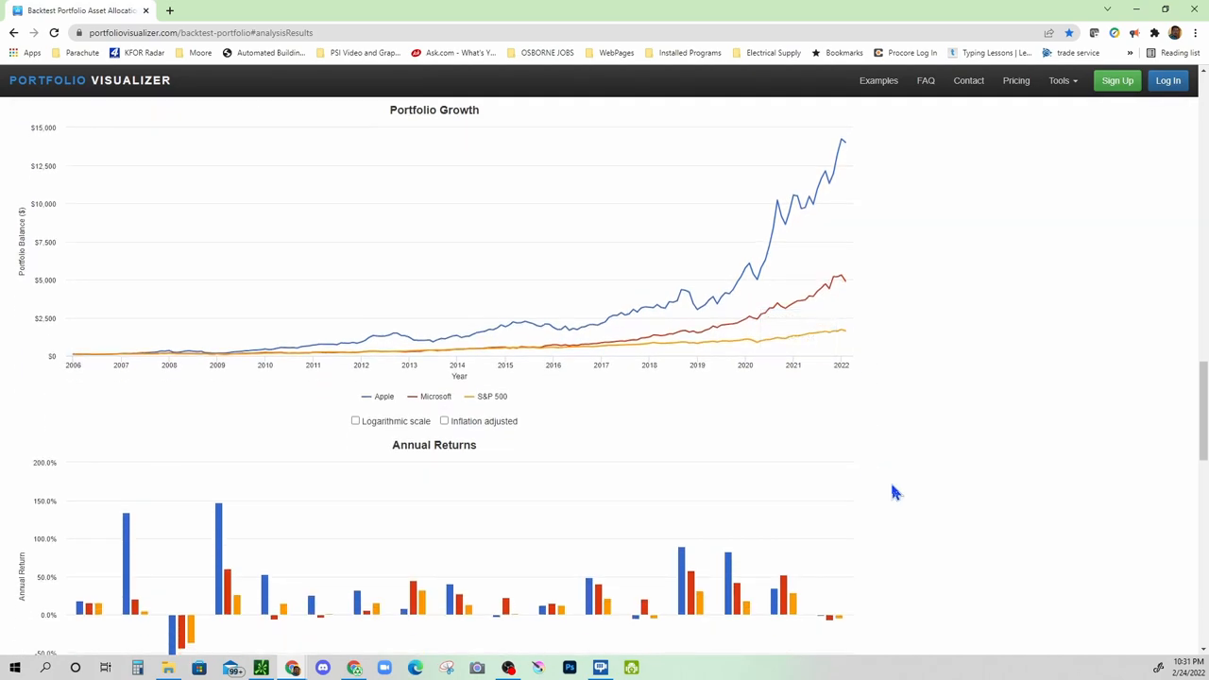
scroll(down, 3)
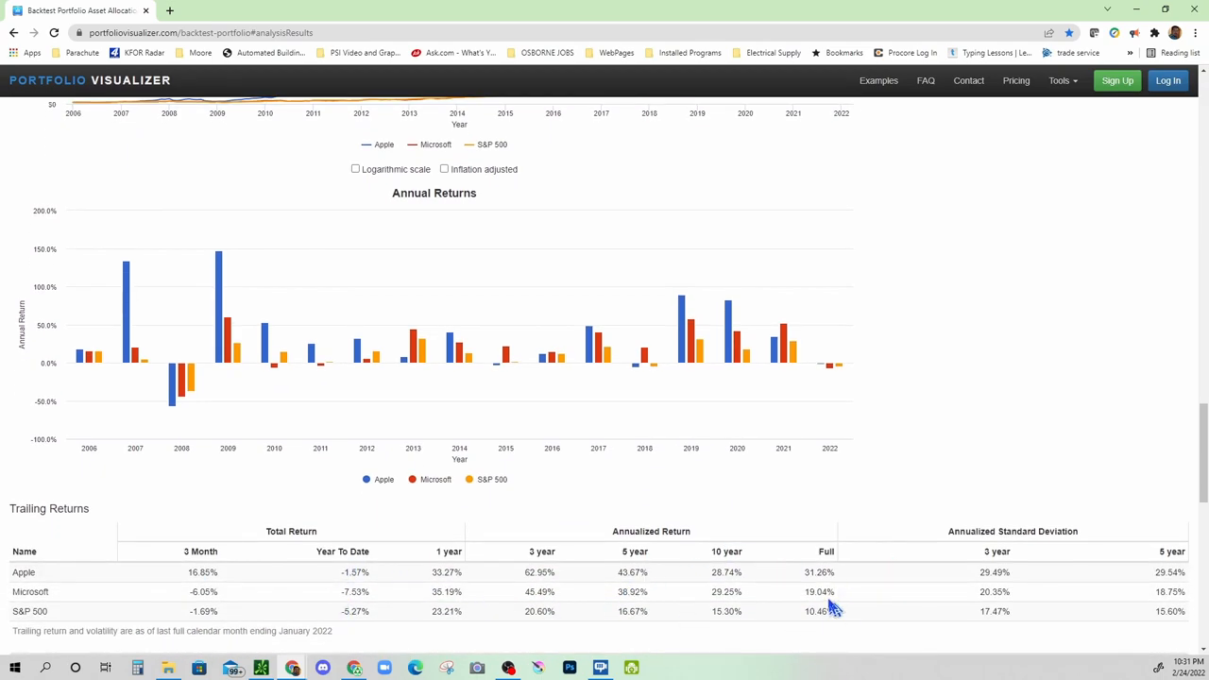
mouse_move(847, 576)
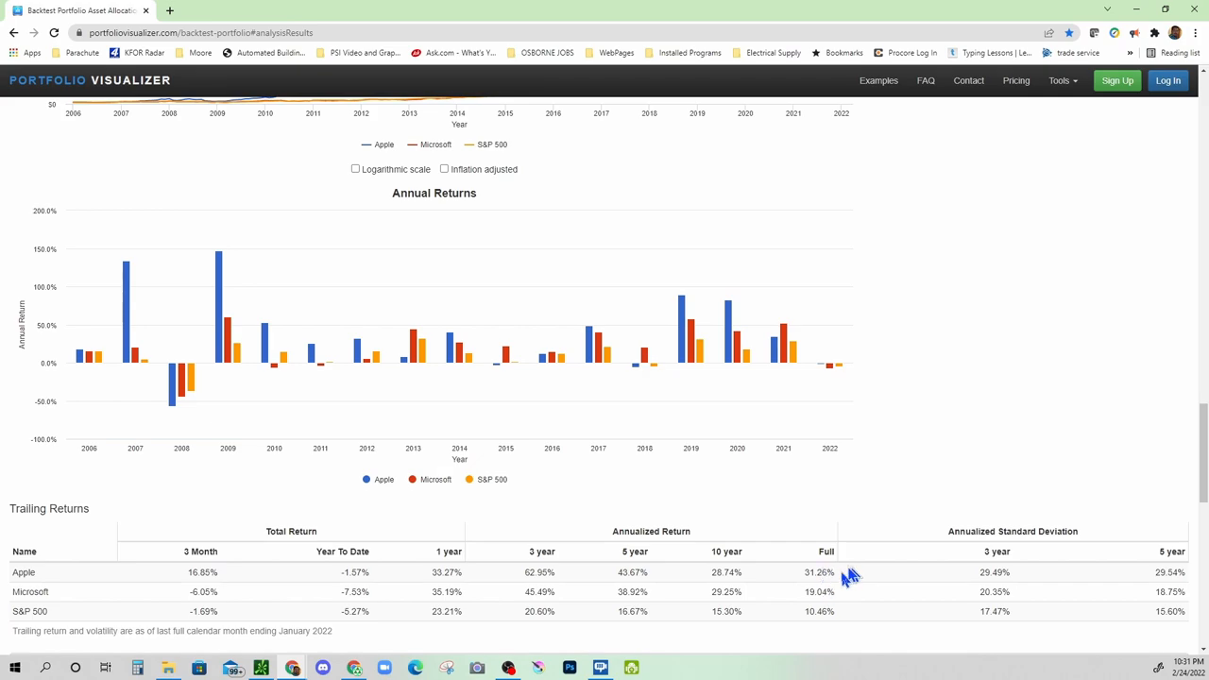
mouse_move(841, 576)
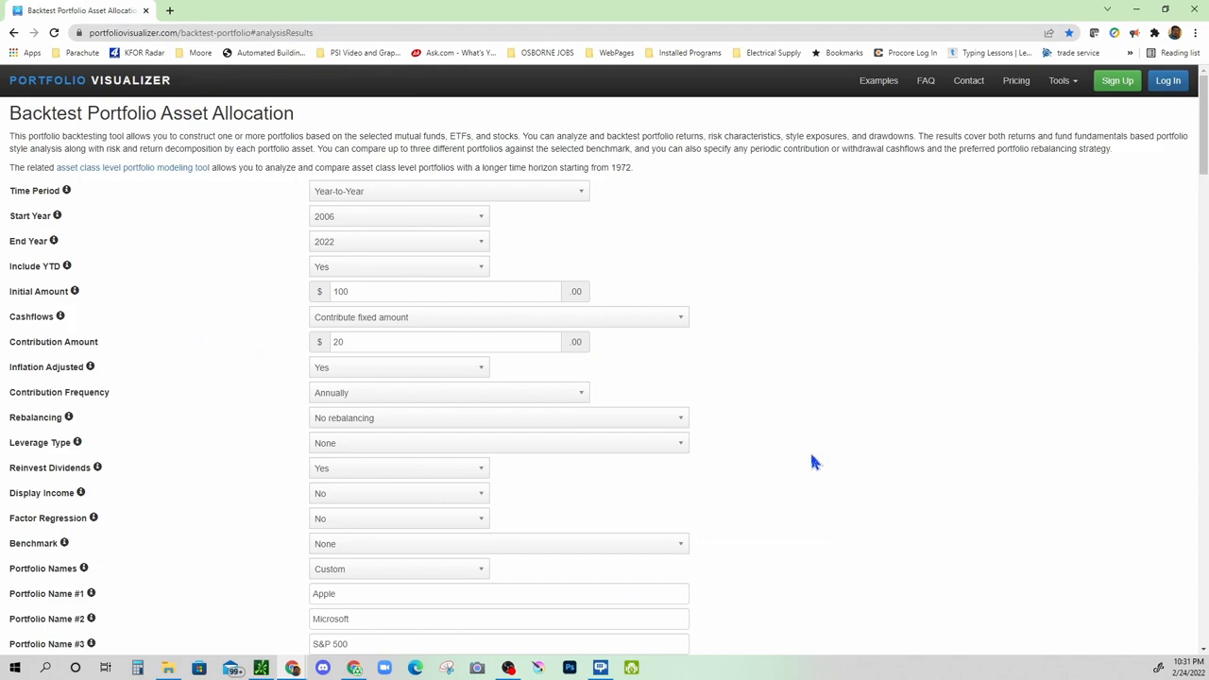
mouse_move(805, 431)
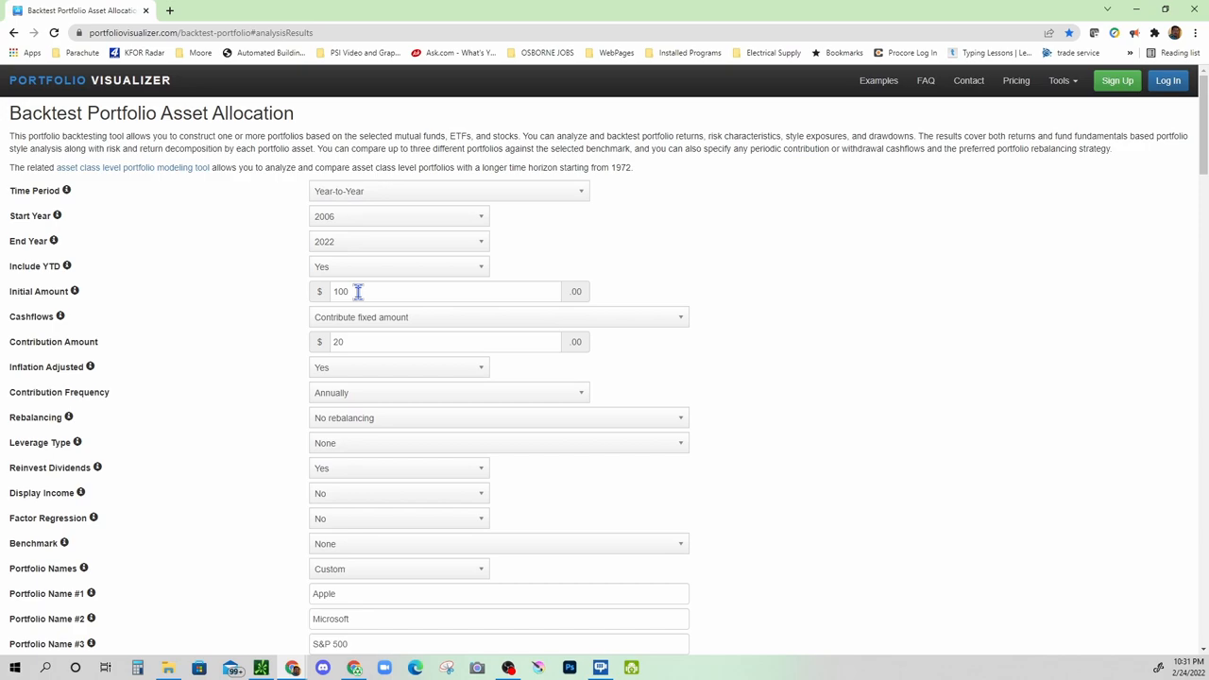
mouse_move(518, 342)
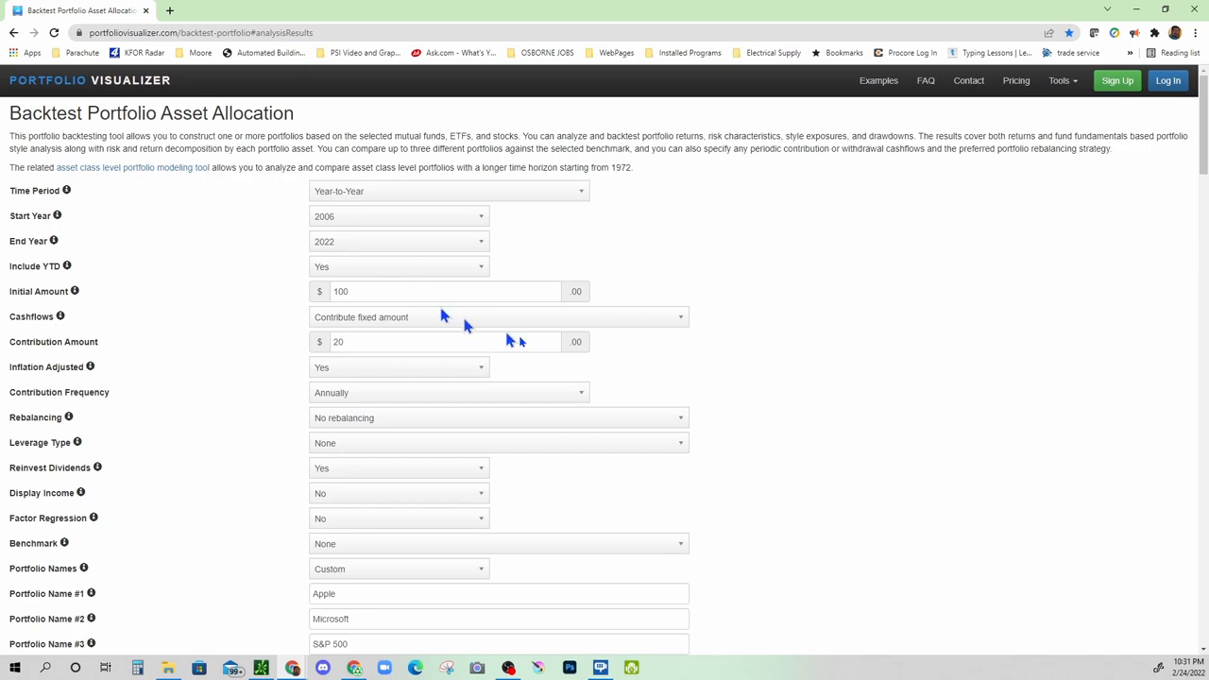
scroll(down, 3)
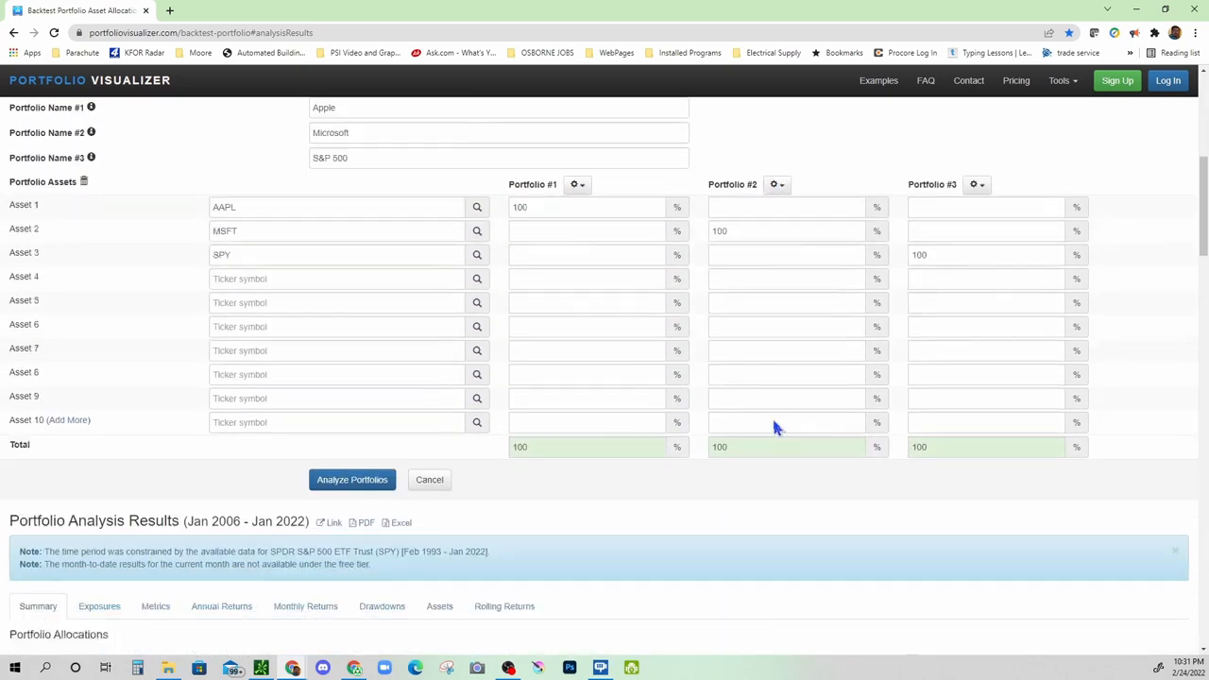
scroll(down, 3)
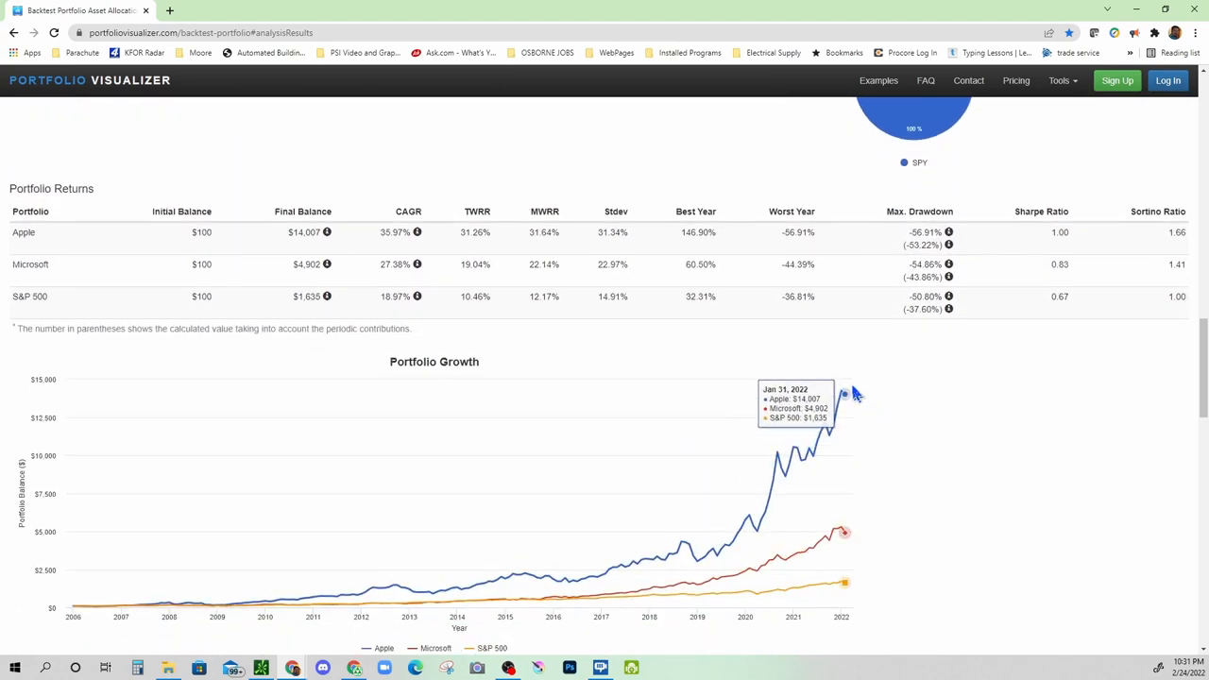
mouse_move(193, 606)
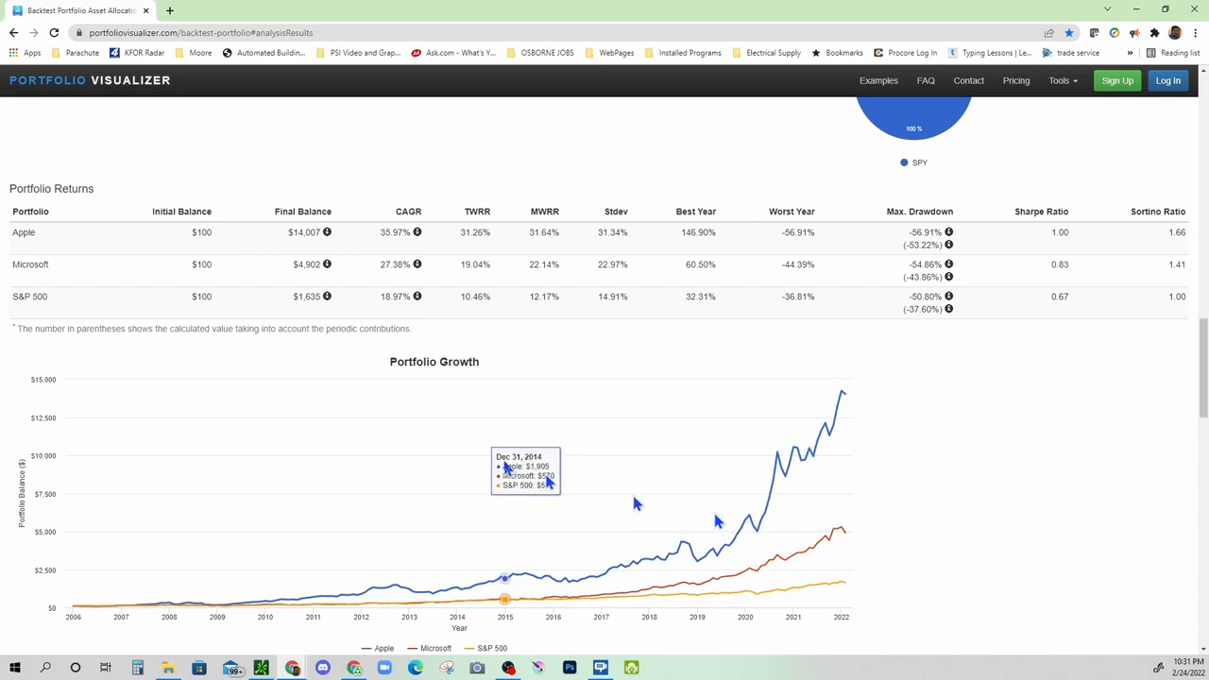
scroll(up, 3)
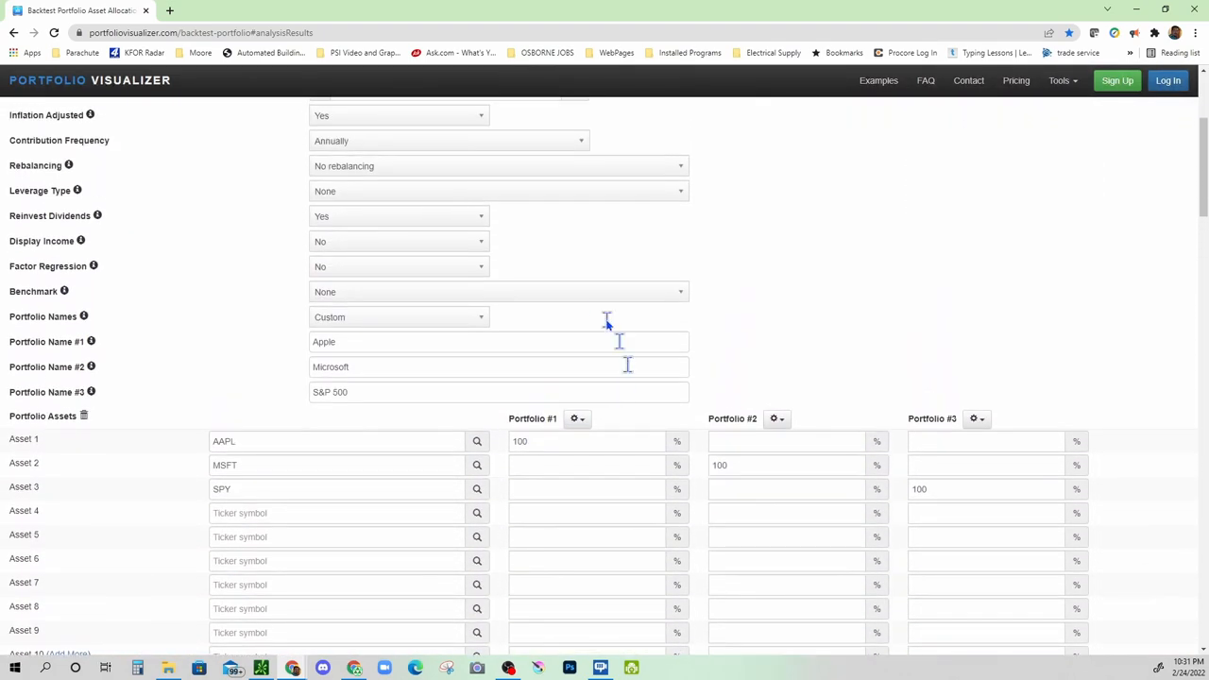
Scroll back to the redrawn Portfolio Growth chart with Apple ending below $10,000.
scroll(up, 3)
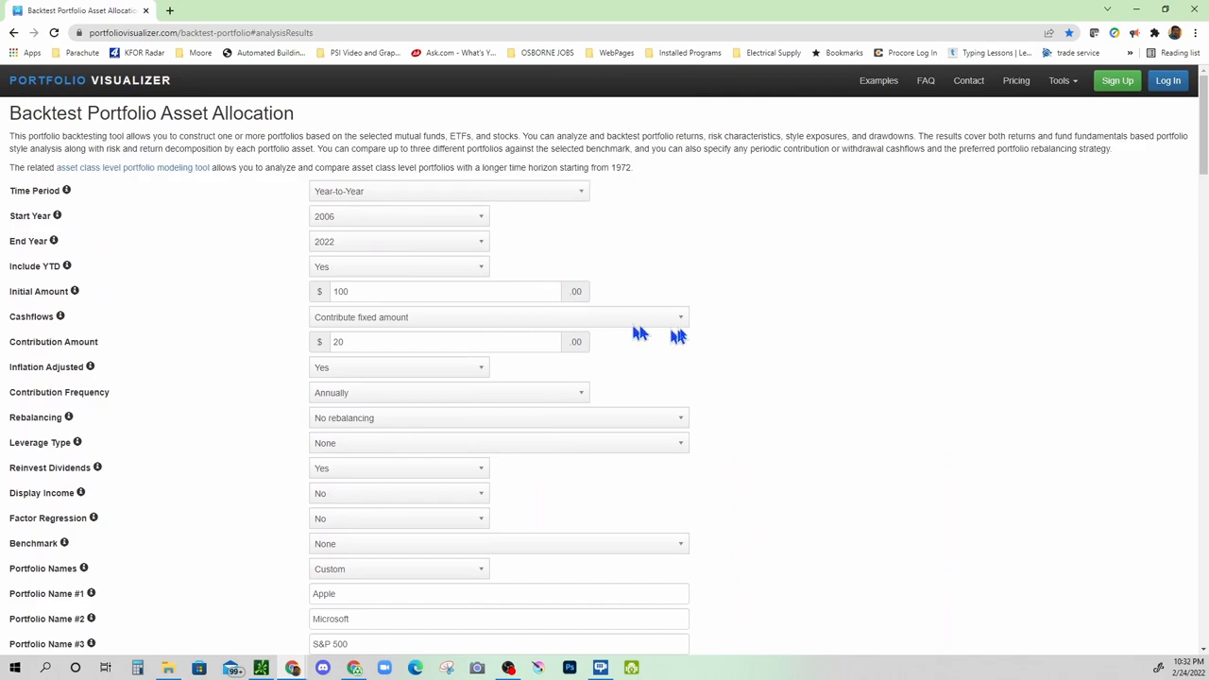
scroll(down, 3)
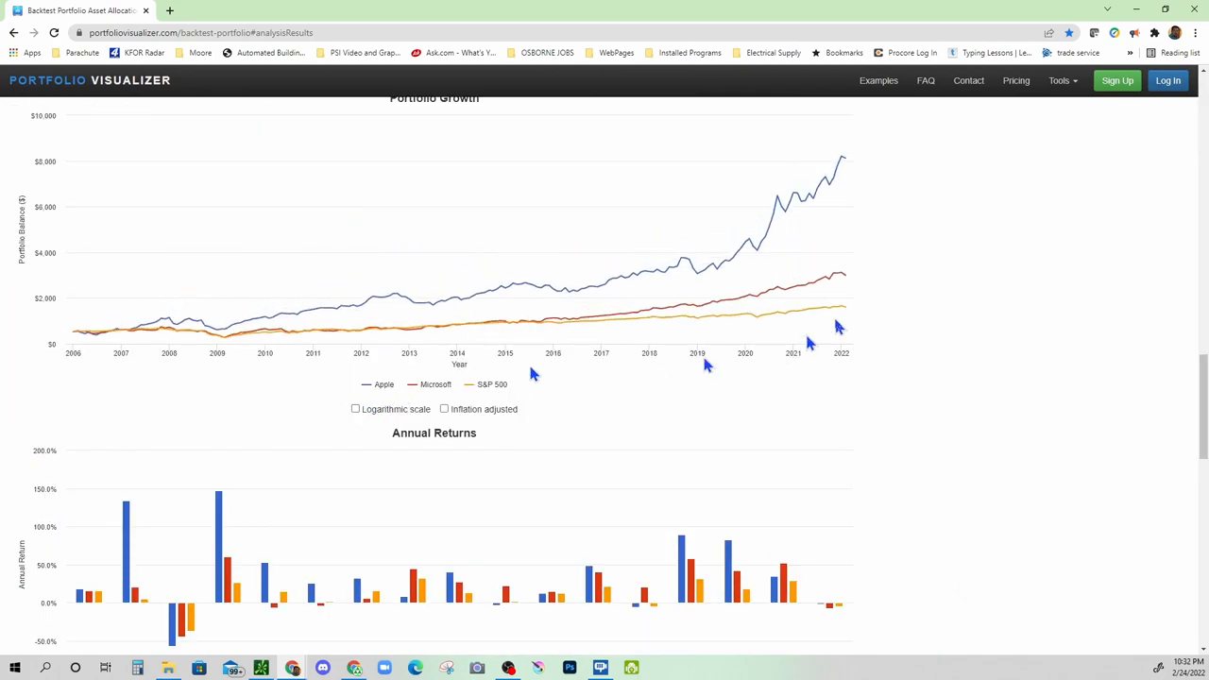
mouse_move(846, 166)
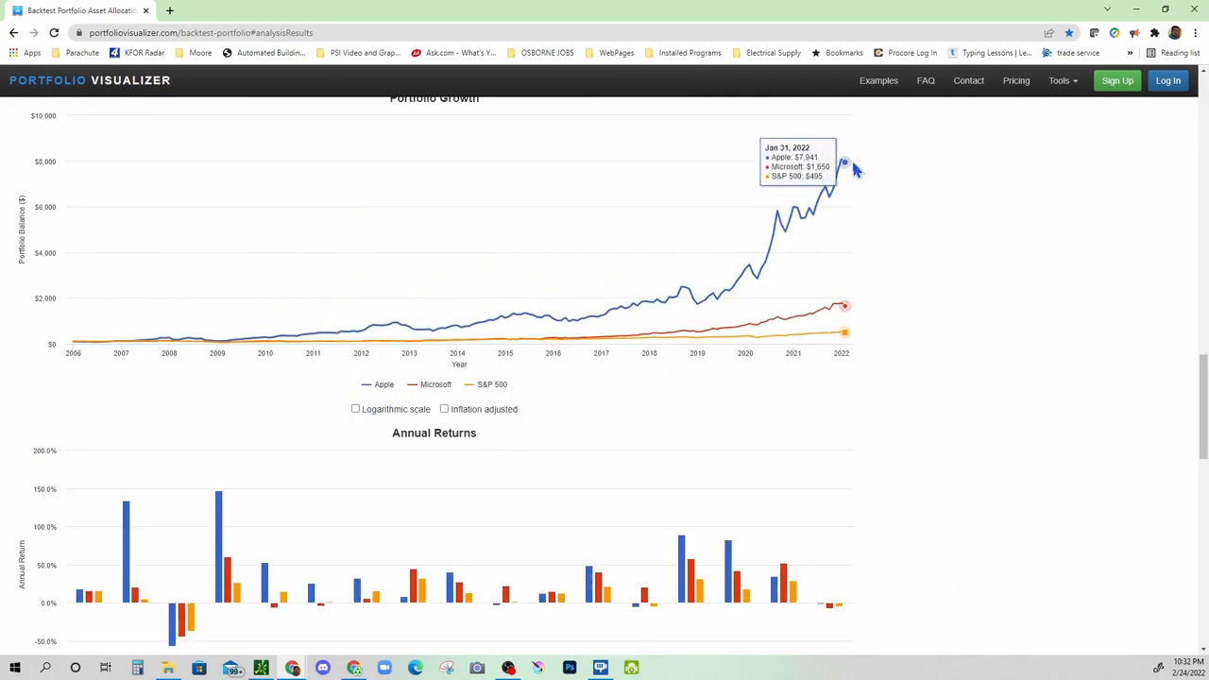
mouse_move(608, 321)
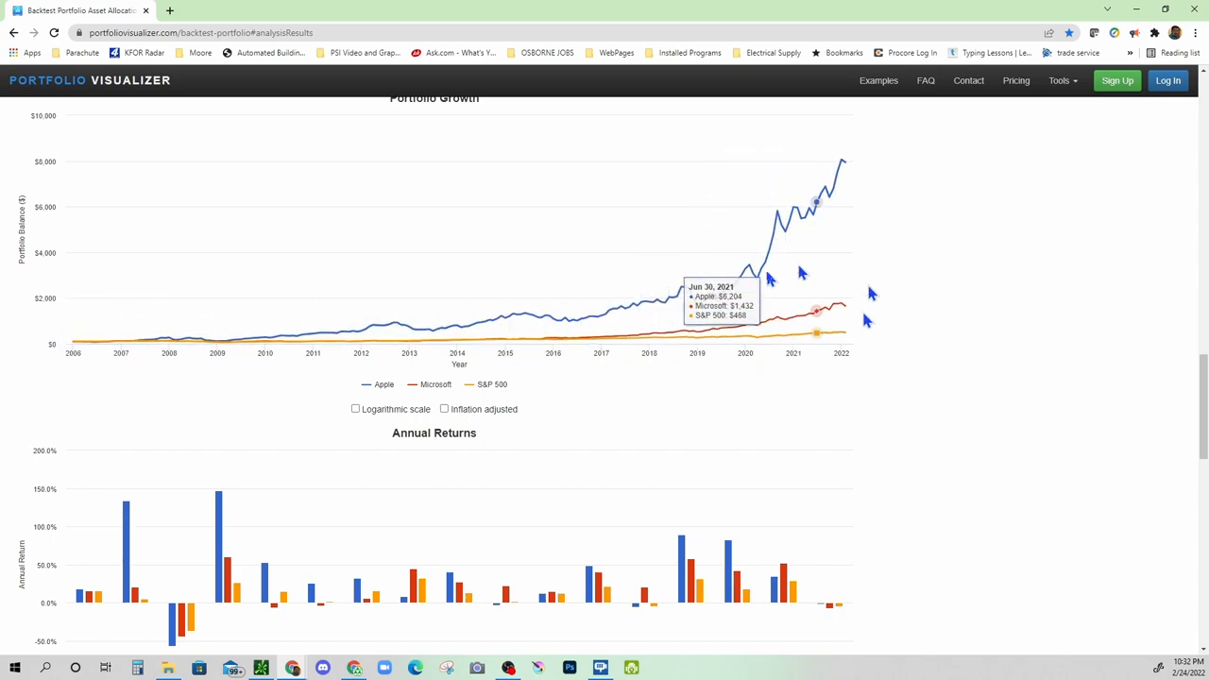
mouse_move(960, 468)
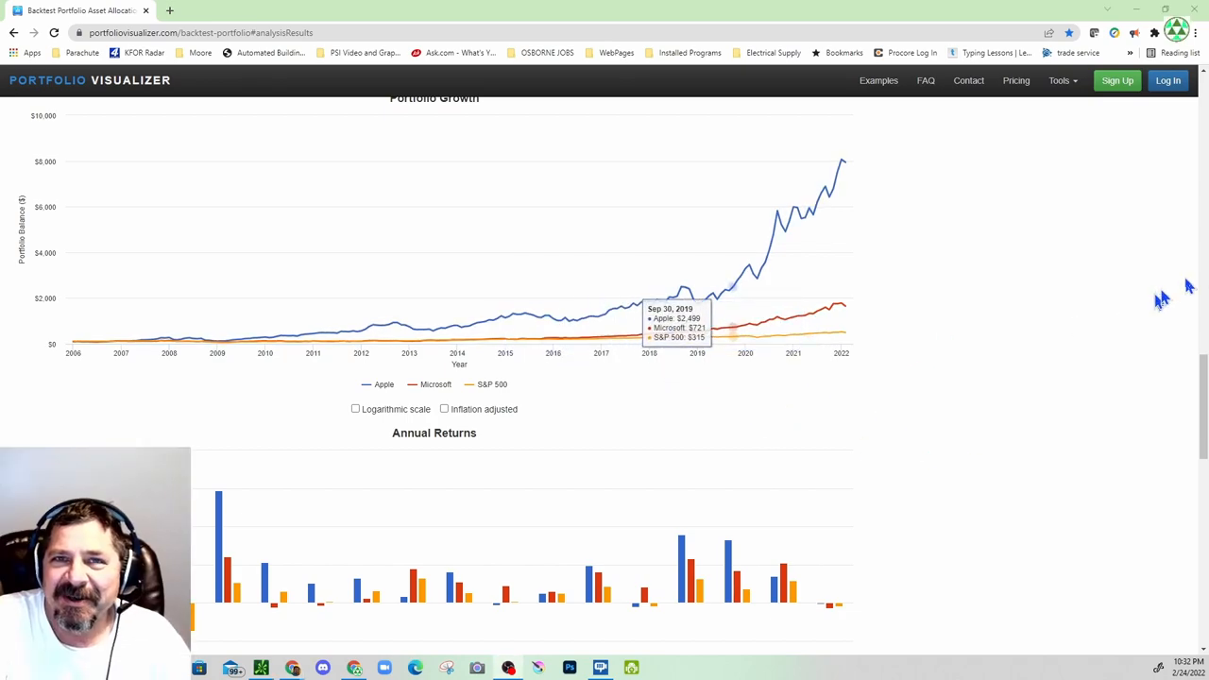
mouse_move(710, 449)
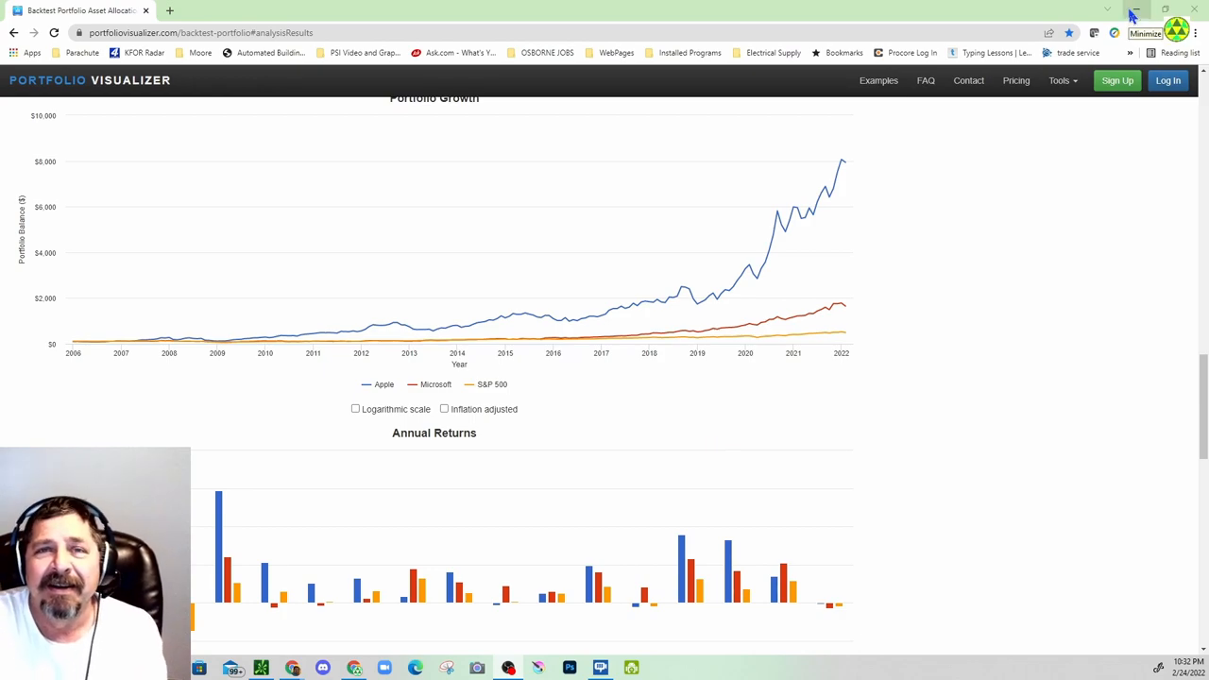
Minimize the Chrome window to reveal the desktop wallpaper.
click(1134, 11)
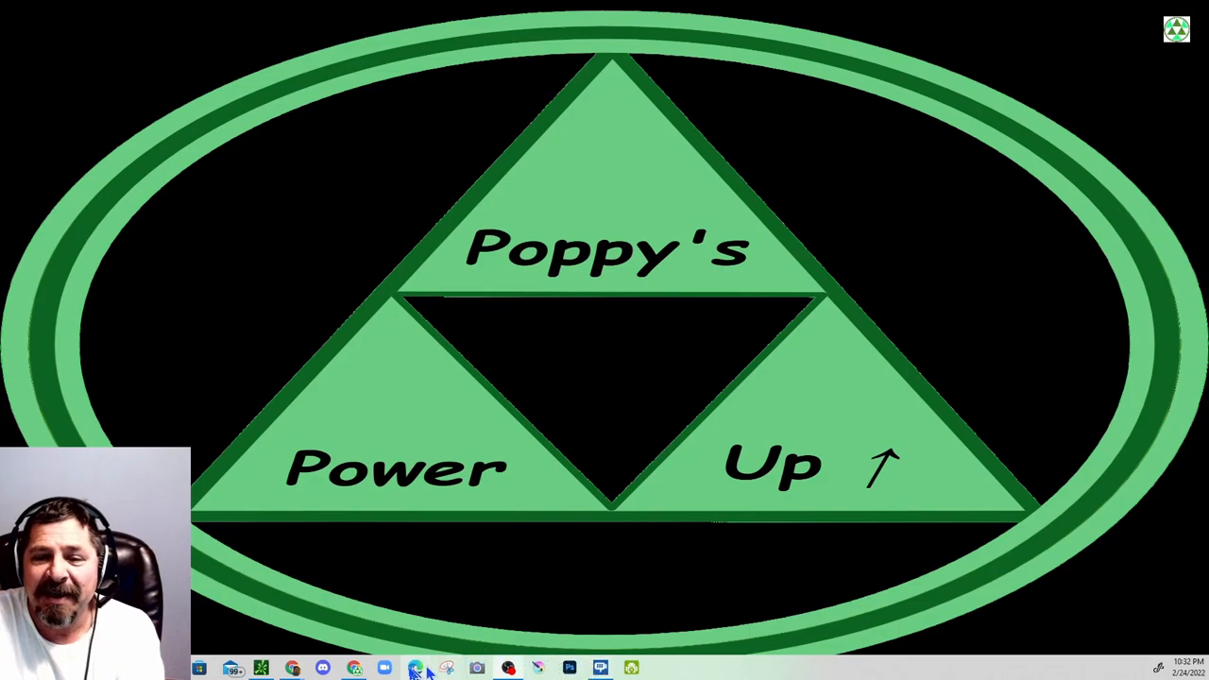
Bring Google Docs back to the front showing the Poppy's first B day Challenge title page.
click(416, 668)
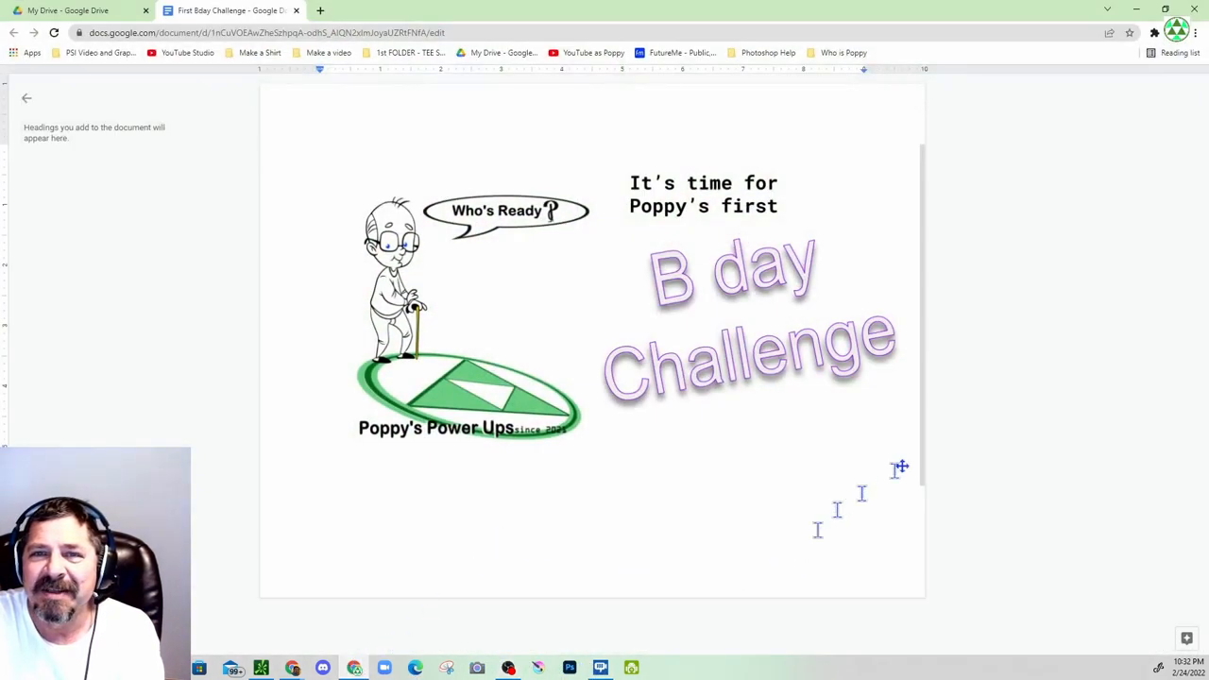
mouse_move(227, 423)
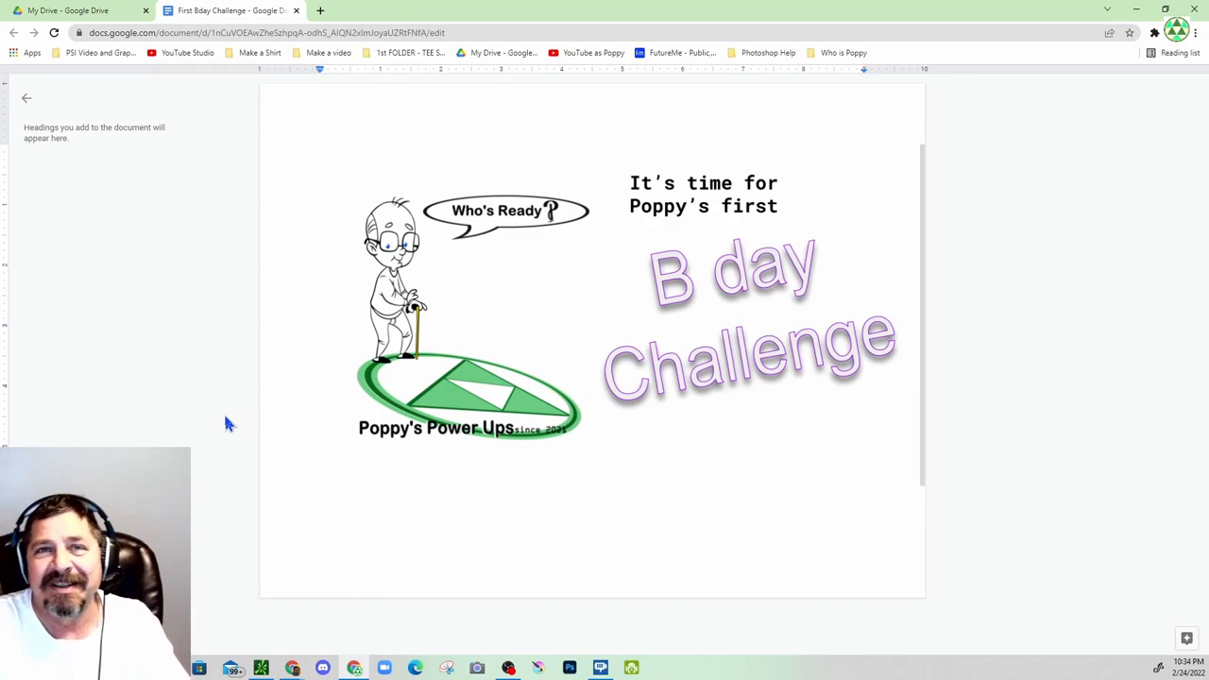
mouse_move(242, 423)
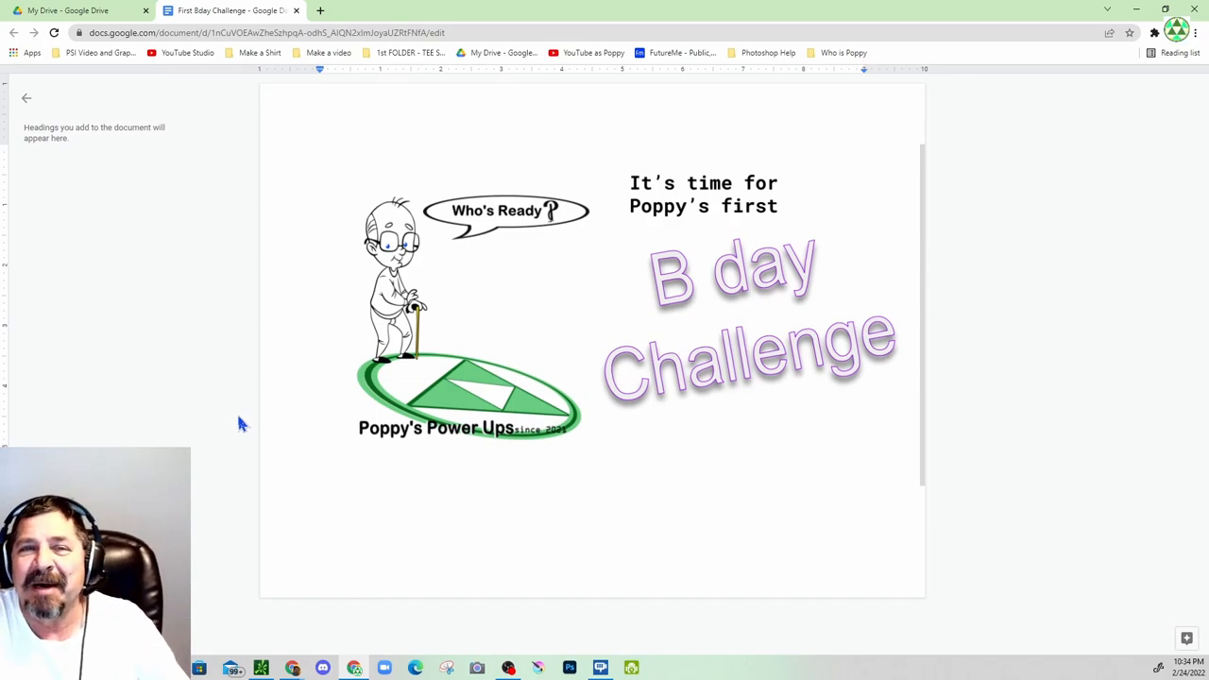